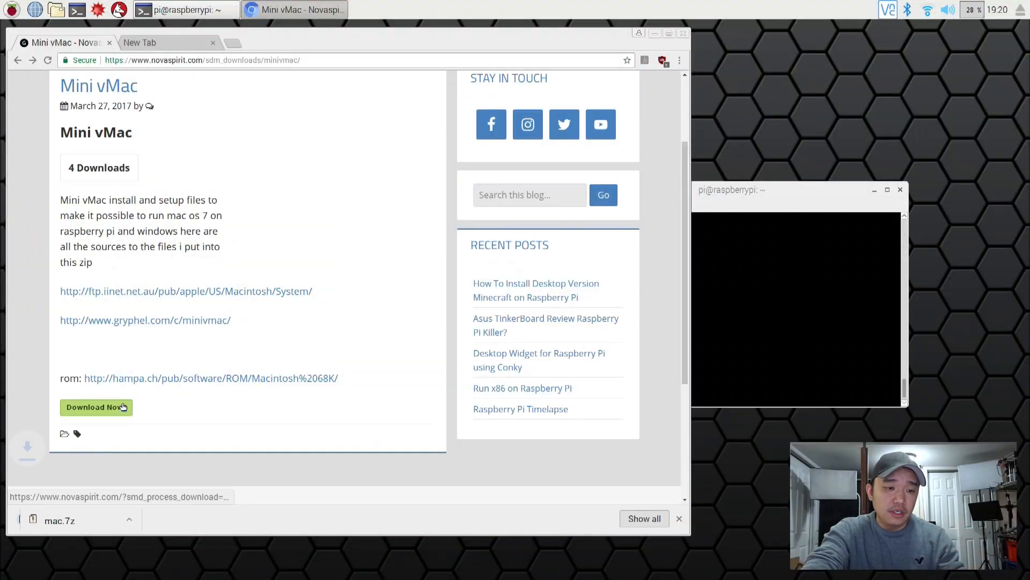
Download the mac.7z Mini vMac setup archive from the Novaspirit page
click(95, 407)
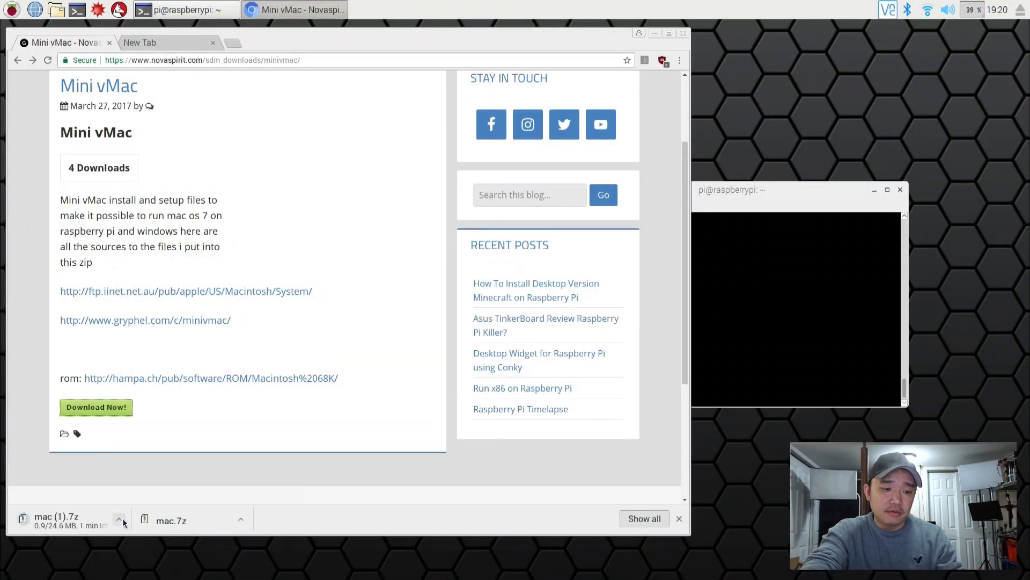
mouse_move(167, 382)
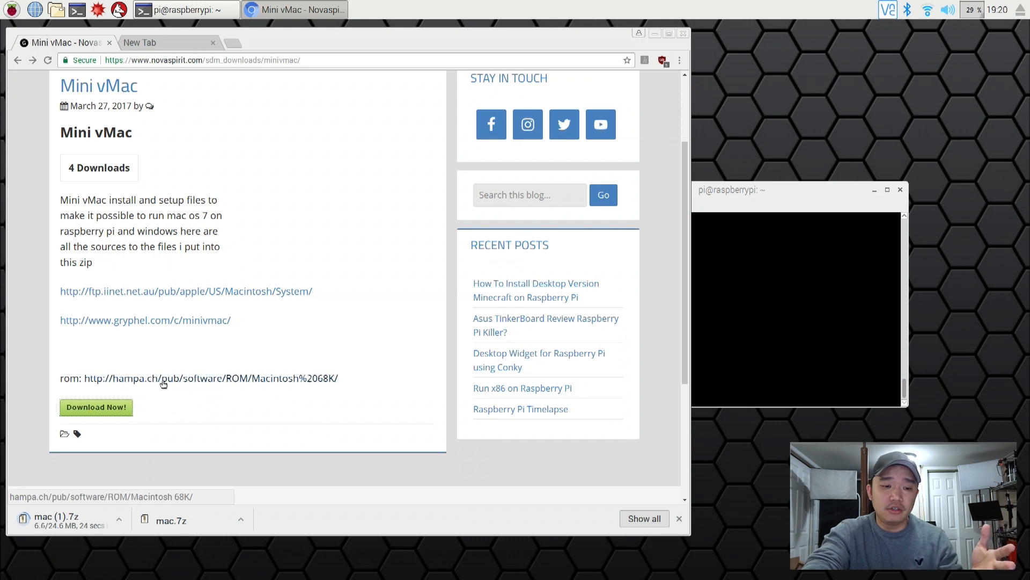
From the hampa.ch Macintosh 68K ROM index, download the 9779D2C4 - Macintosh II.7z archive
click(164, 378)
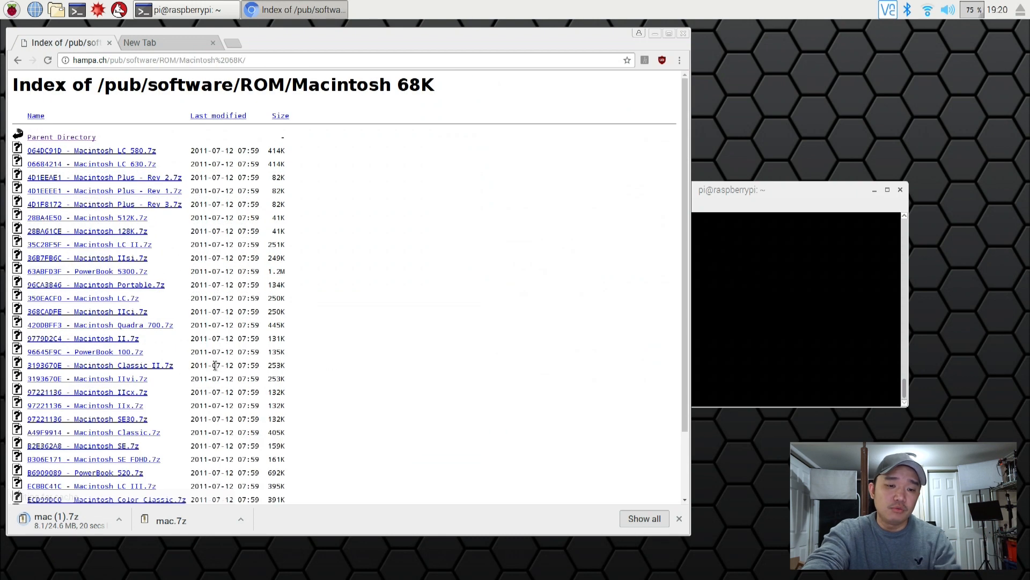
mouse_move(113, 312)
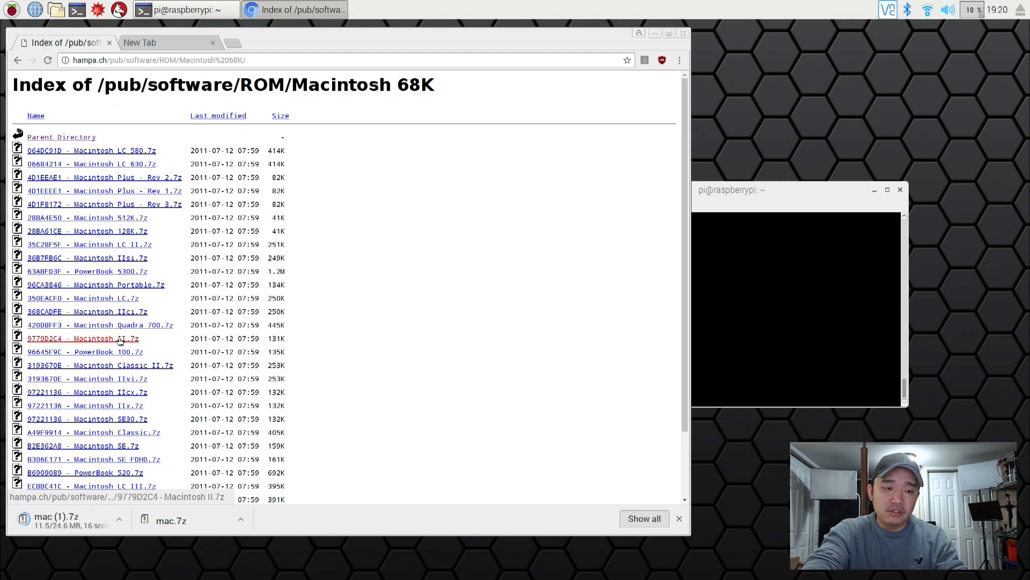
click(83, 338)
text(cd)
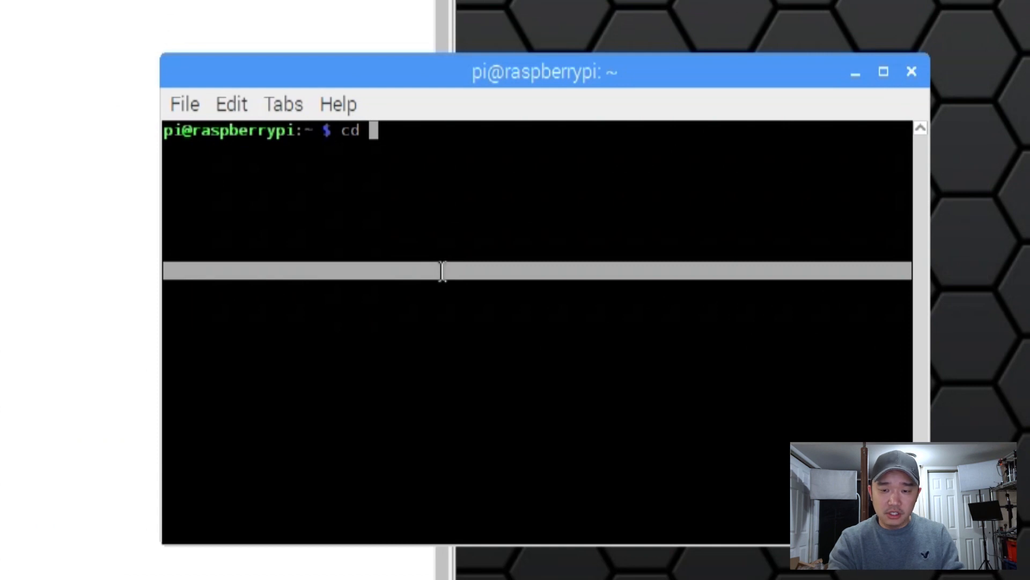
Create a mac folder in home and copy ~/Downloads/mac.7z into it
text(mkdir ma)
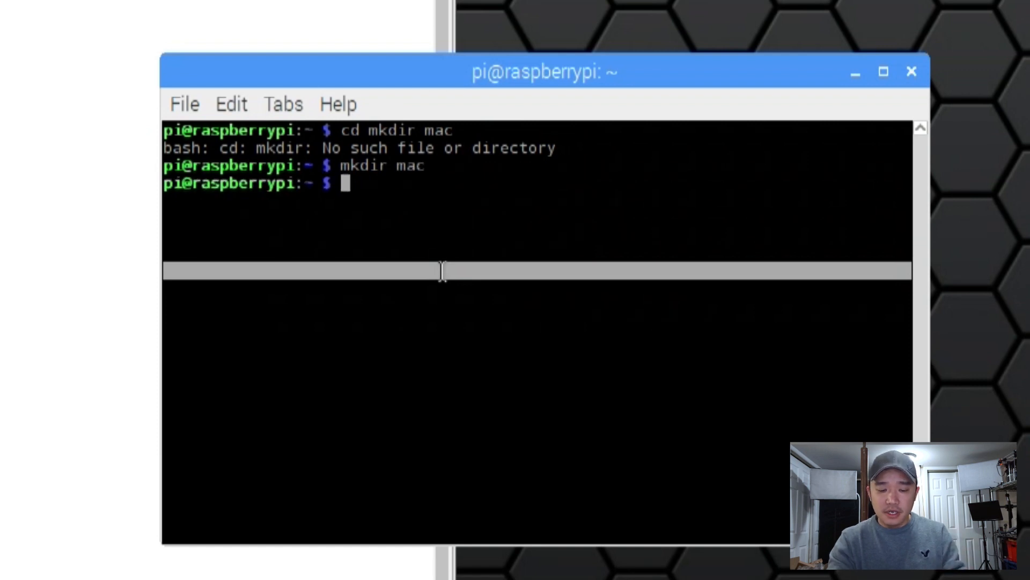
text(cp)
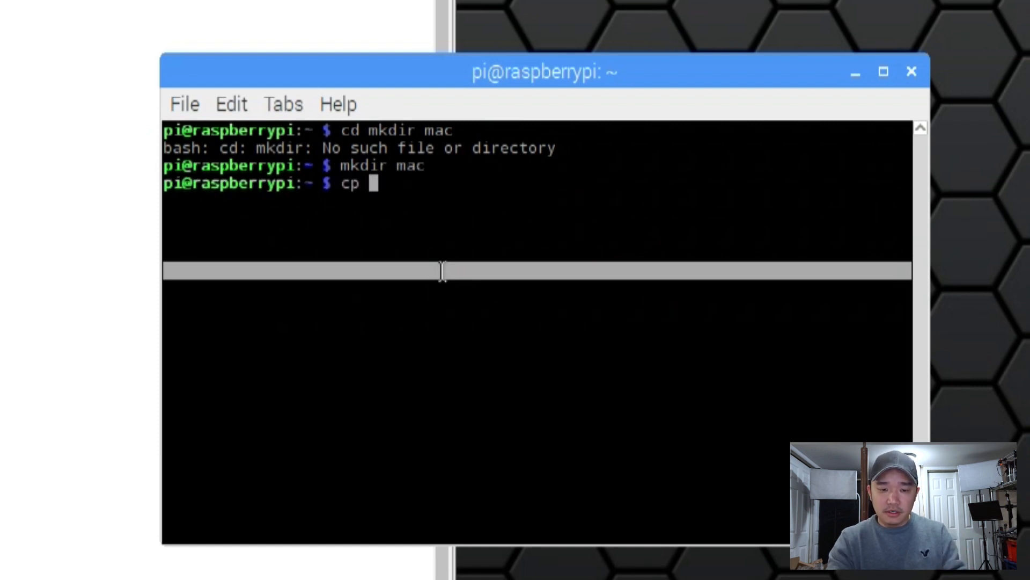
text(~/Downloads/)
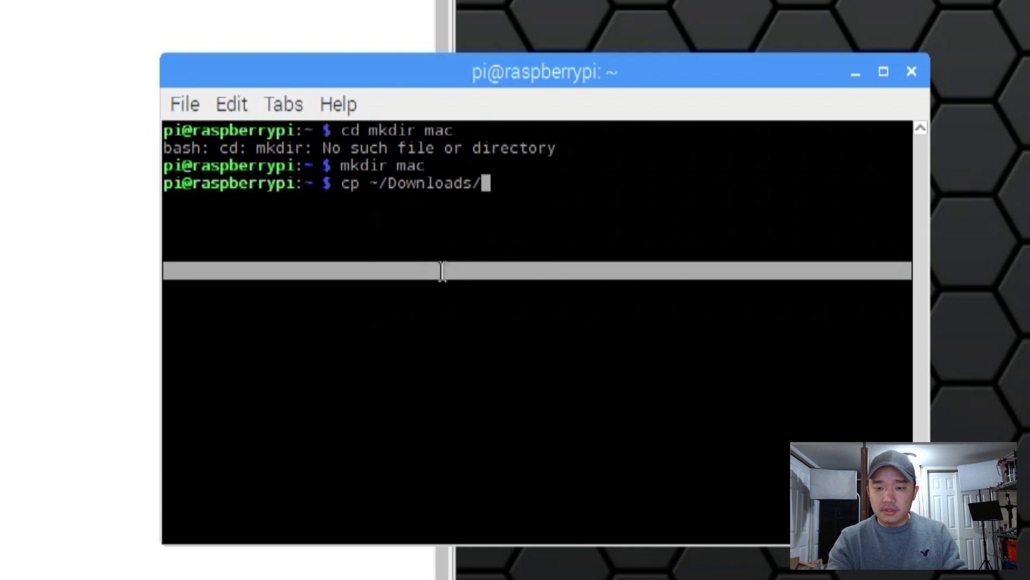
text(mac.)
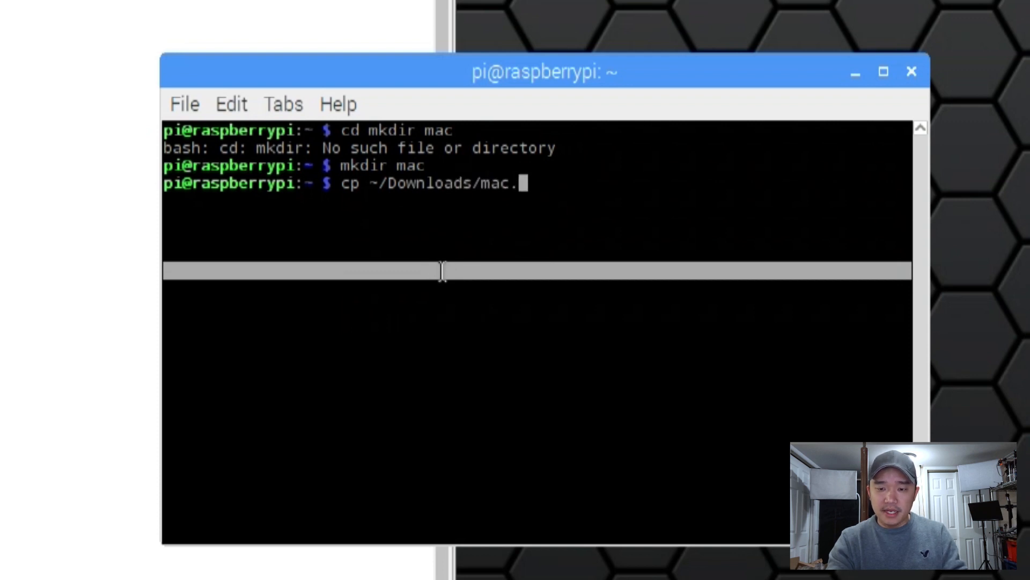
text(7z)
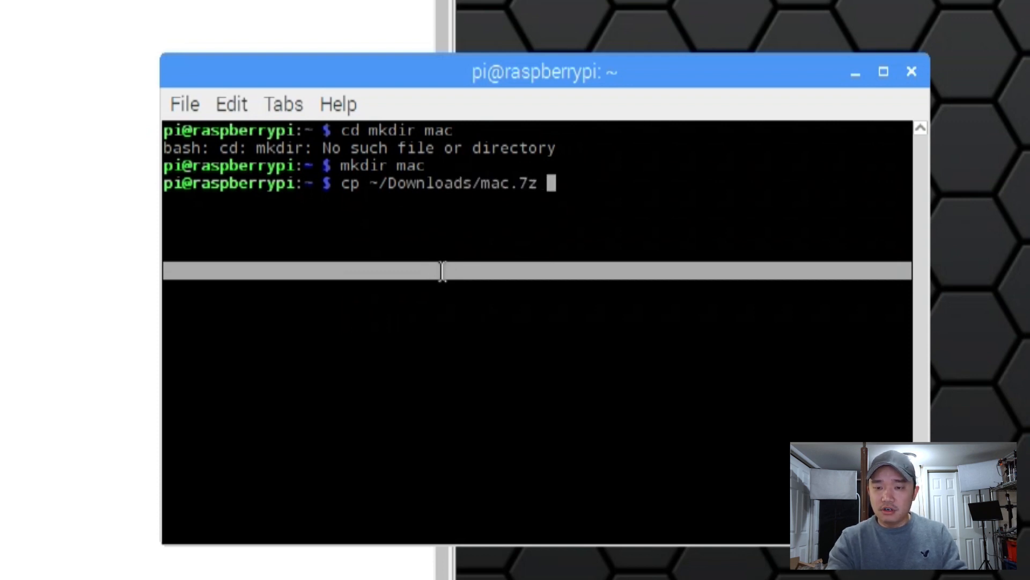
text(./mac)
text(cp)
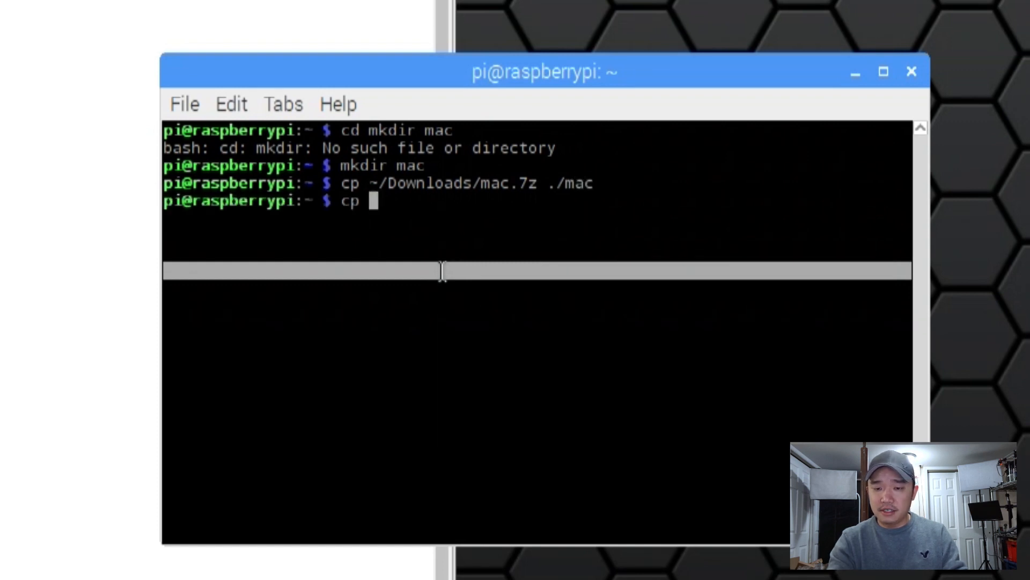
Copy the 9779D2C4 - Macintosh II.7z ROM archive from Downloads into the mac folder
text(~/Downloads/)
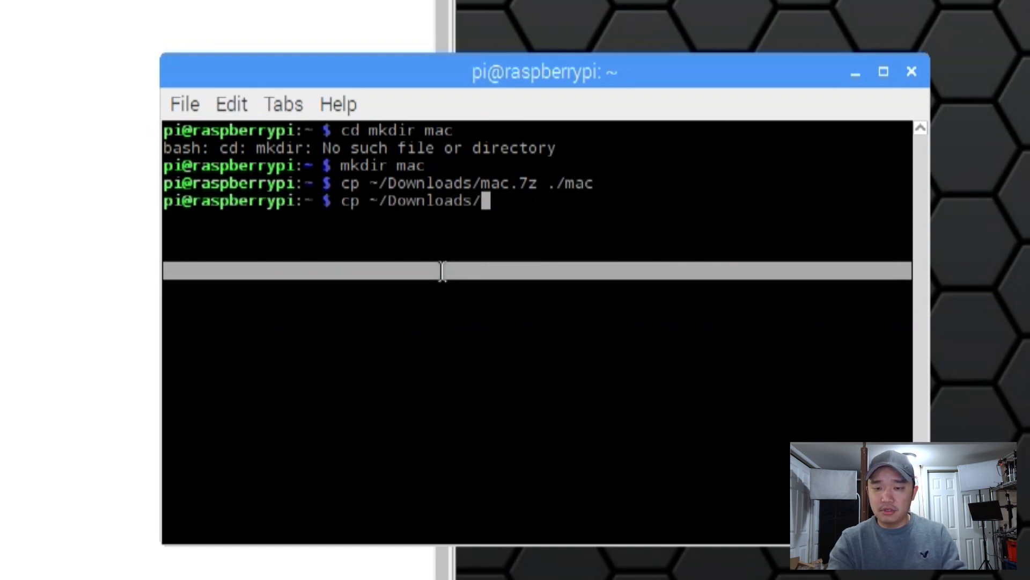
text(9)
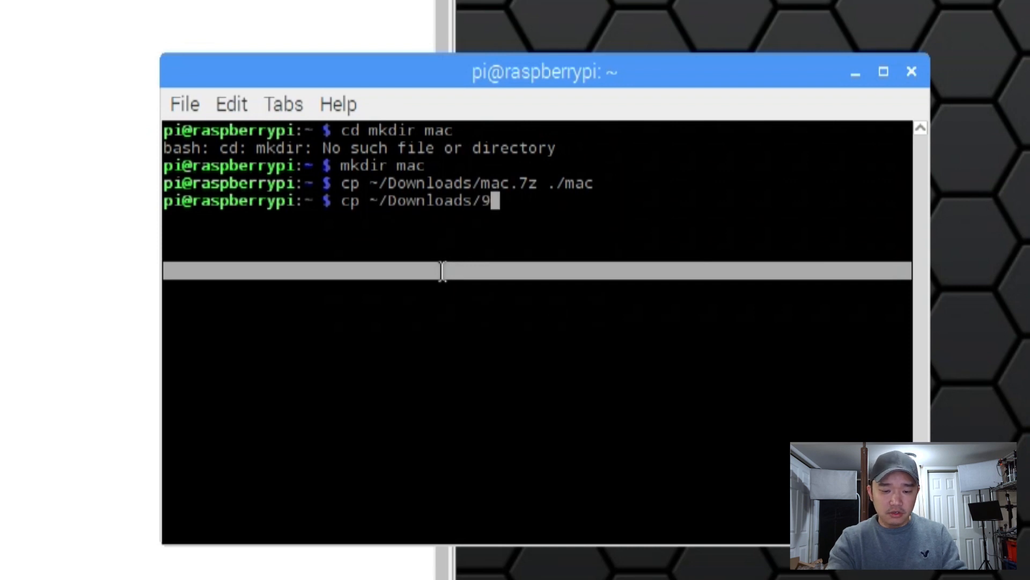
text(779D2C4\ -\ Macintosh\ II)
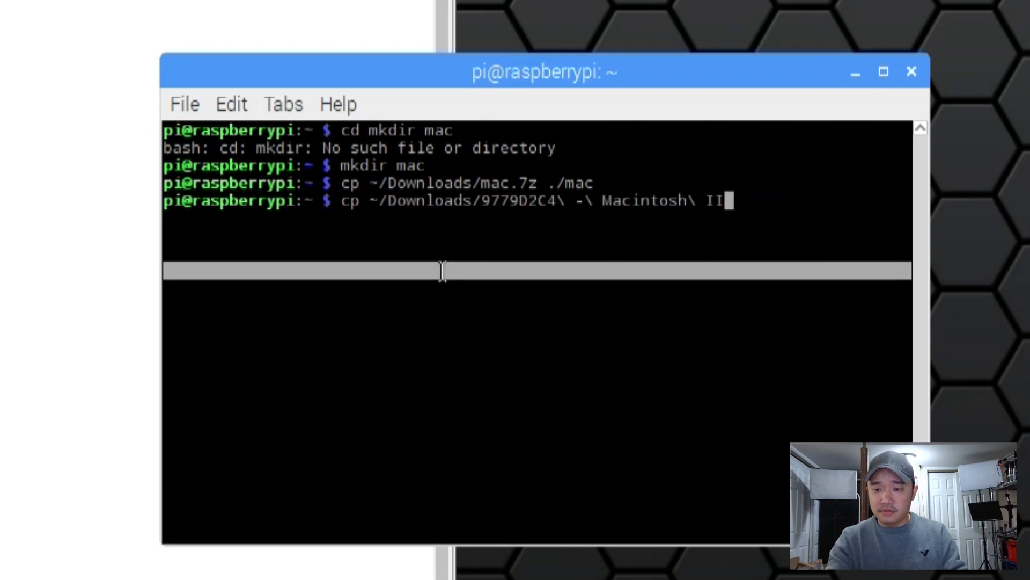
key(Tab)
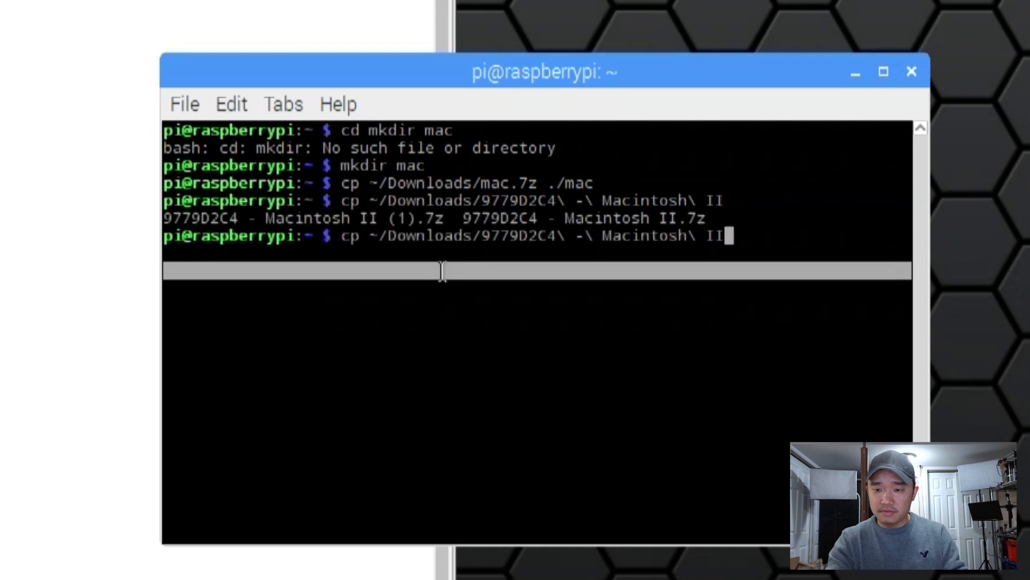
text(.7z)
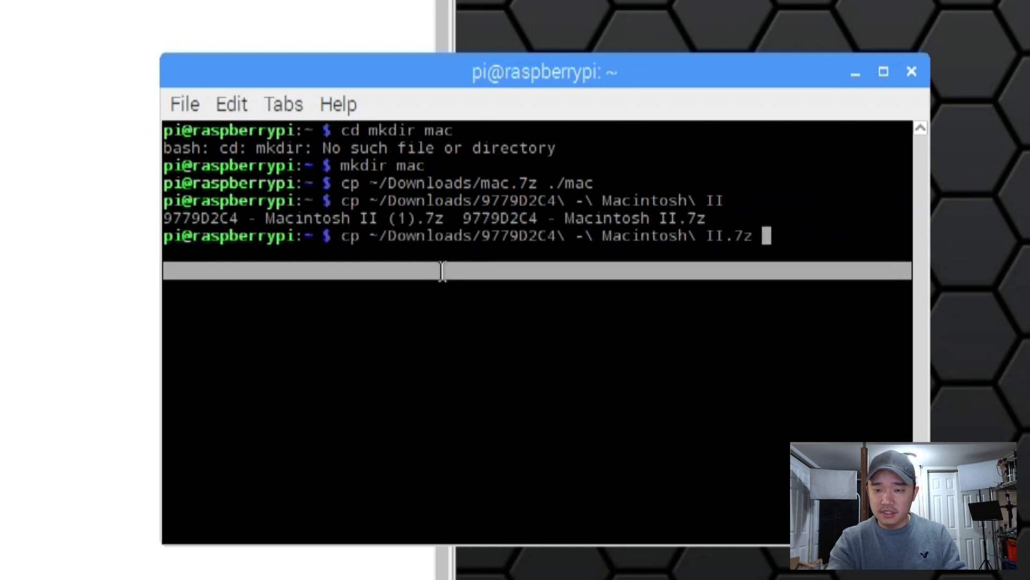
text(./mac)
text(cd mac)
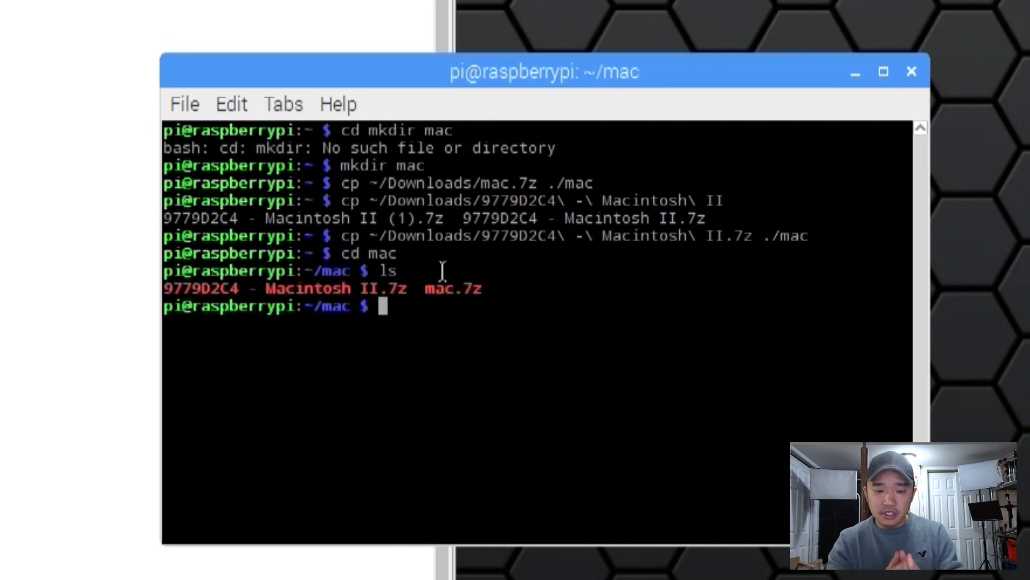
Extract mac.7z with p7zip -d, installing p7zip via sudo apt-get first
text(p7z)
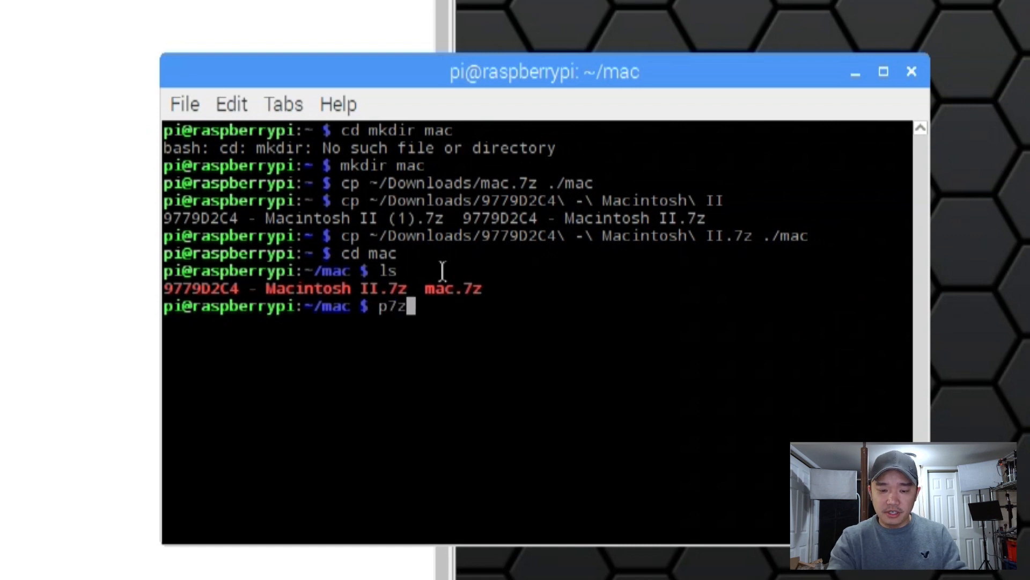
text(ip)
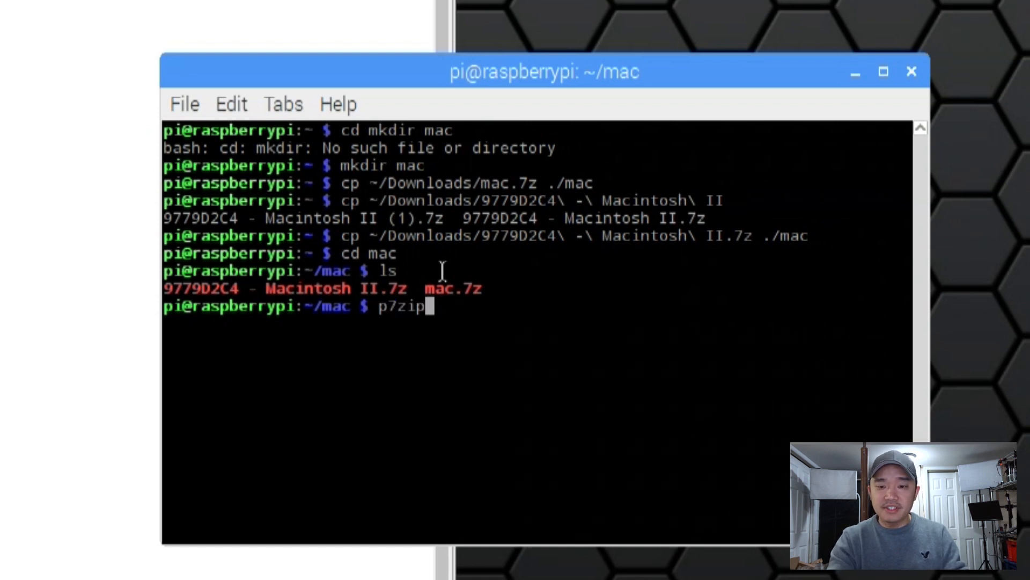
text(-d)
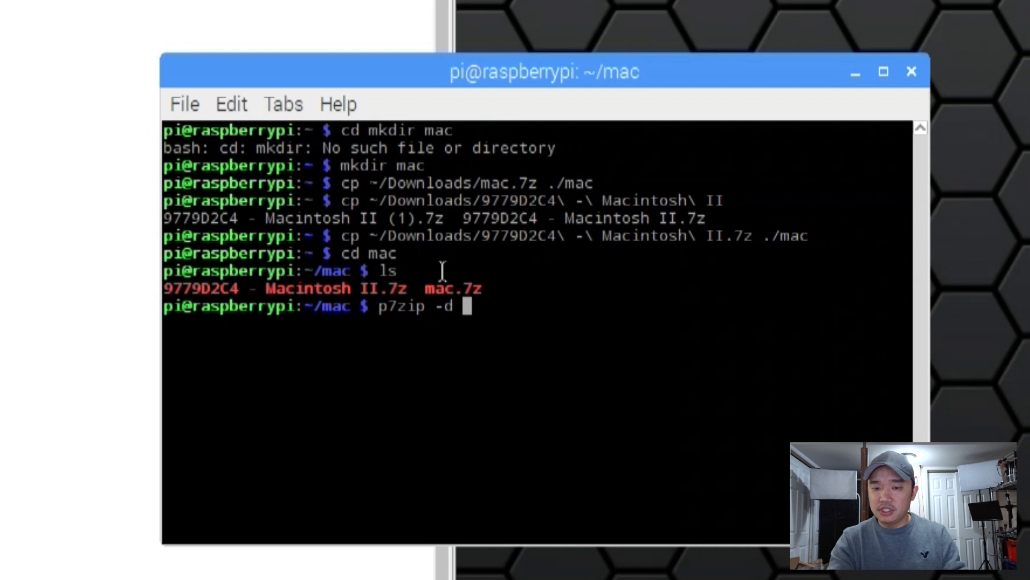
text(m)
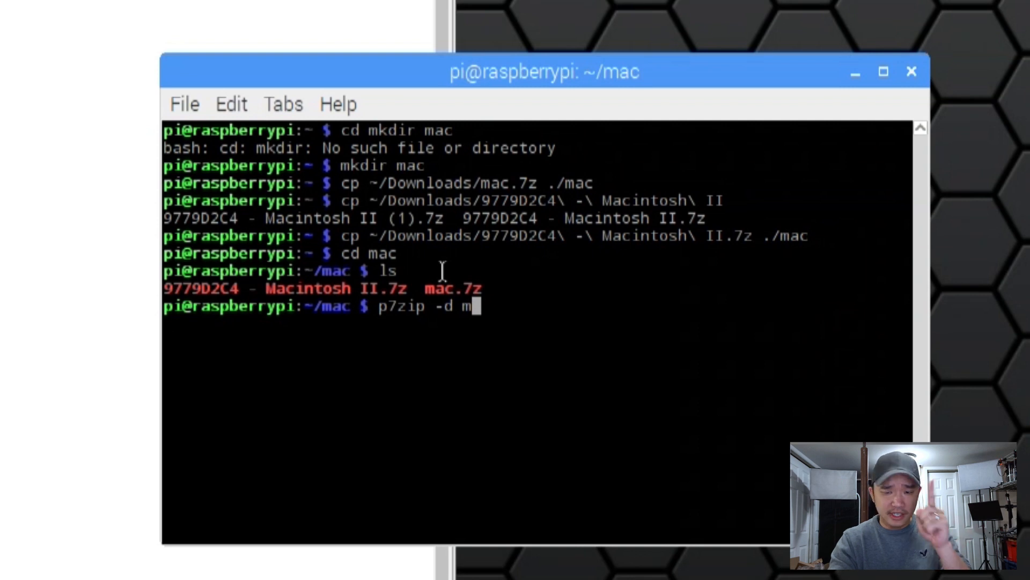
text(ac.7z)
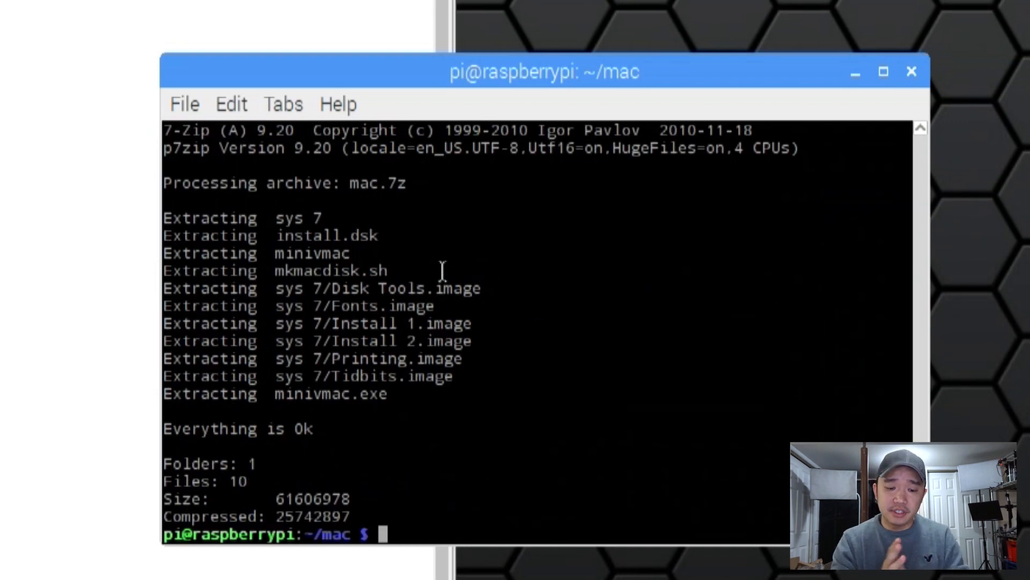
text(sudo apt)
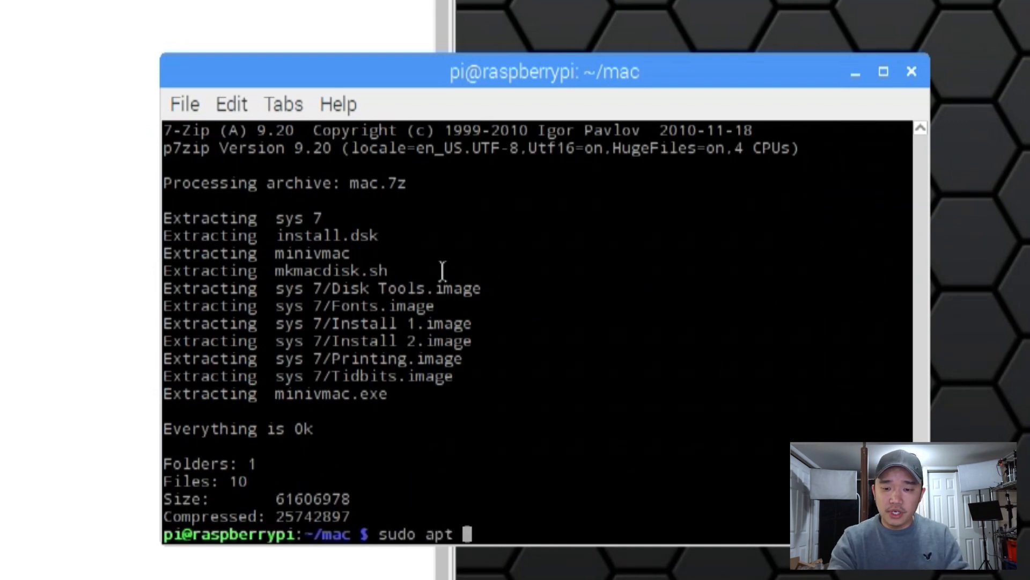
text(-get install p7zip)
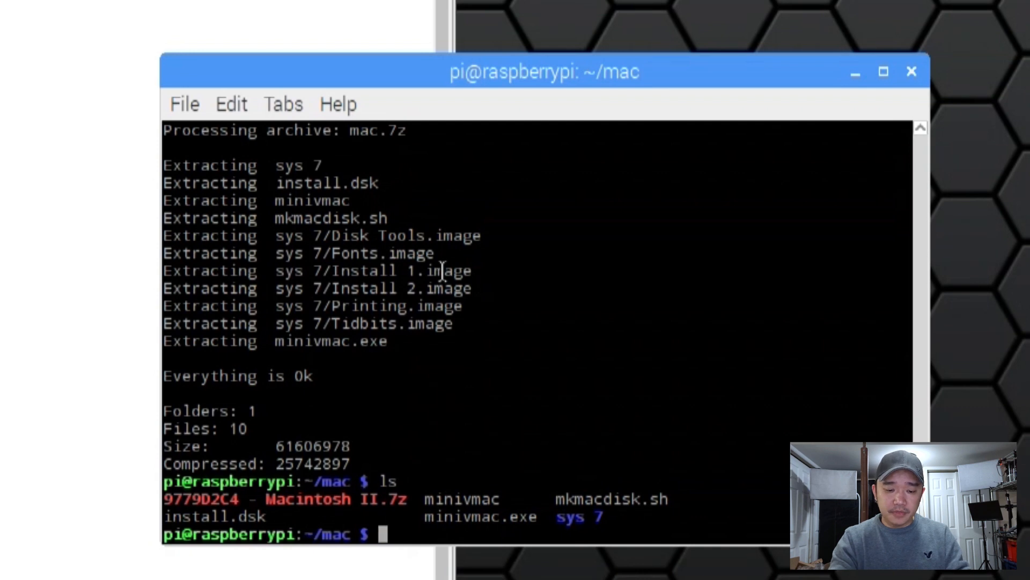
Extract the Macintosh II.7z archive with p7zip -d and list the mac folder contents
text(p7zip -d 9779D2C4\ -\ Macintosh\ II.7z)
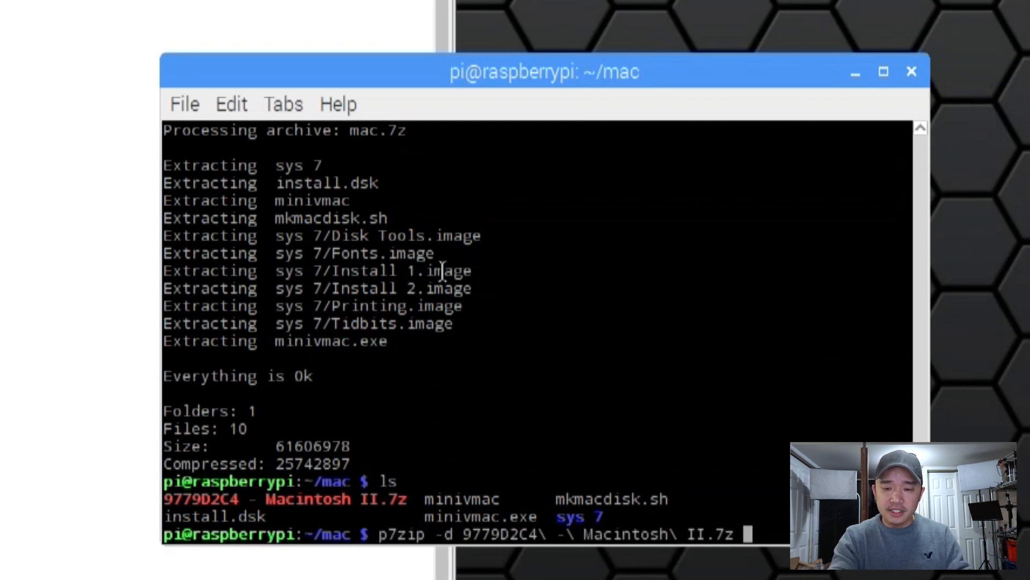
key(Return)
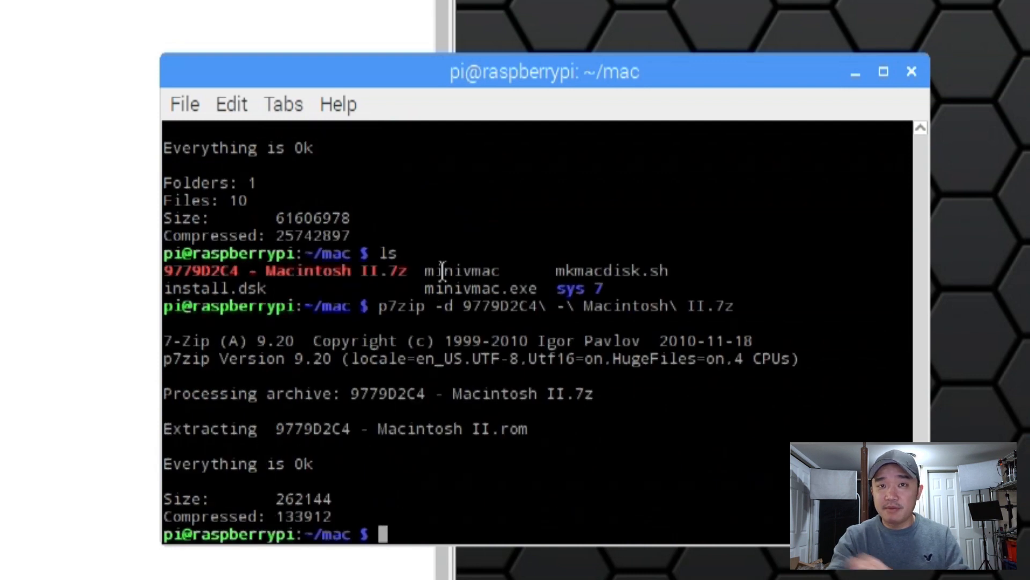
key(Return)
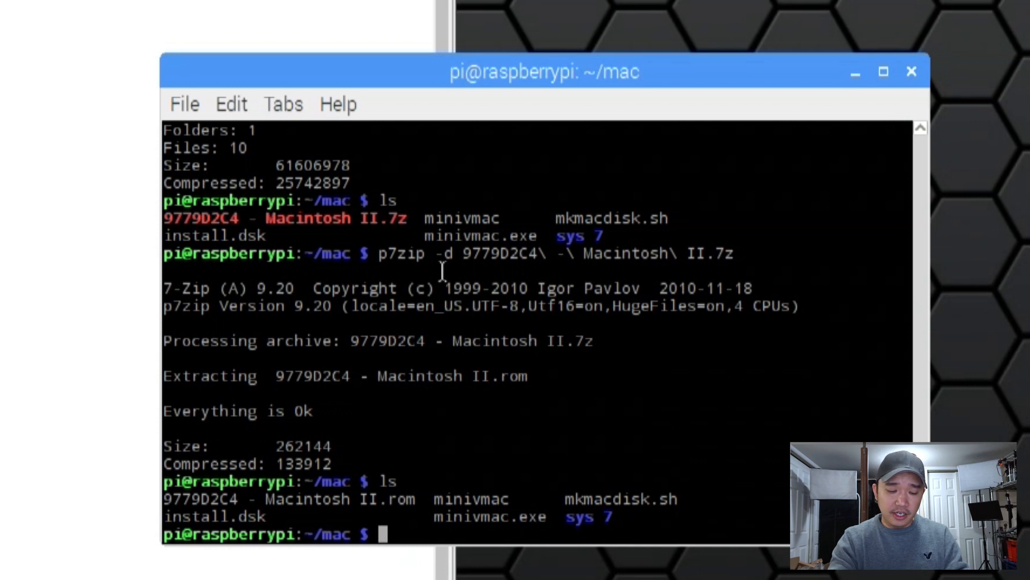
Rename the extracted 9779D2C4 - Macintosh II.rom file to MacII.ROM
text(mv)
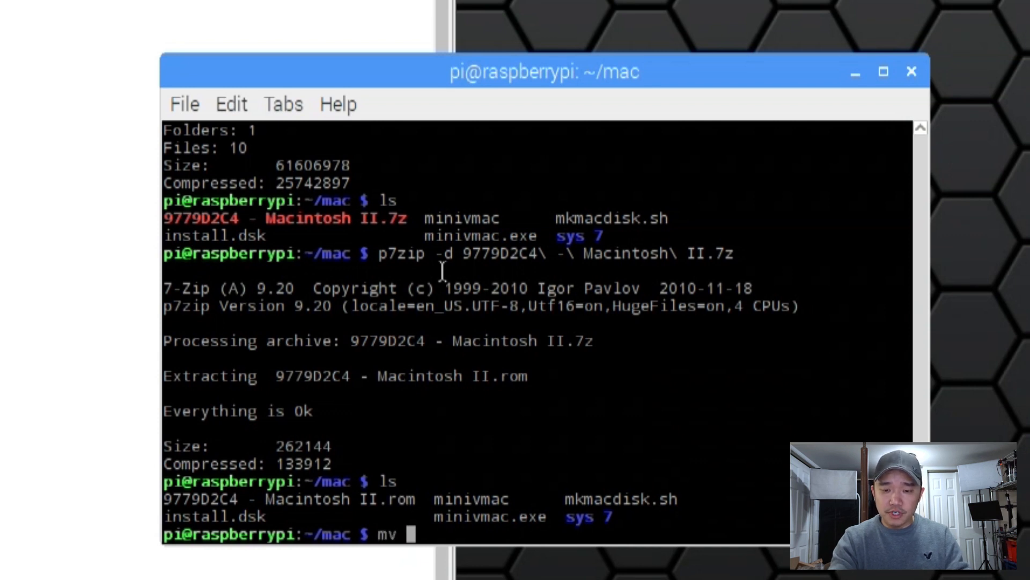
text(9779D2C4\ -\ Macintosh\ II.rom M)
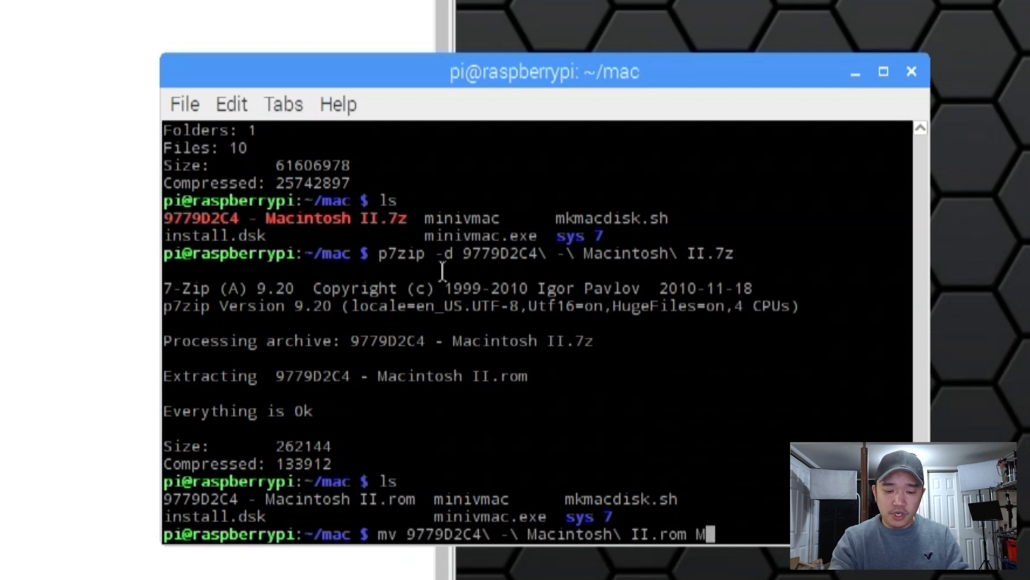
text(acII.ROM)
text(ls)
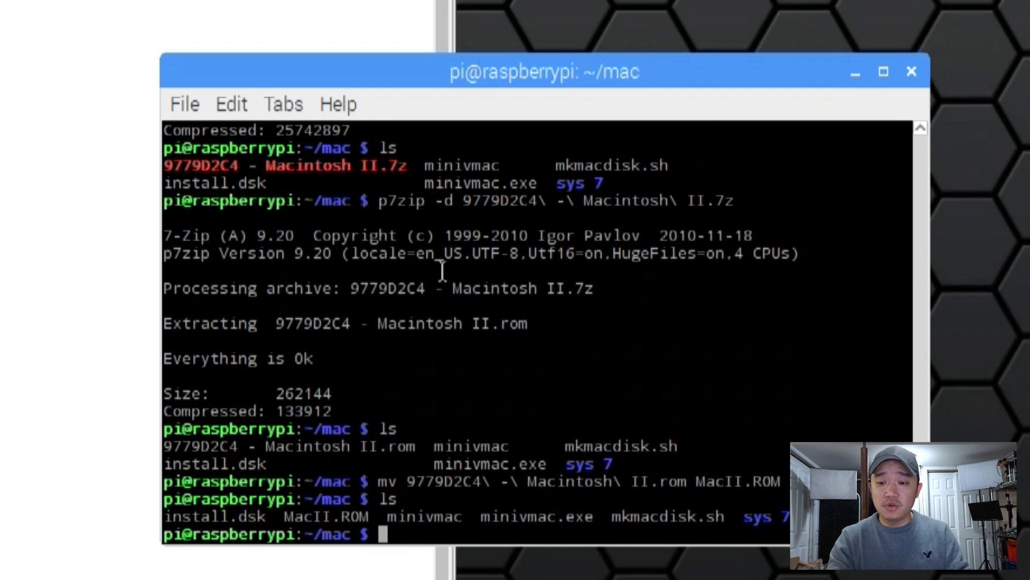
Run the mkmacdisk.sh script with sh to start creating a disk image
text(m)
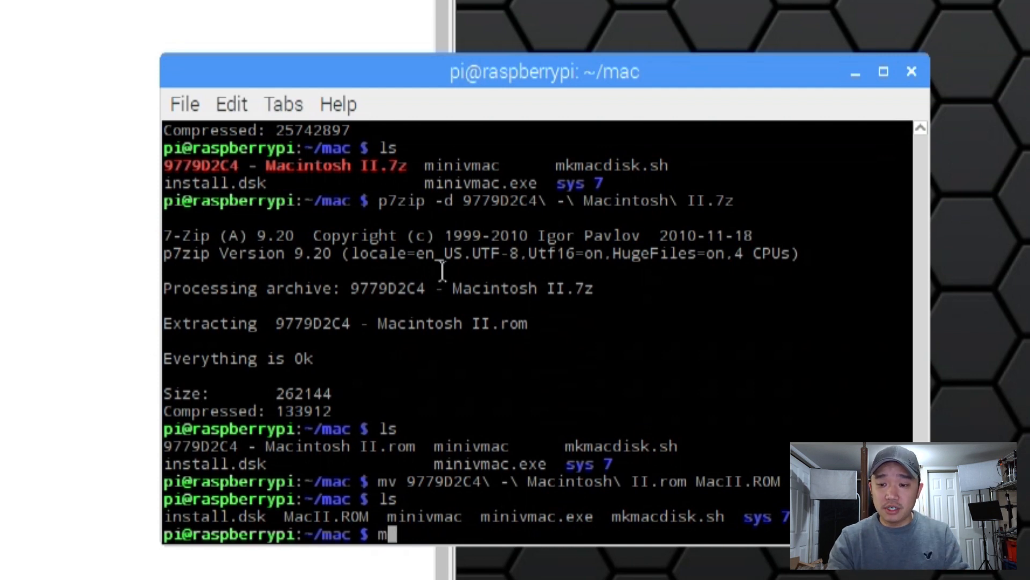
key(BackSpace)
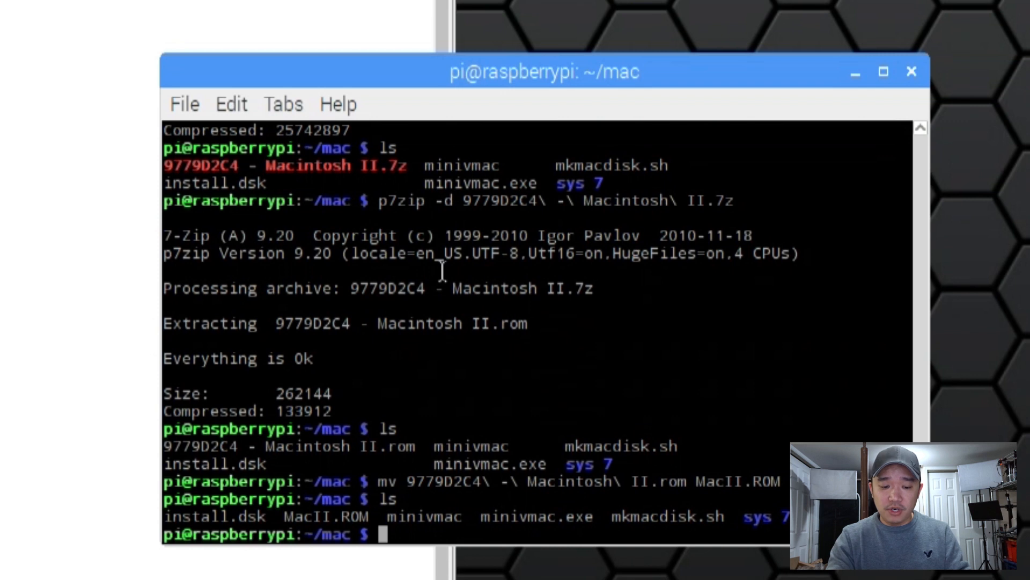
text(sh)
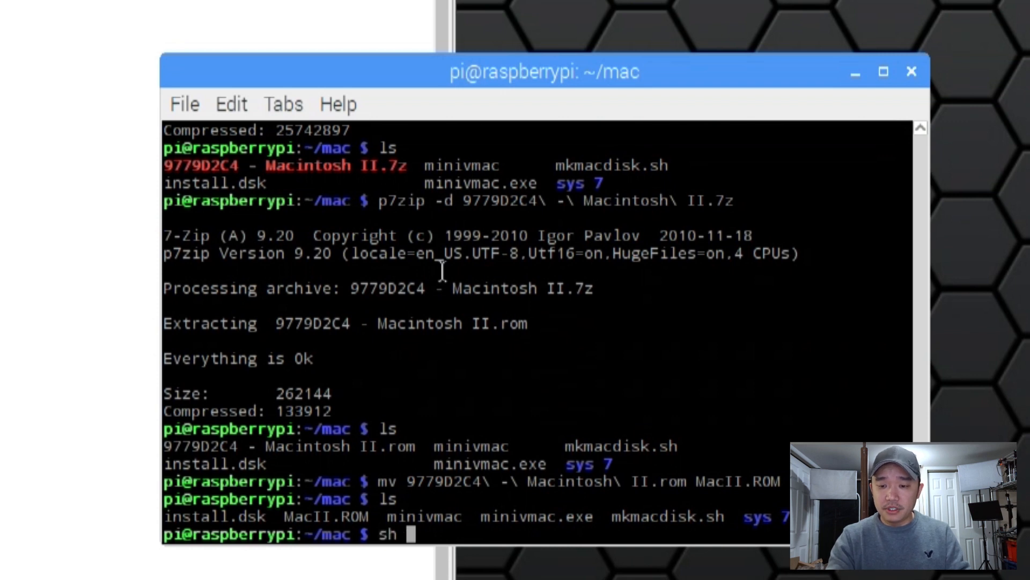
text(./m)
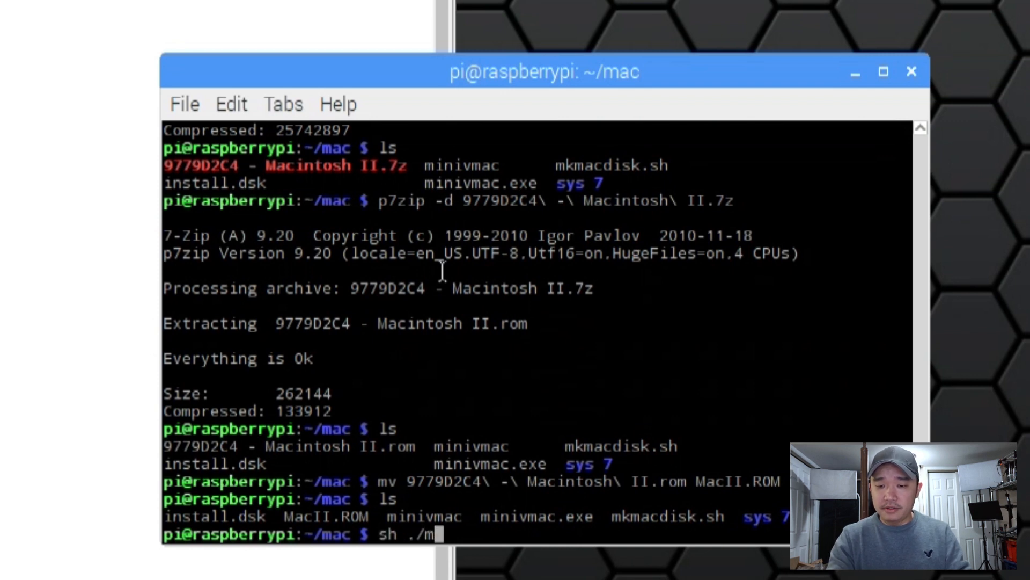
text(k)
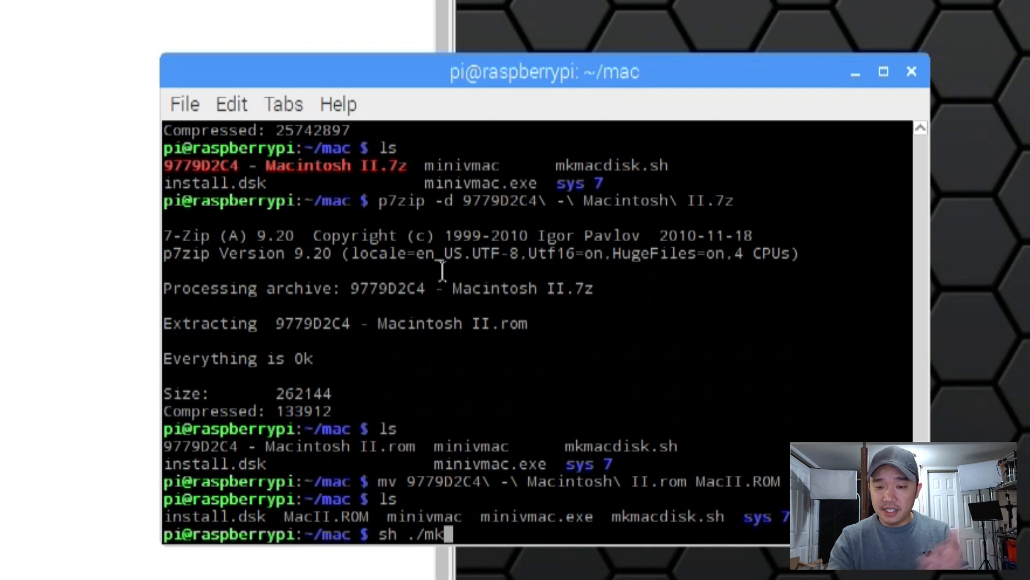
text(macdis)
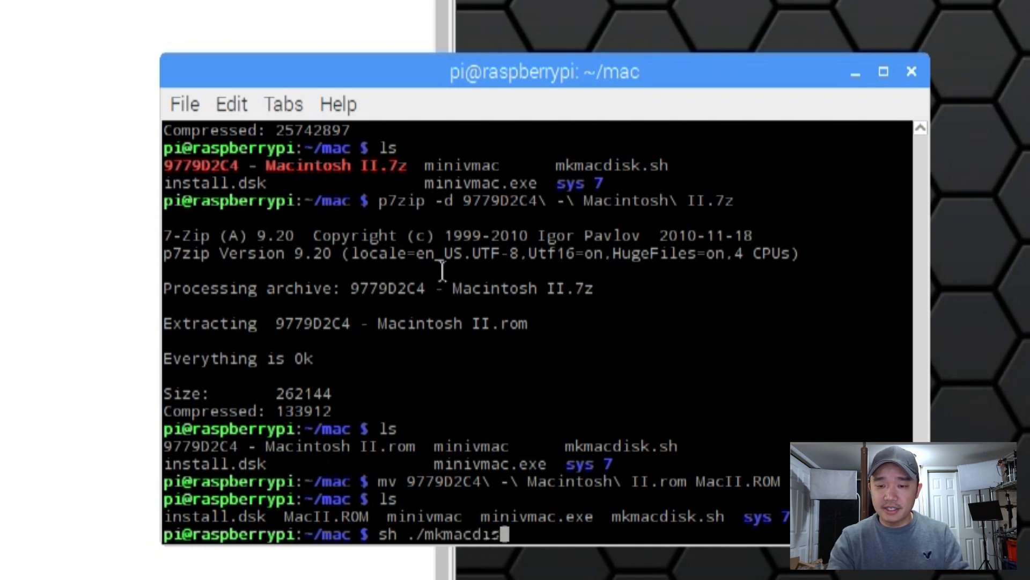
key(Return)
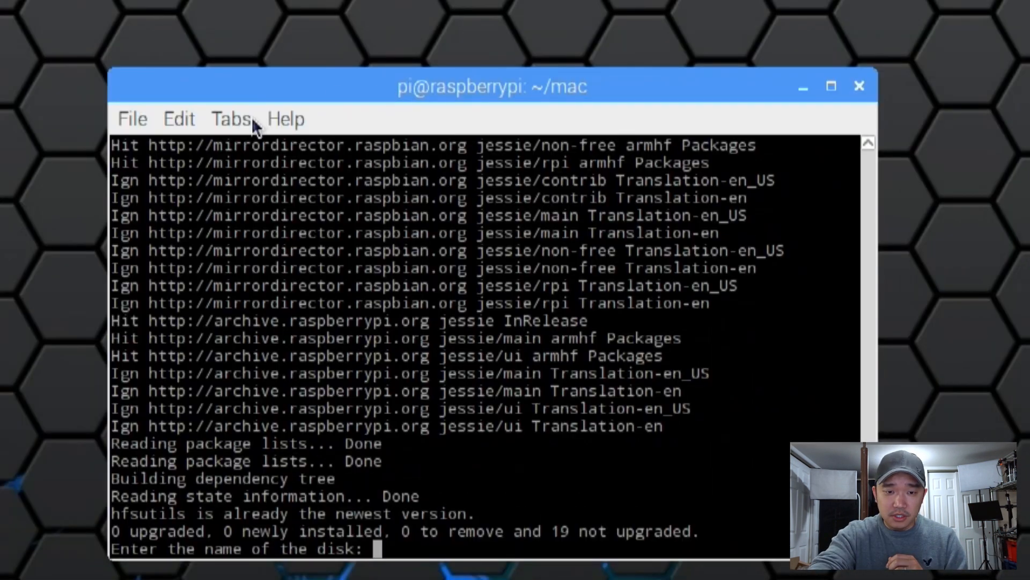
Name the disk mac with a size of 200 MB, then list the folder to confirm mac.dsk
text(mac)
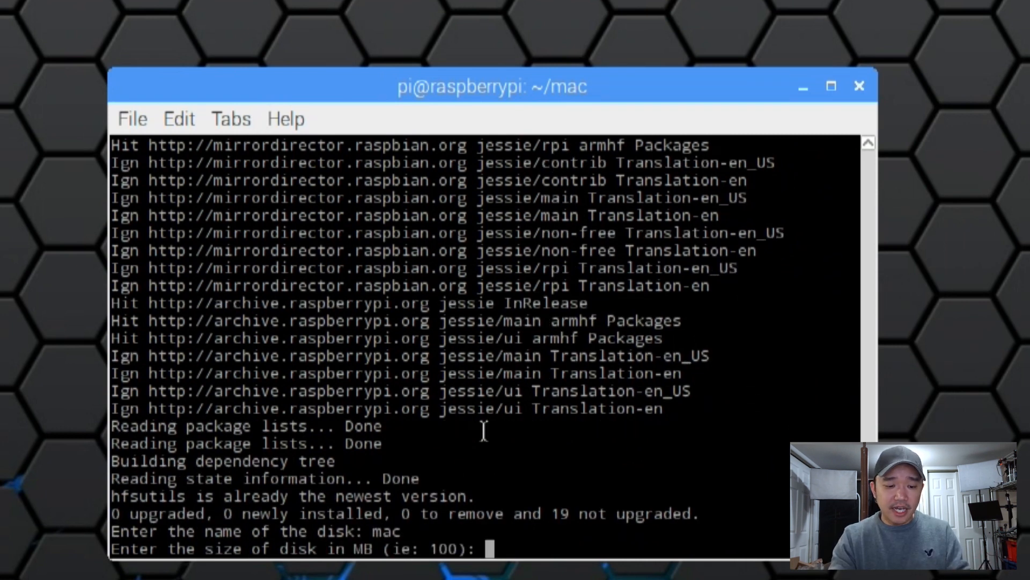
text(200)
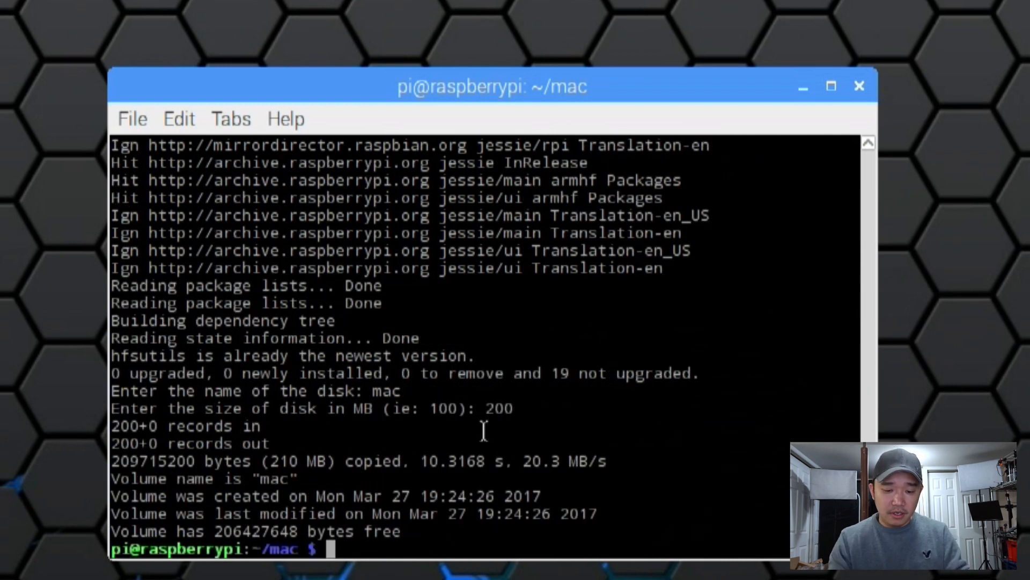
text(ls)
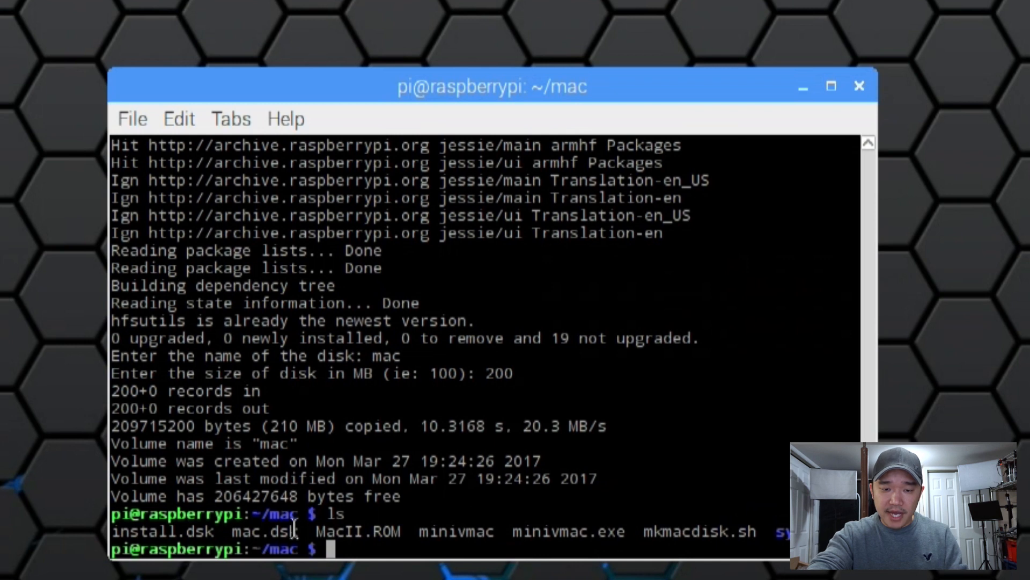
mouse_move(513, 509)
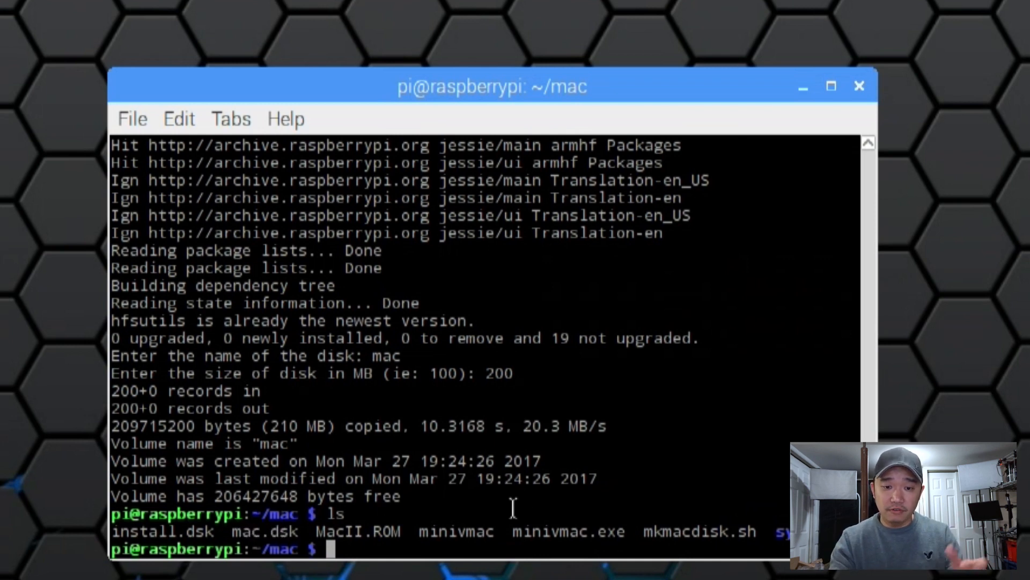
text(minimac)
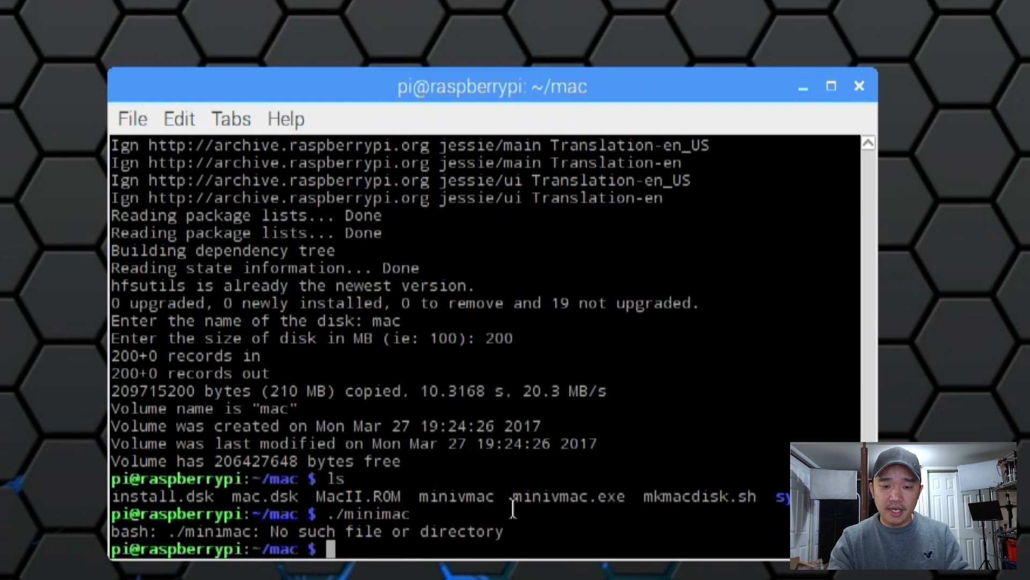
Make minivmac executable with chmod +x and launch ./minivmac
text(./minim)
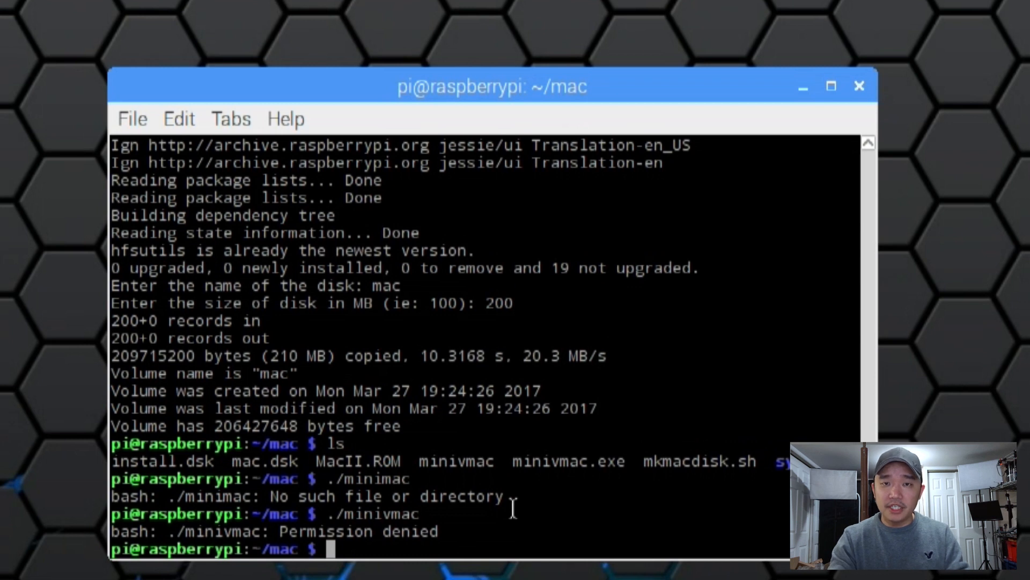
text(chmod +x minivmac)
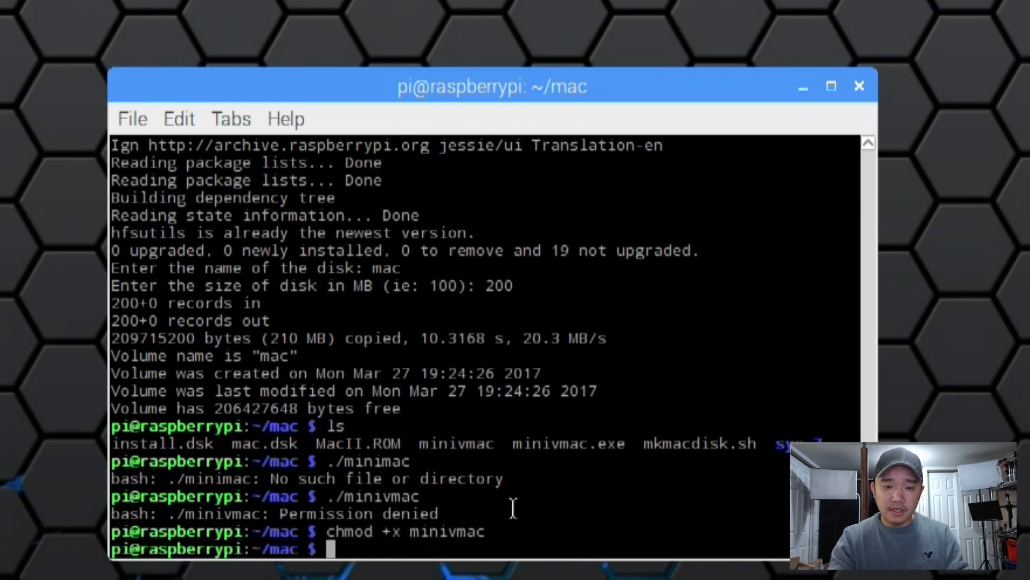
text(./minivmac)
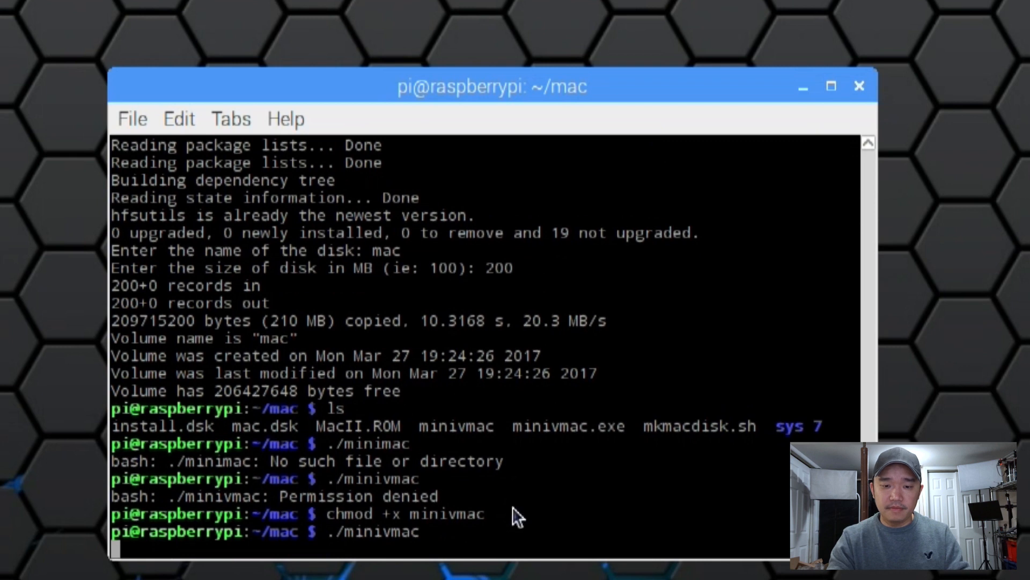
key(Return)
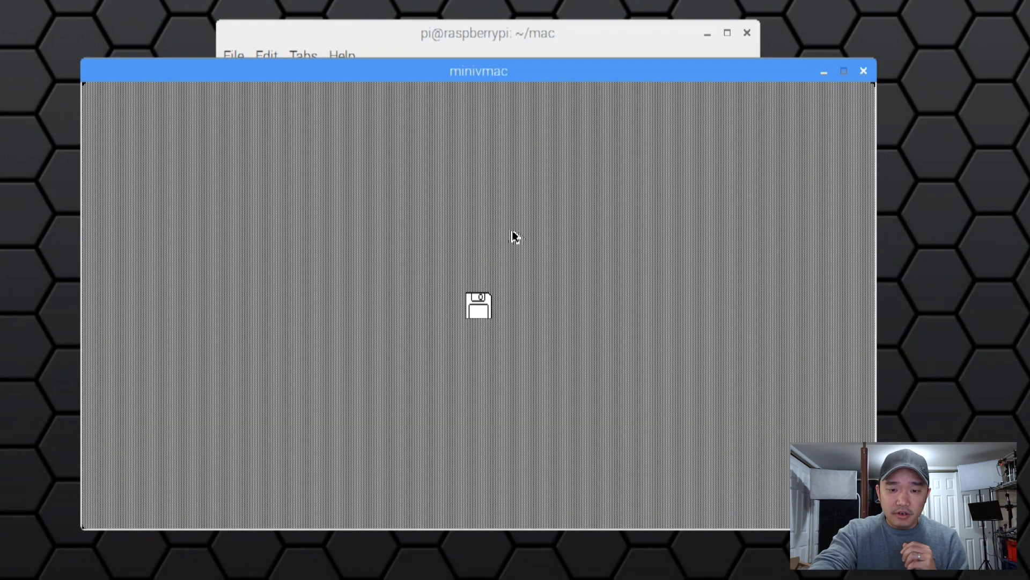
mouse_move(477, 319)
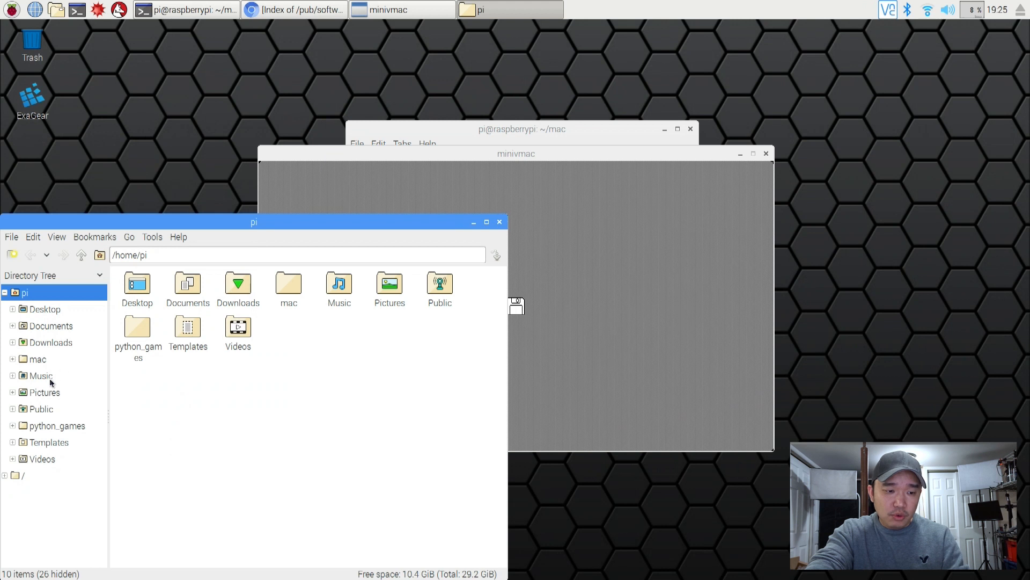
Browse into mac > sys 7 and boot Install 1.image in the Mini vMac window
double_click(289, 283)
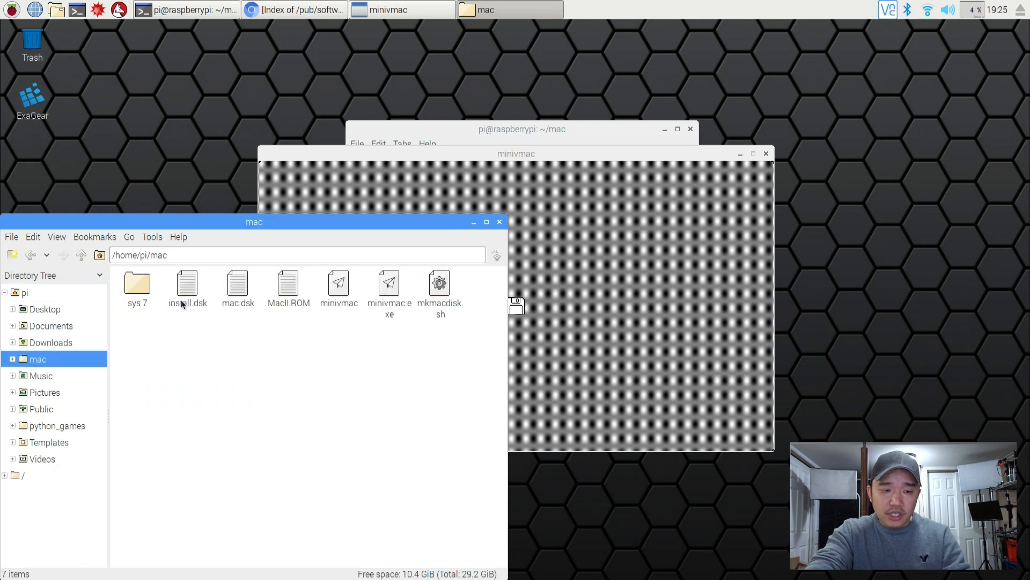
double_click(138, 283)
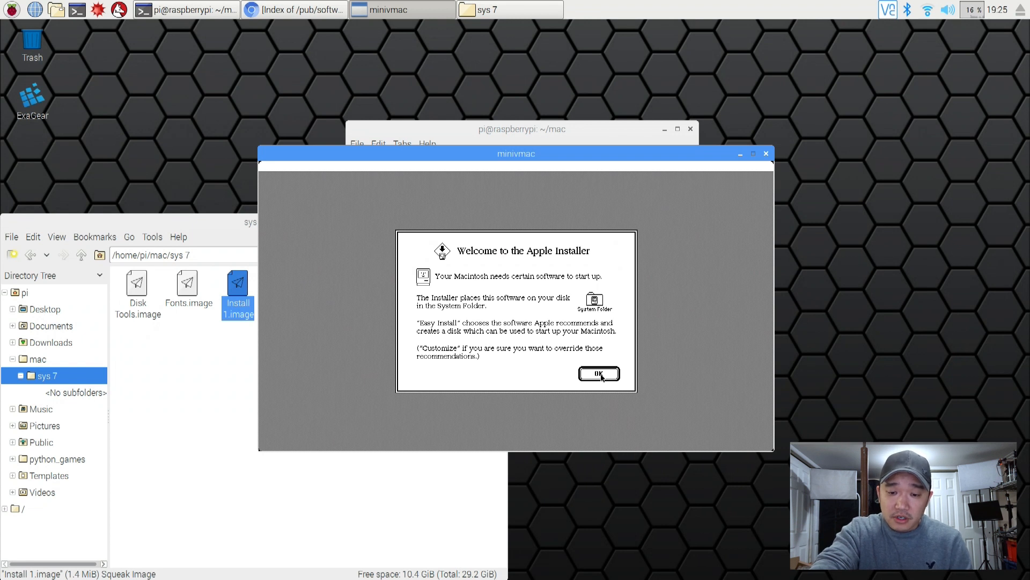
Dismiss the Apple Installer welcome message, exiting the emulator's control mode along the way
click(599, 373)
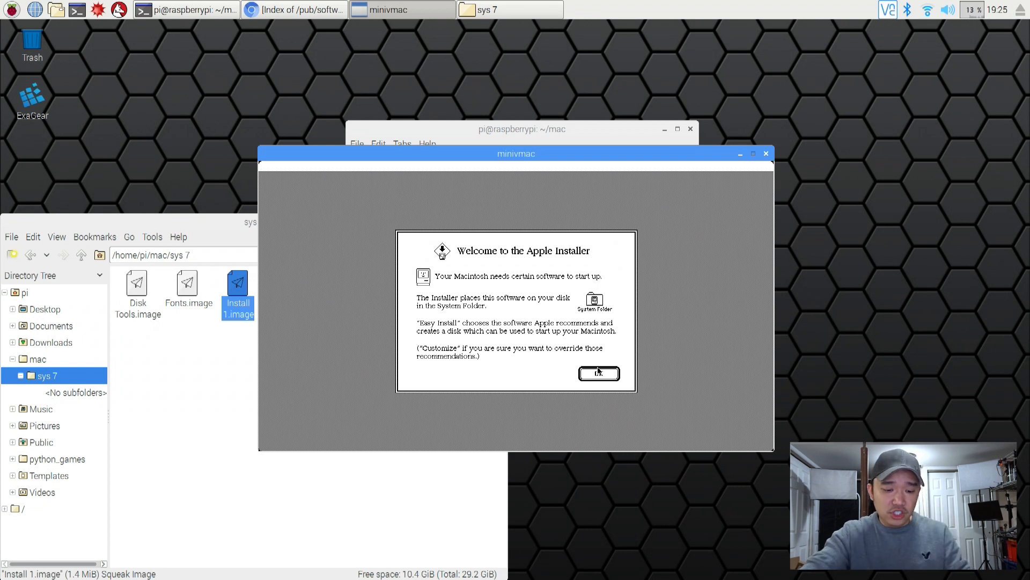
key(ctrl)
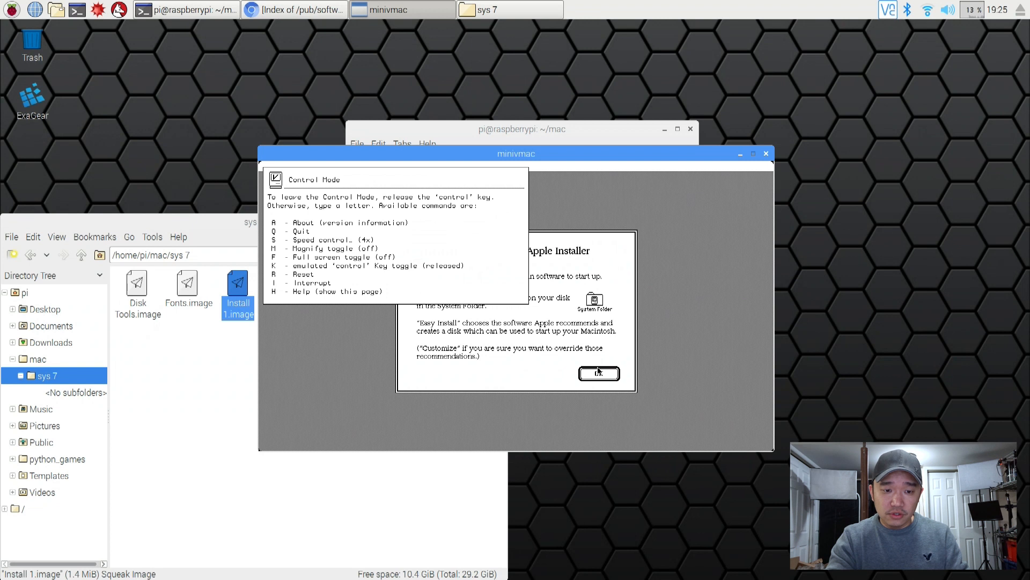
key(s)
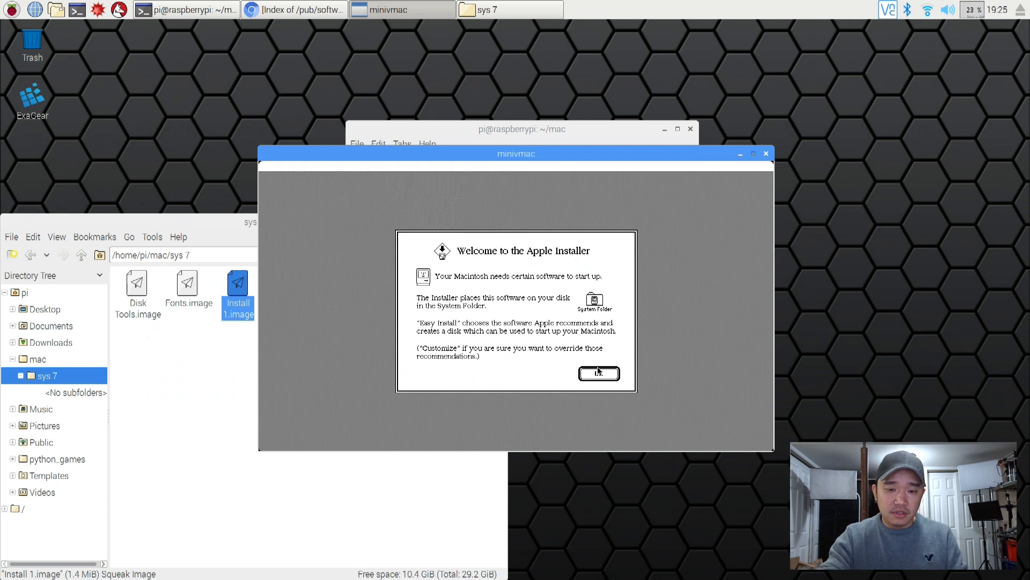
click(599, 374)
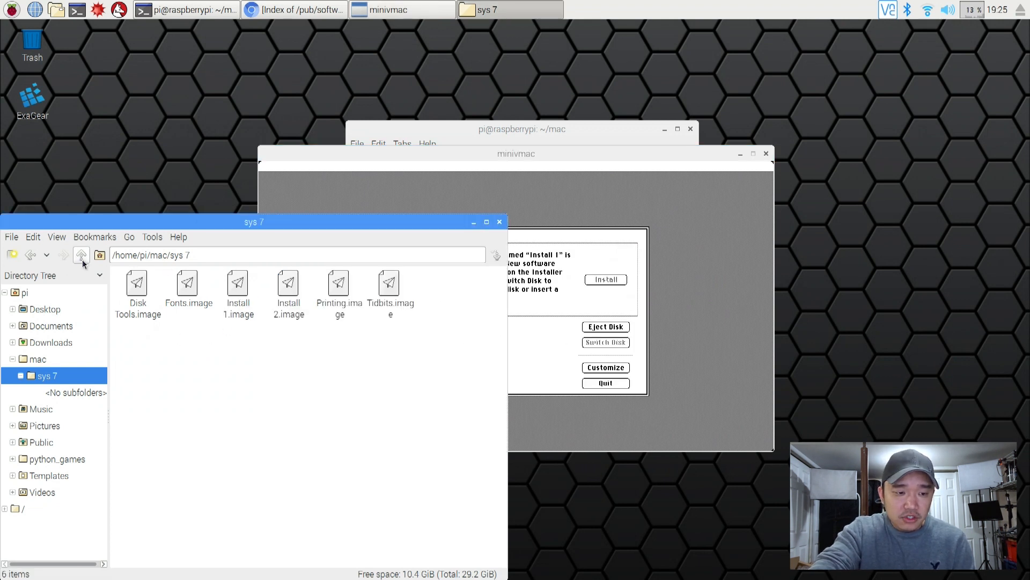
Mount mac.dsk in the emulator, run Easy Install of System 7.0.1 onto it, and quit the Installer
click(81, 256)
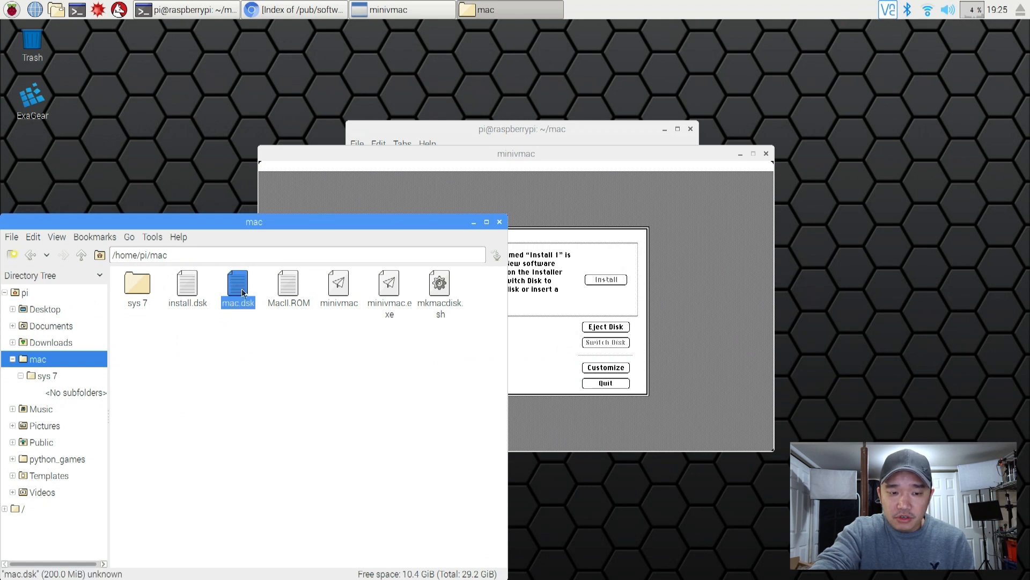
click(515, 154)
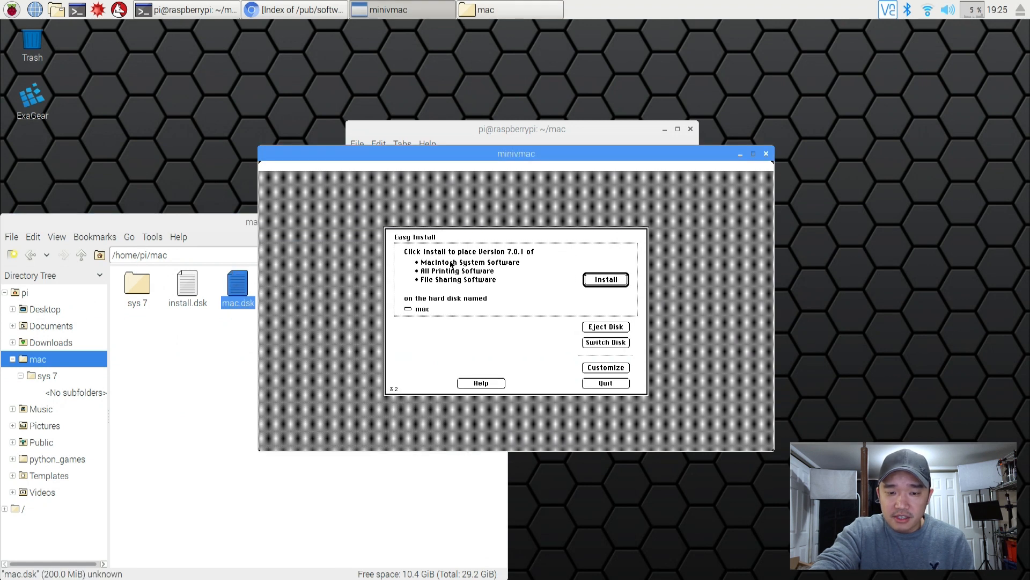
click(605, 279)
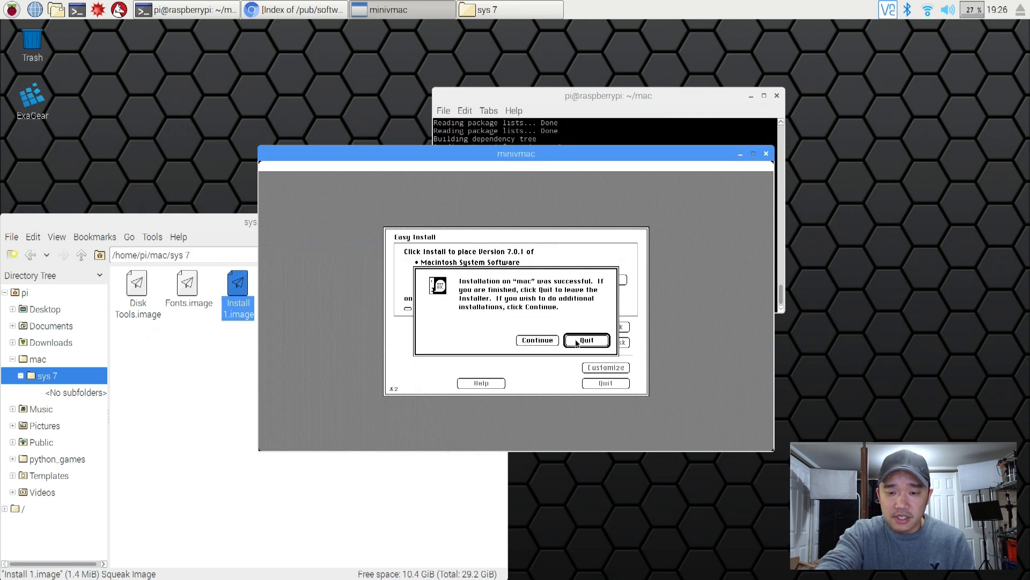
click(587, 340)
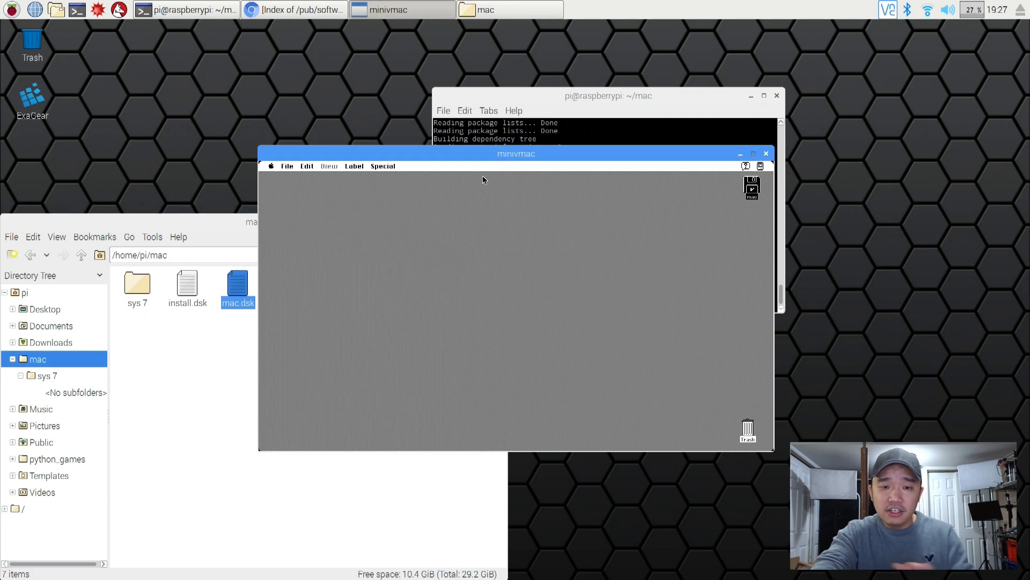
mouse_move(511, 176)
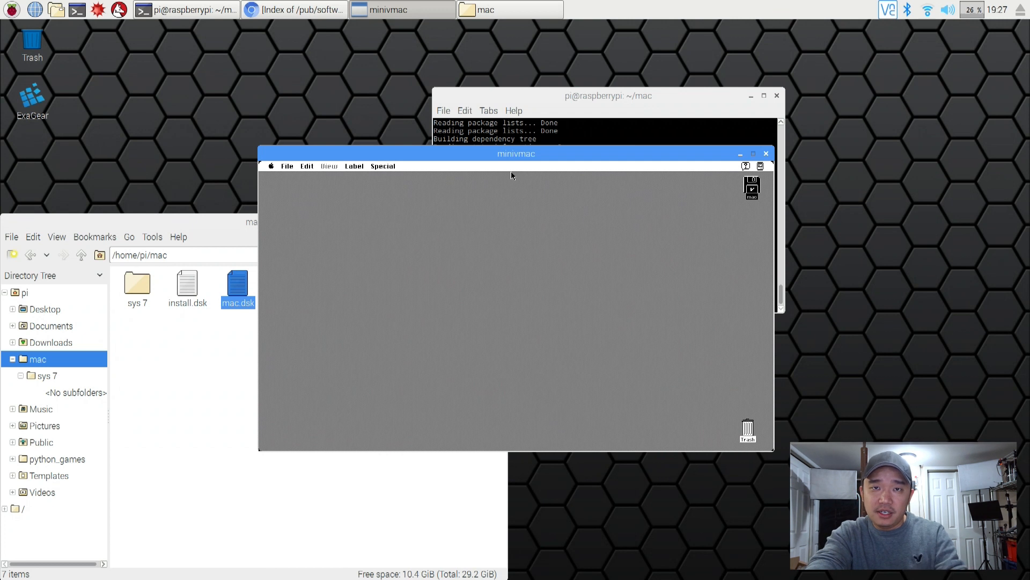
mouse_move(172, 388)
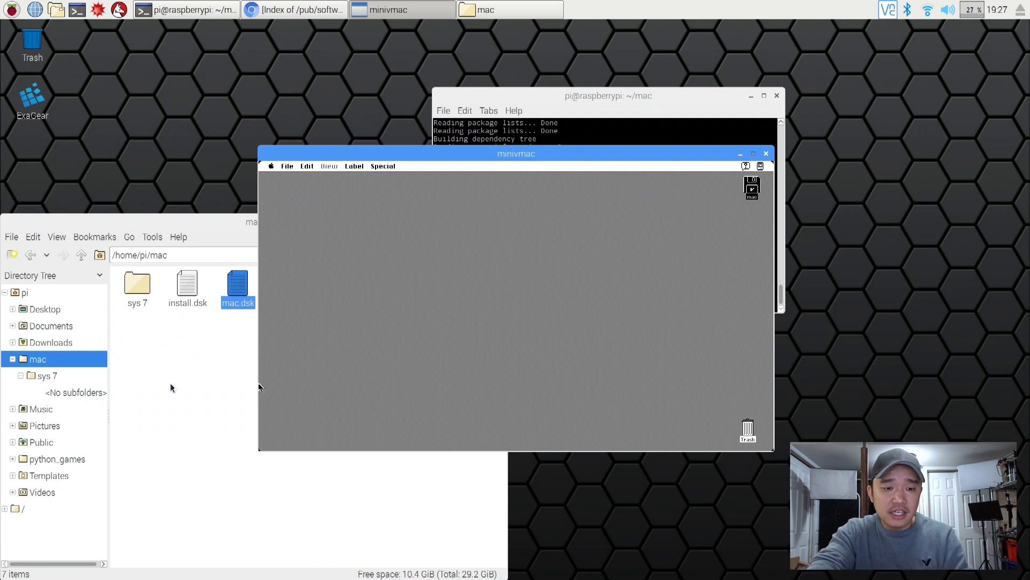
From the 753 folder, mount System 7.5.3 01of19.smi and agree to the license to reach the installer
click(187, 283)
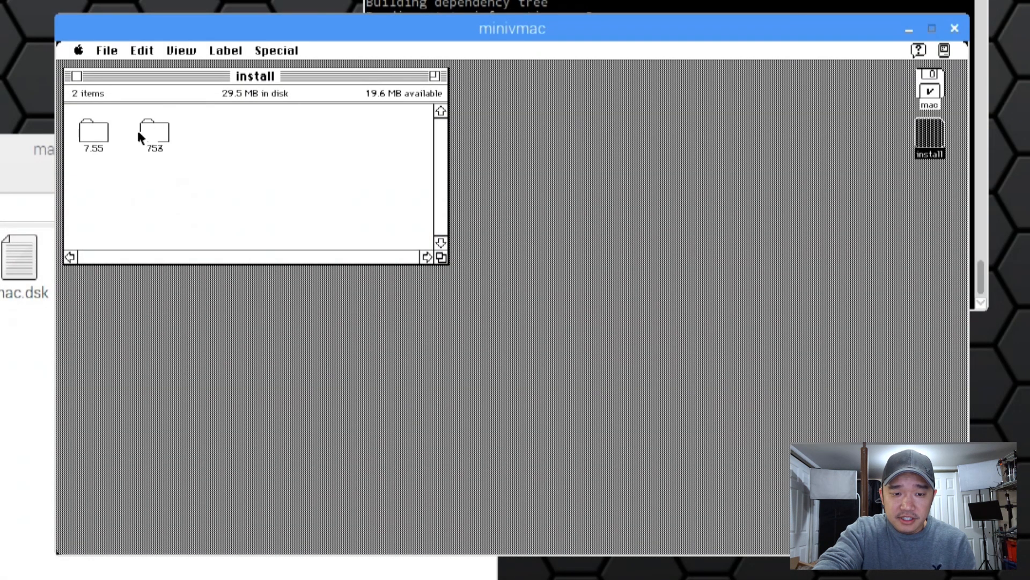
double_click(153, 129)
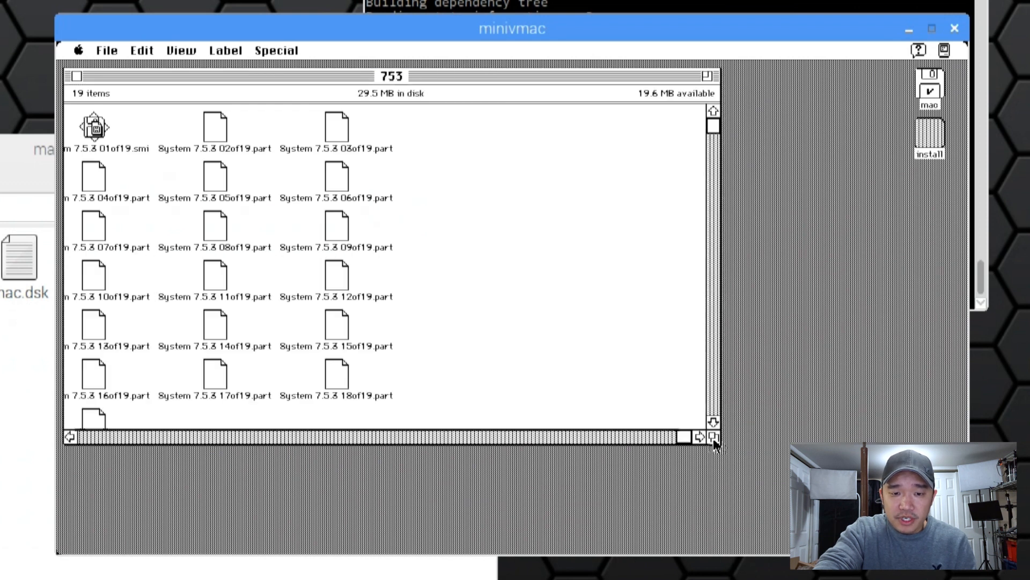
click(94, 126)
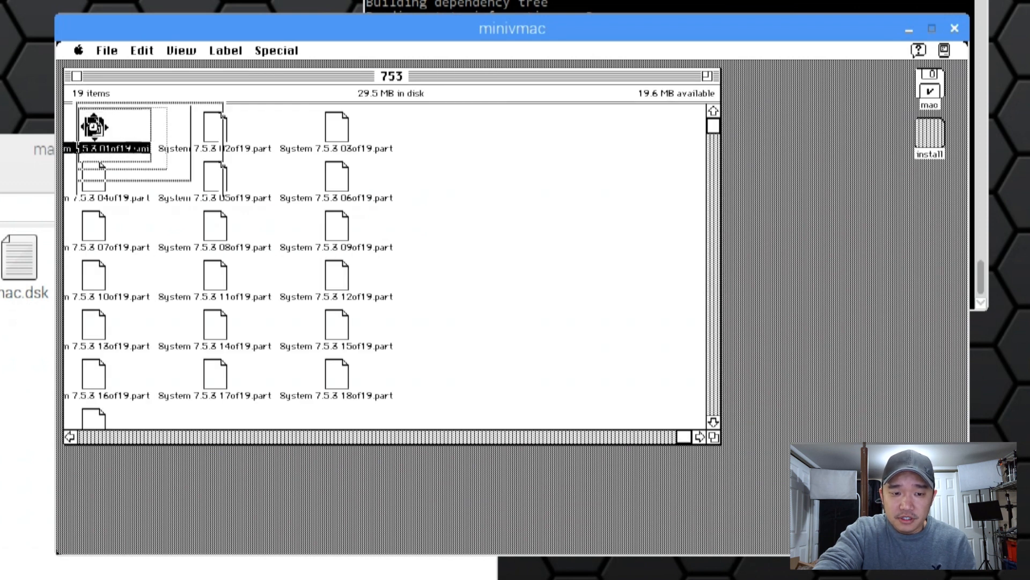
double_click(94, 127)
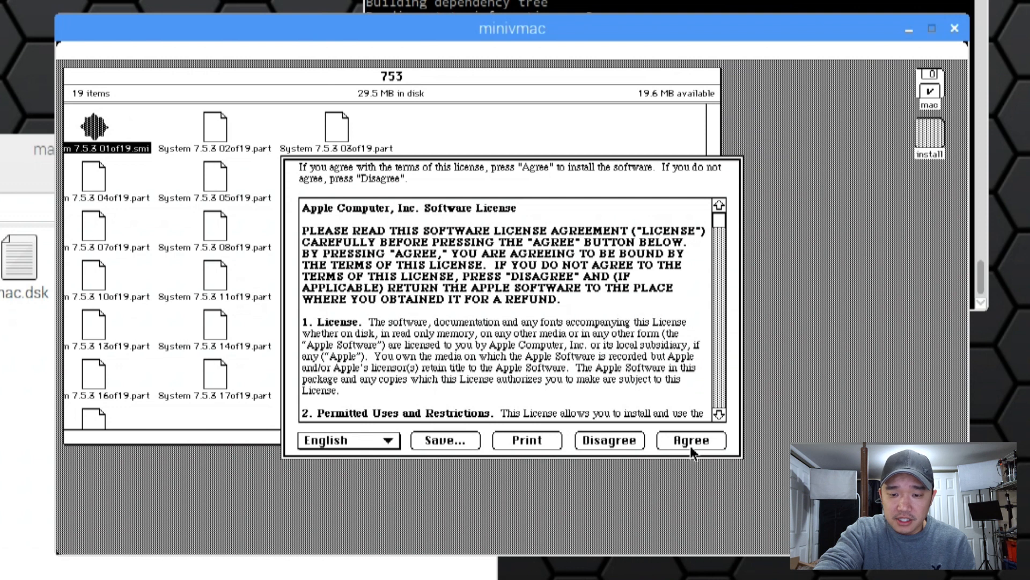
click(691, 440)
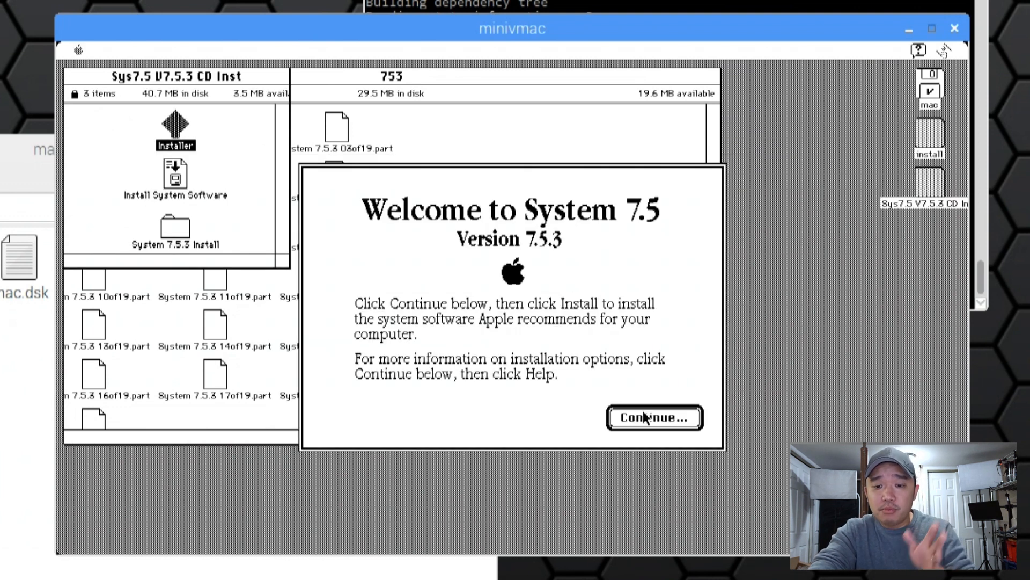
Continue past the welcome screen and switch the System 7.5.3 installer to Custom Install
click(655, 418)
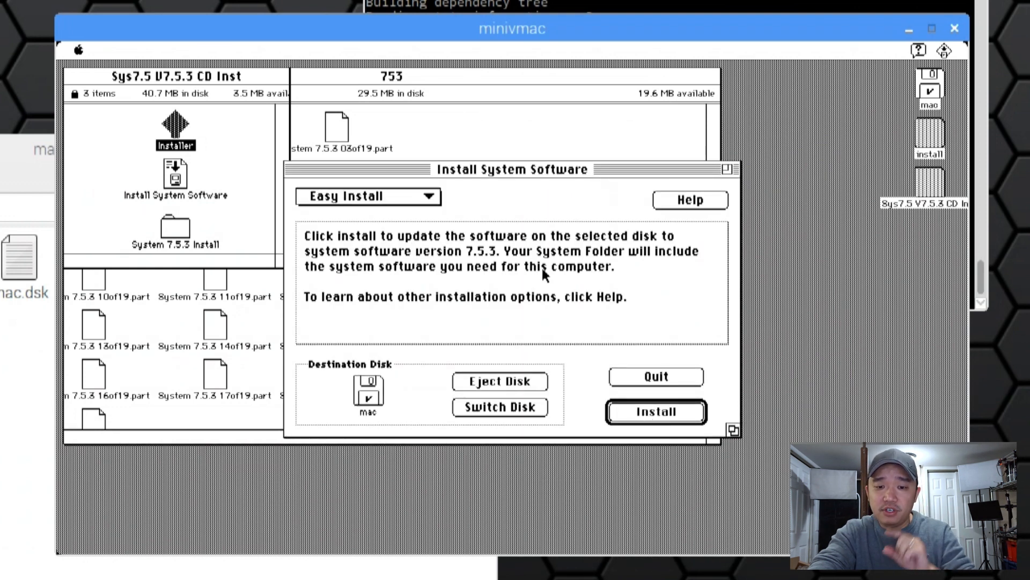
mouse_move(436, 207)
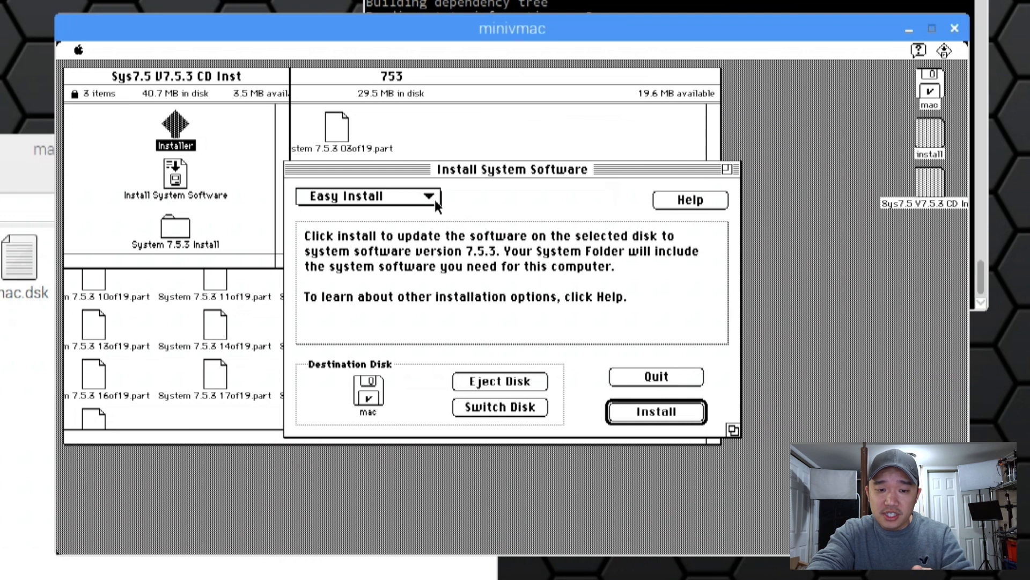
click(367, 196)
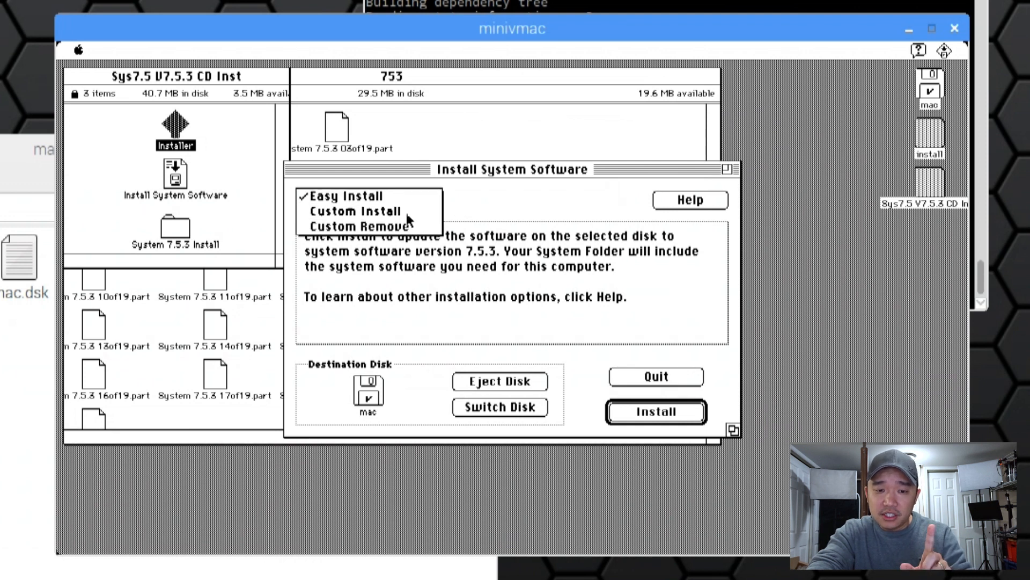
click(355, 211)
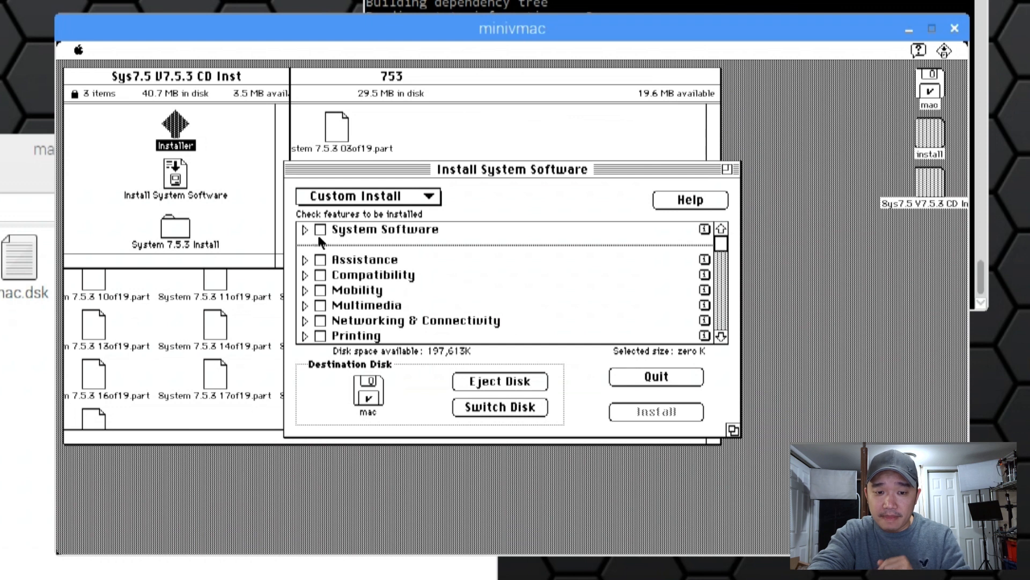
Tick all features and keep only the system software for this Macintosh
click(318, 230)
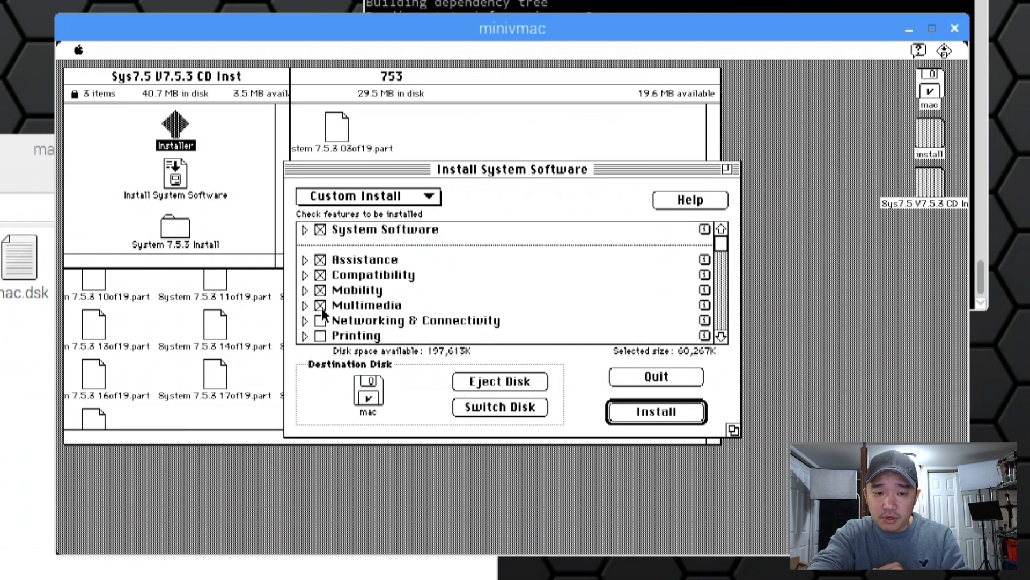
click(320, 320)
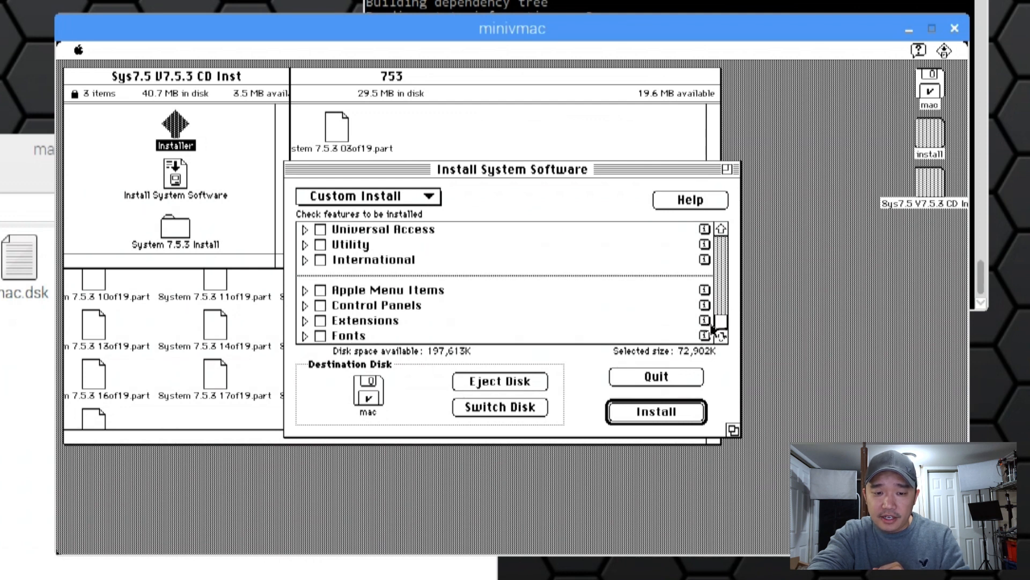
click(320, 229)
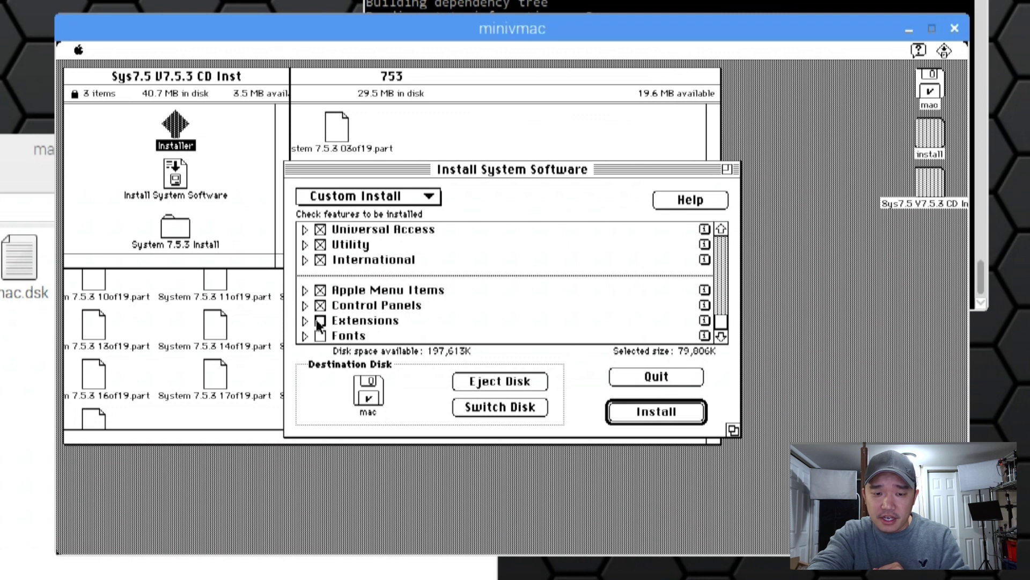
click(316, 320)
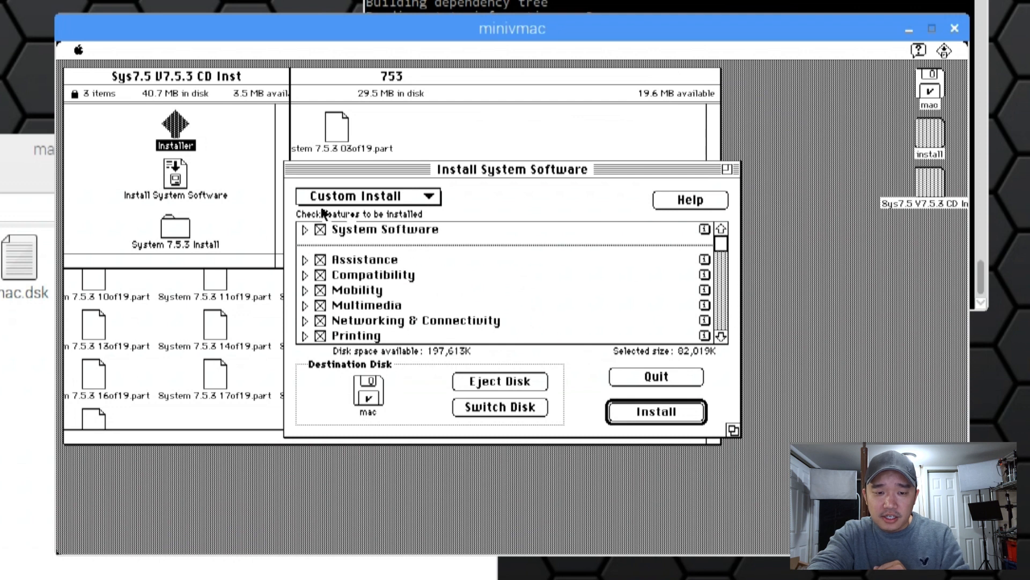
click(305, 228)
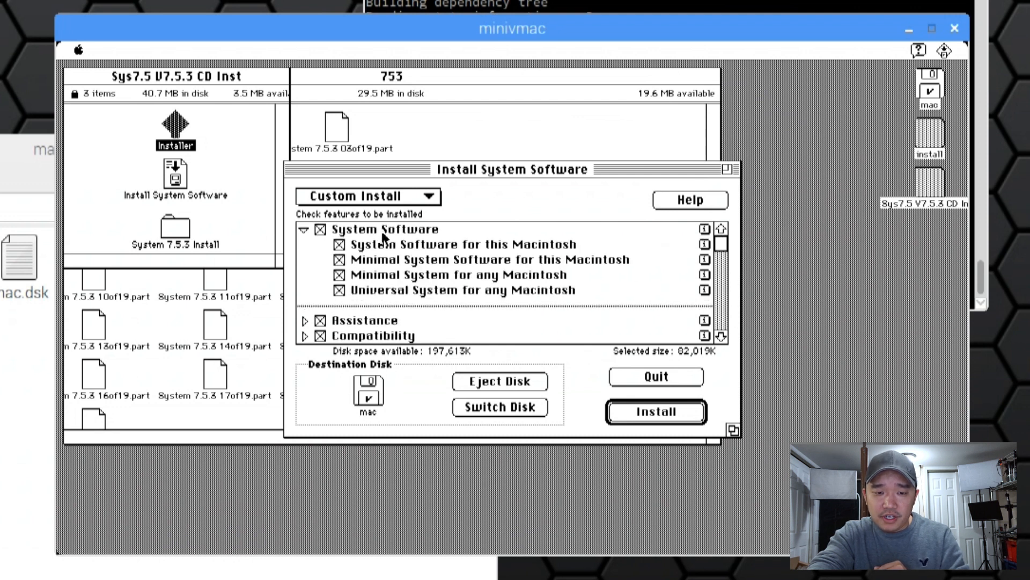
click(318, 229)
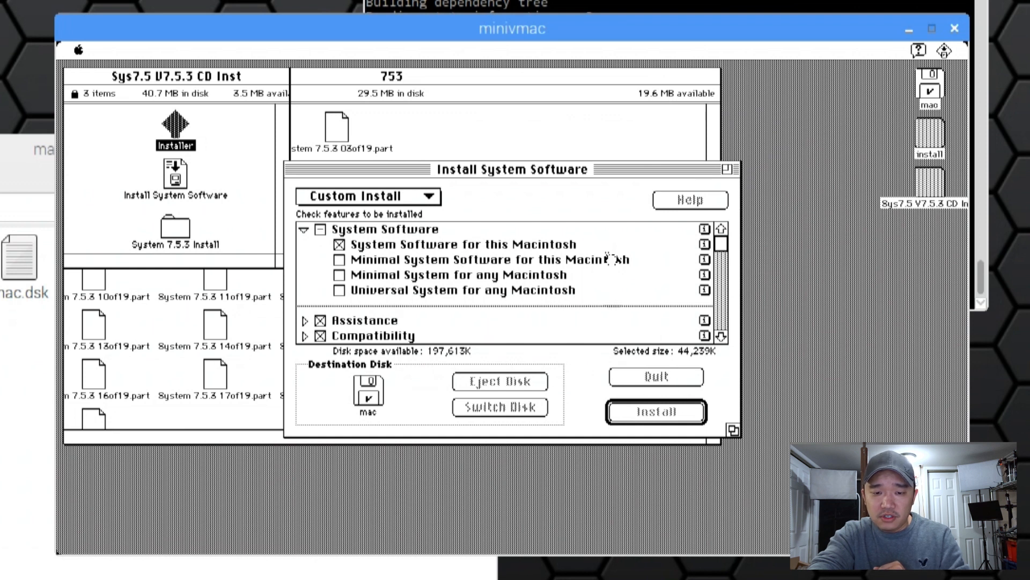
Install the selected software onto the mac disk and request a restart
click(657, 411)
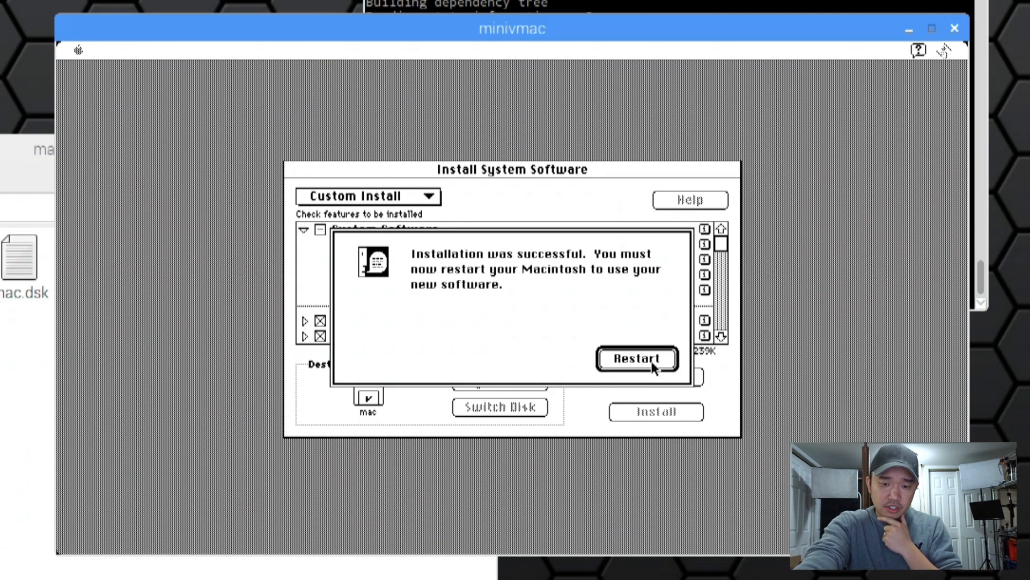
click(637, 358)
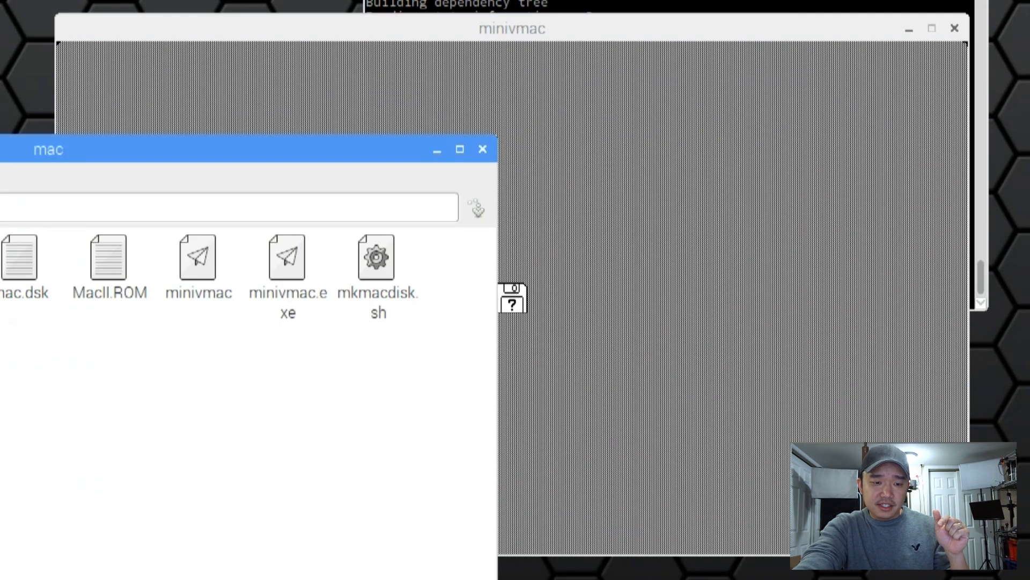
Boot the emulated Mac from mac.dsk into the System 7.5.3 Finder desktop
click(21, 264)
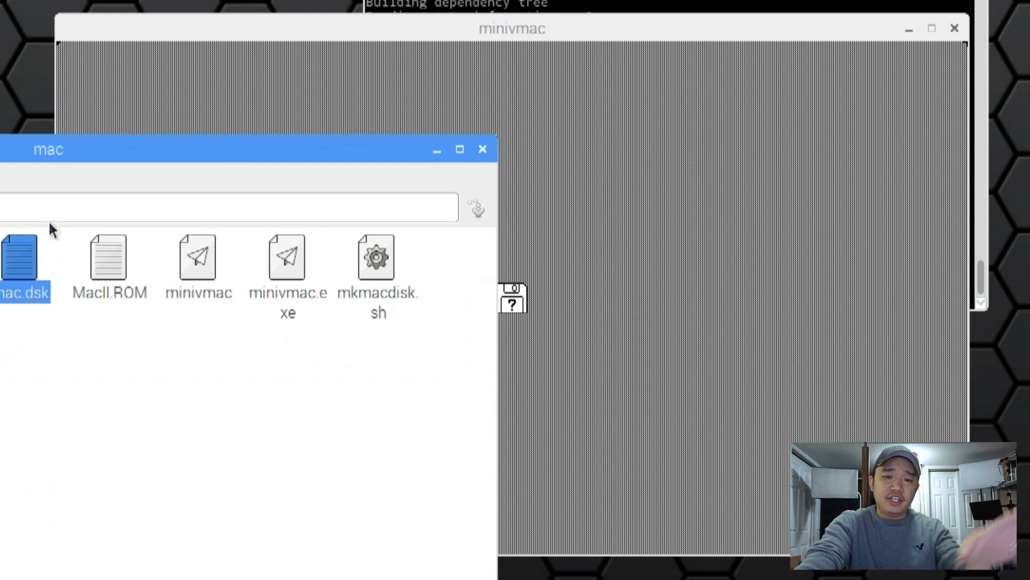
mouse_move(595, 214)
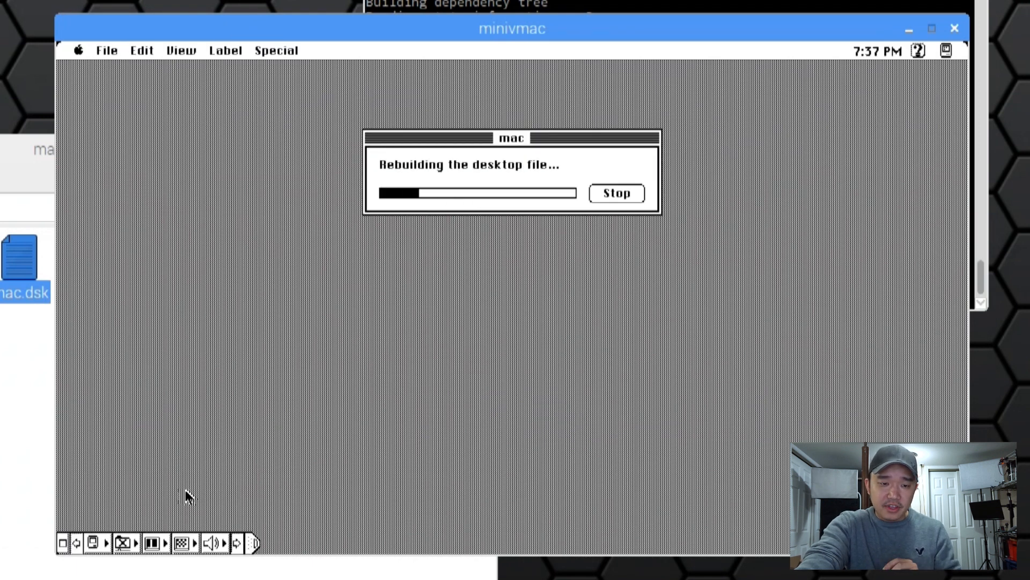
mouse_move(777, 242)
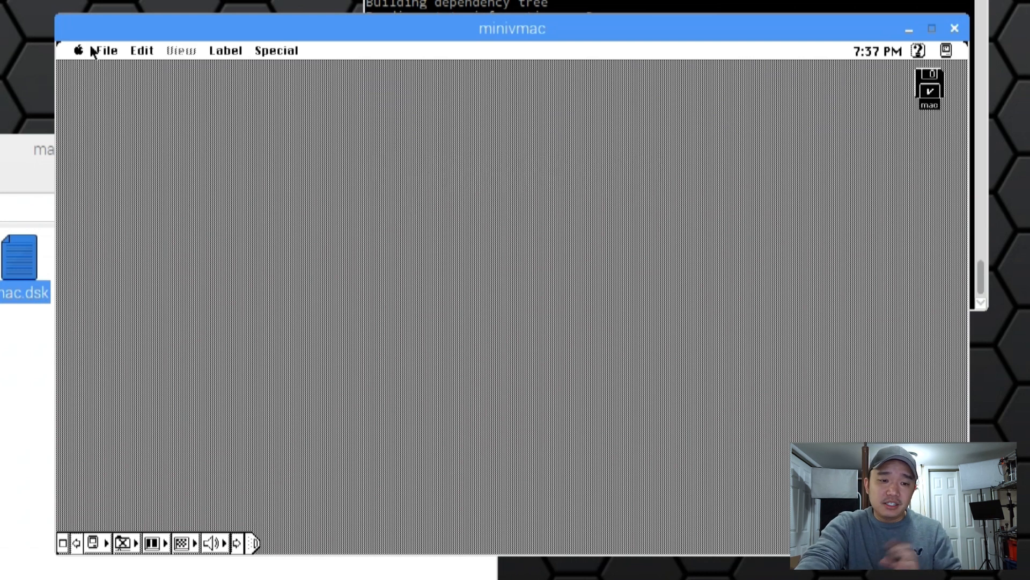
click(80, 50)
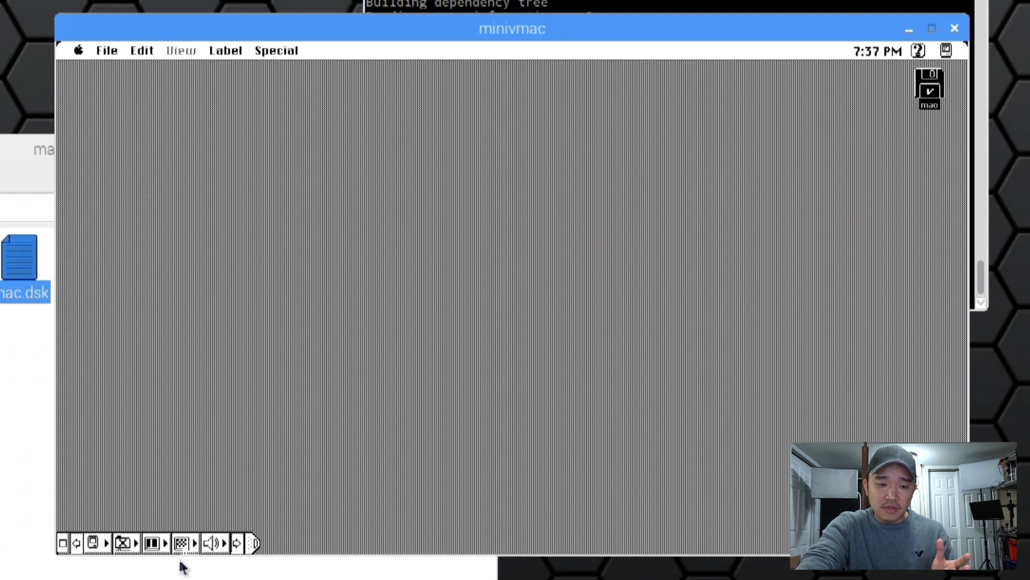
mouse_move(157, 545)
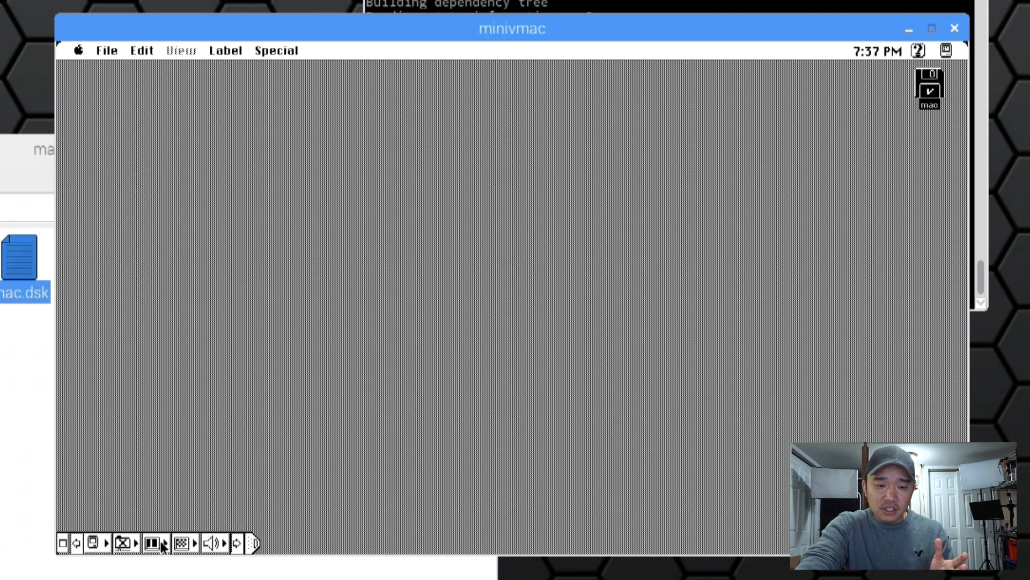
Switch the emulated display to 256 colours from the Control Strip's Display module
click(153, 556)
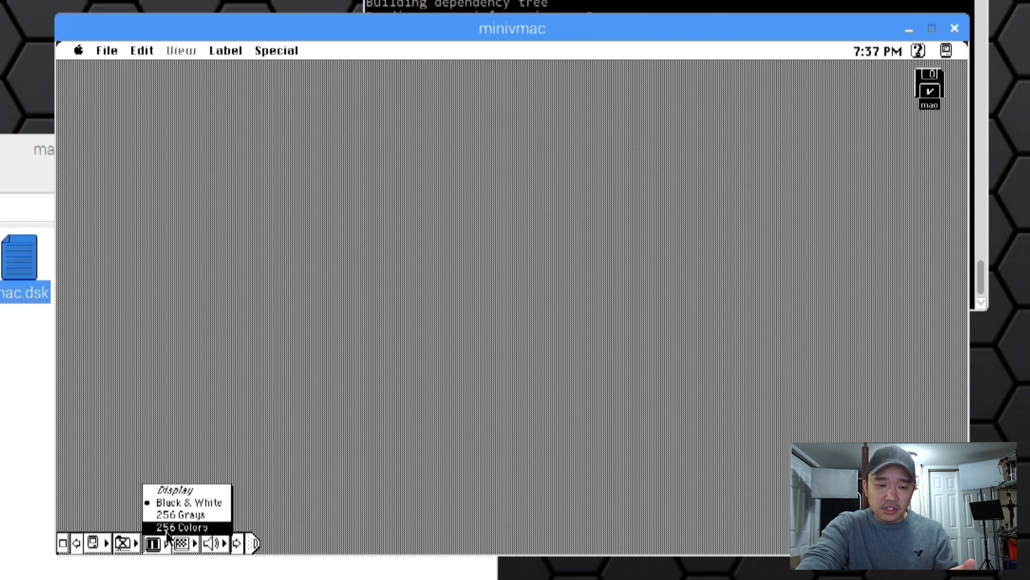
click(183, 528)
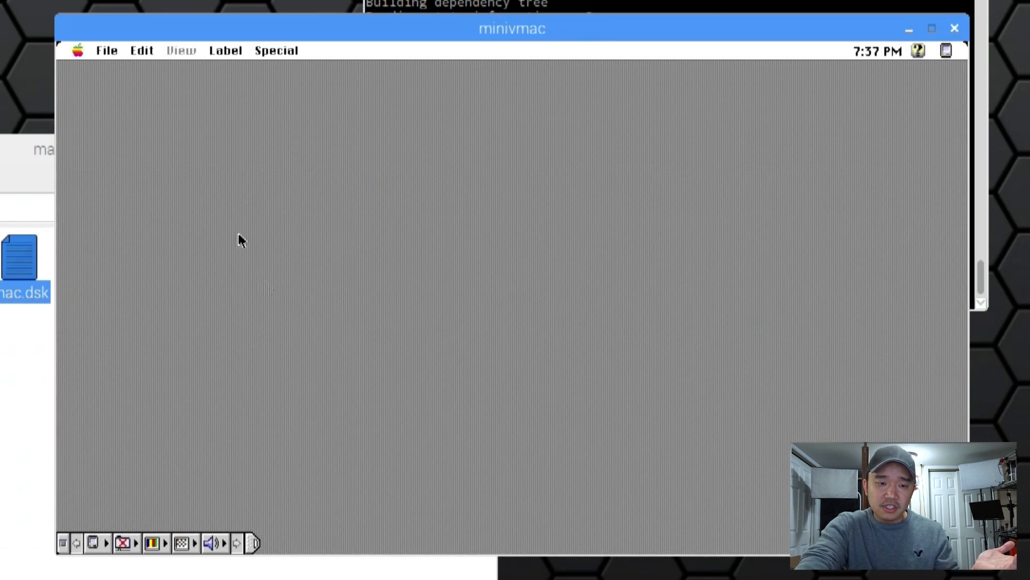
click(81, 50)
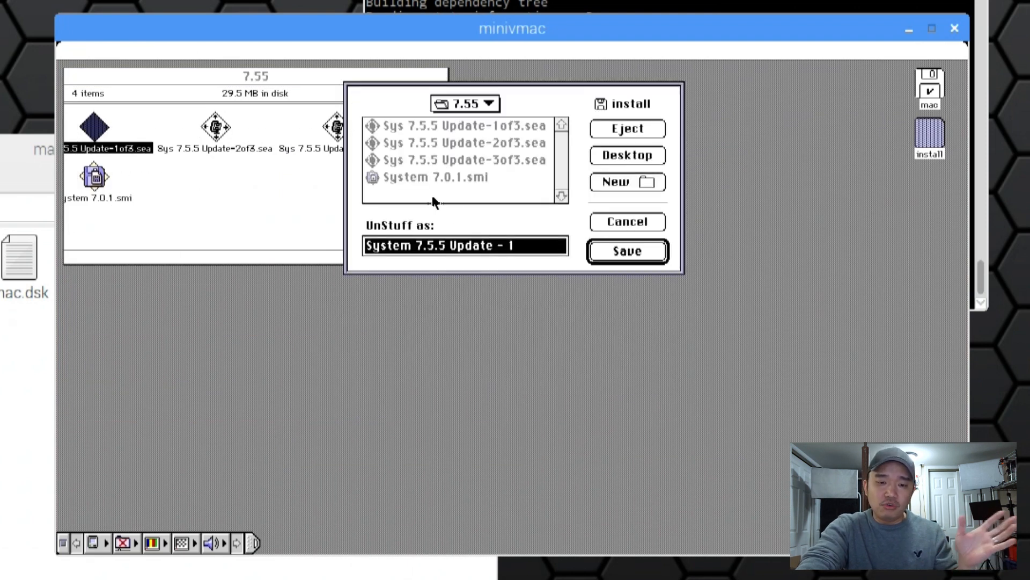
Extract the first System 7.5.5 update archive and launch Disk Copy 6.1.2 to mount its image
click(628, 252)
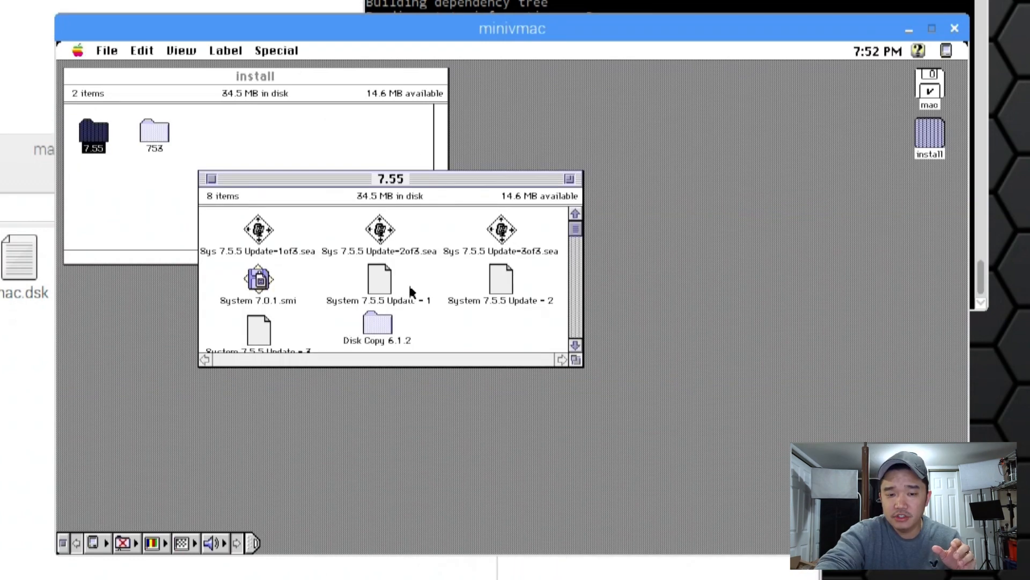
double_click(377, 326)
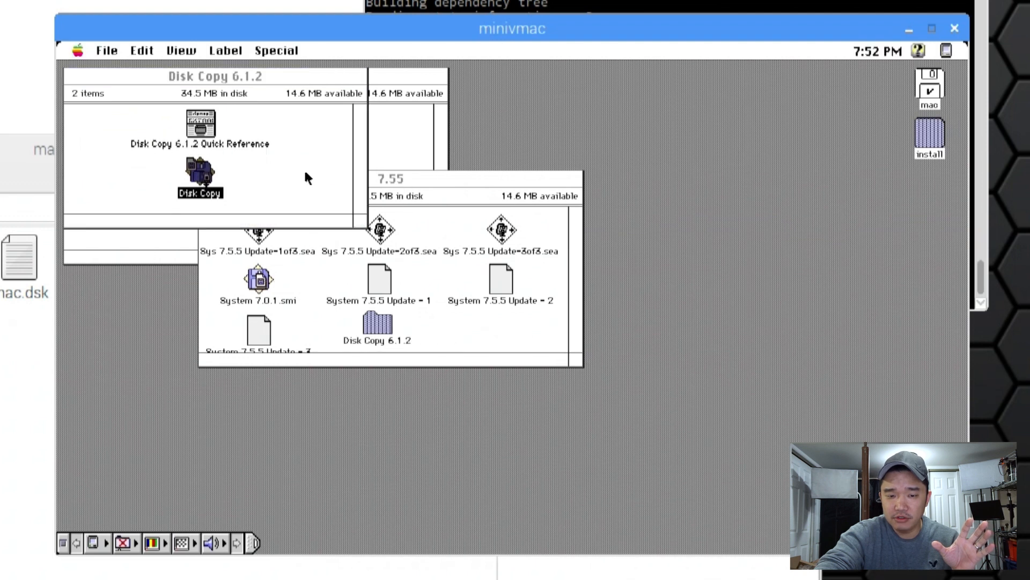
double_click(200, 174)
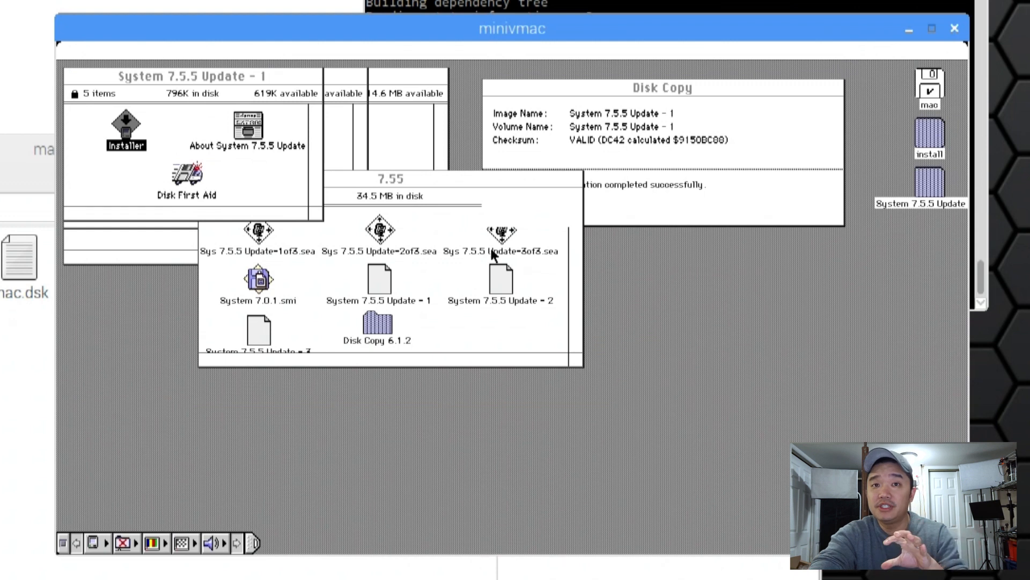
mouse_move(499, 241)
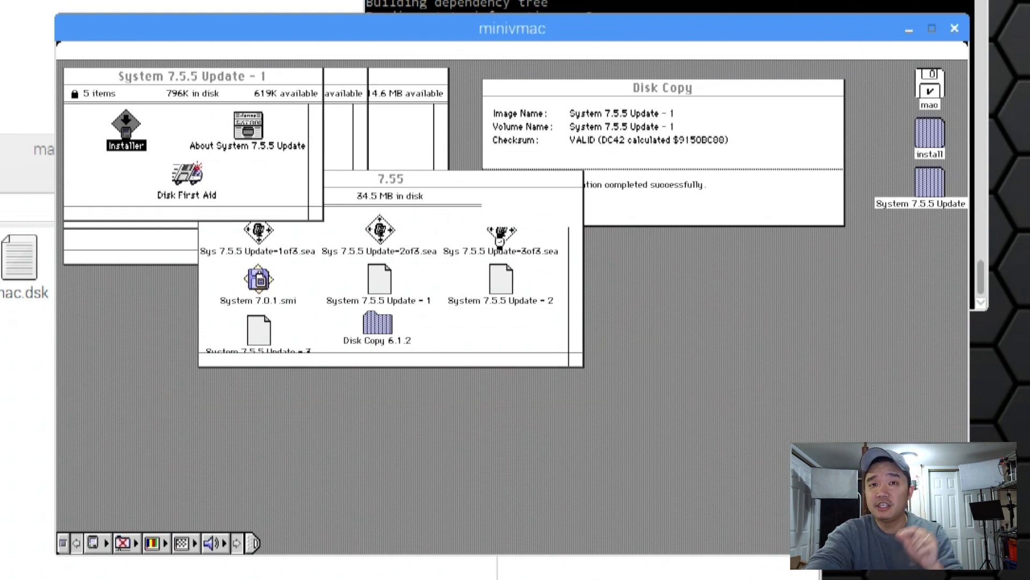
Run the System 7.5.5 Update installer, agree to the license, install and restart
double_click(126, 126)
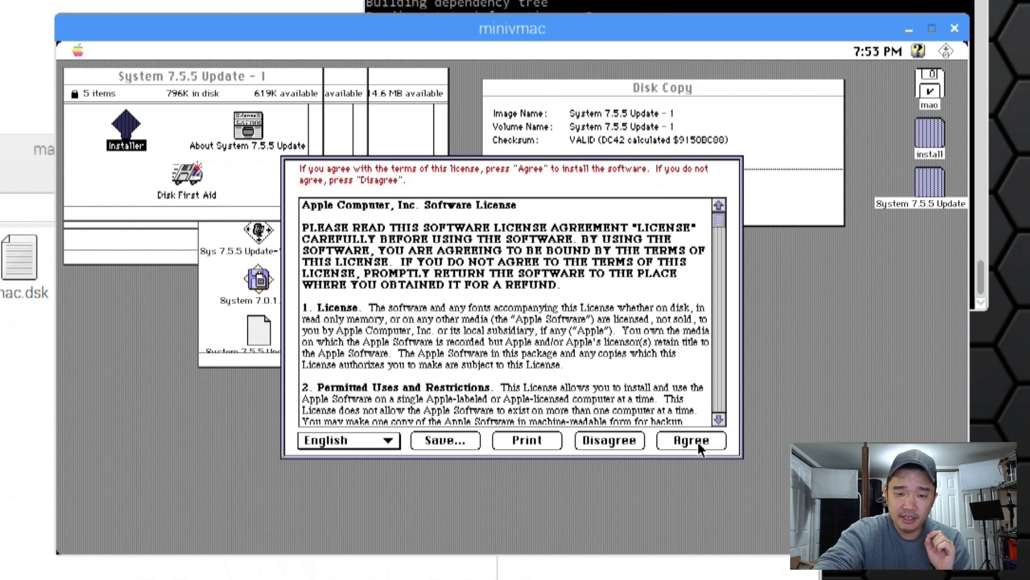
mouse_move(395, 214)
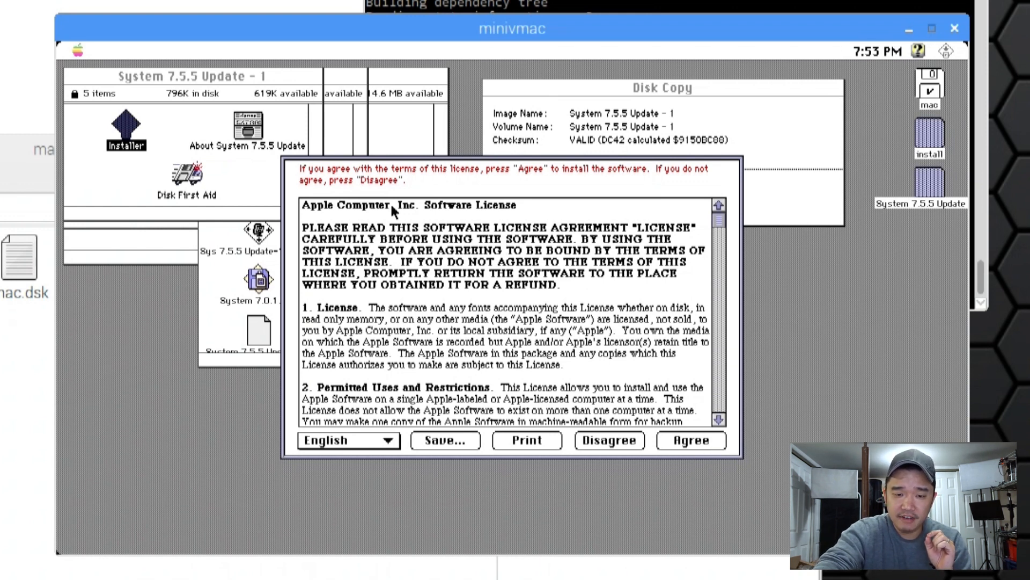
click(609, 440)
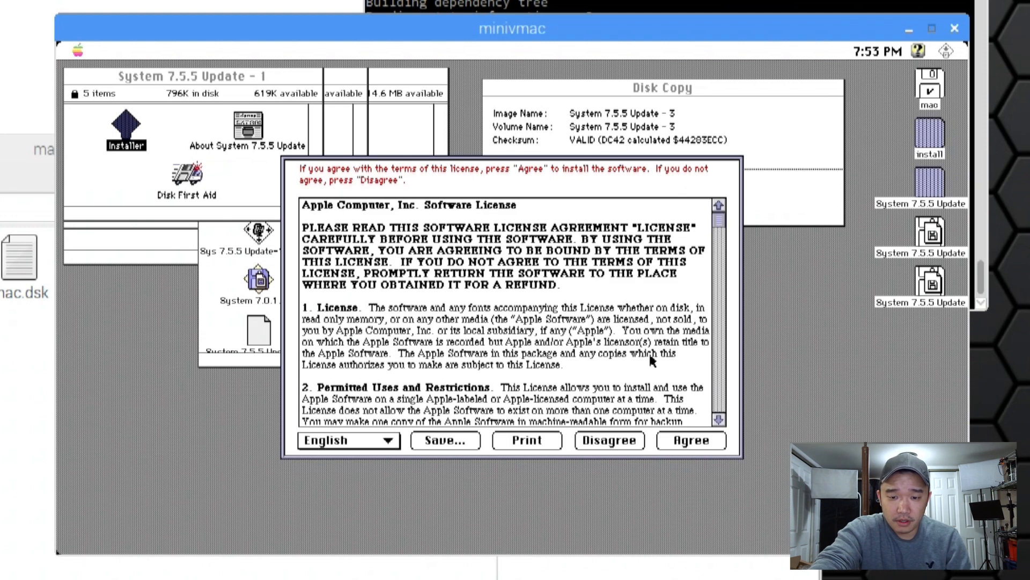
click(691, 440)
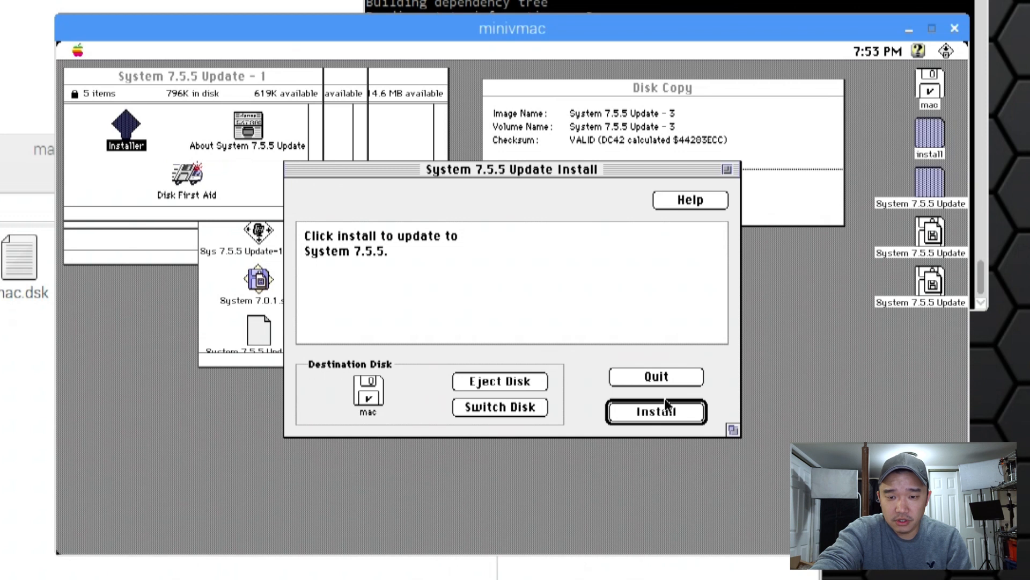
click(656, 411)
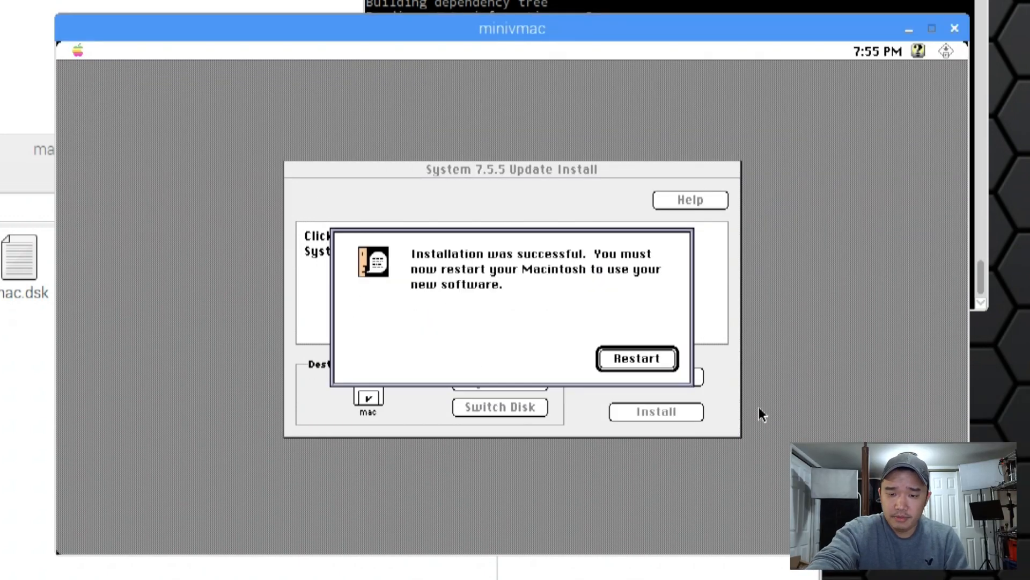
click(637, 359)
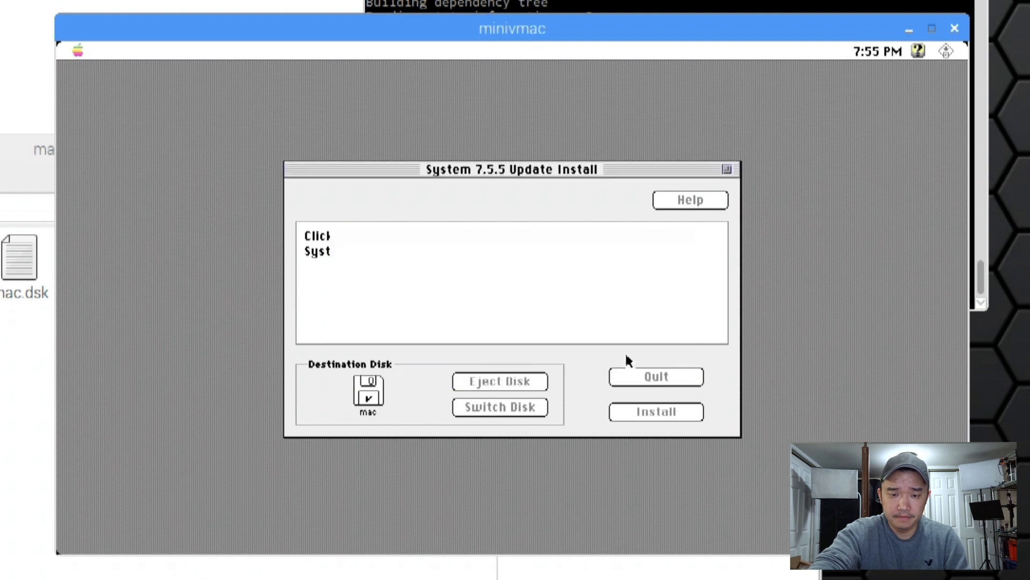
Close the stalled emulator window and relaunch ./minivmac with the mac disk from the terminal
click(655, 377)
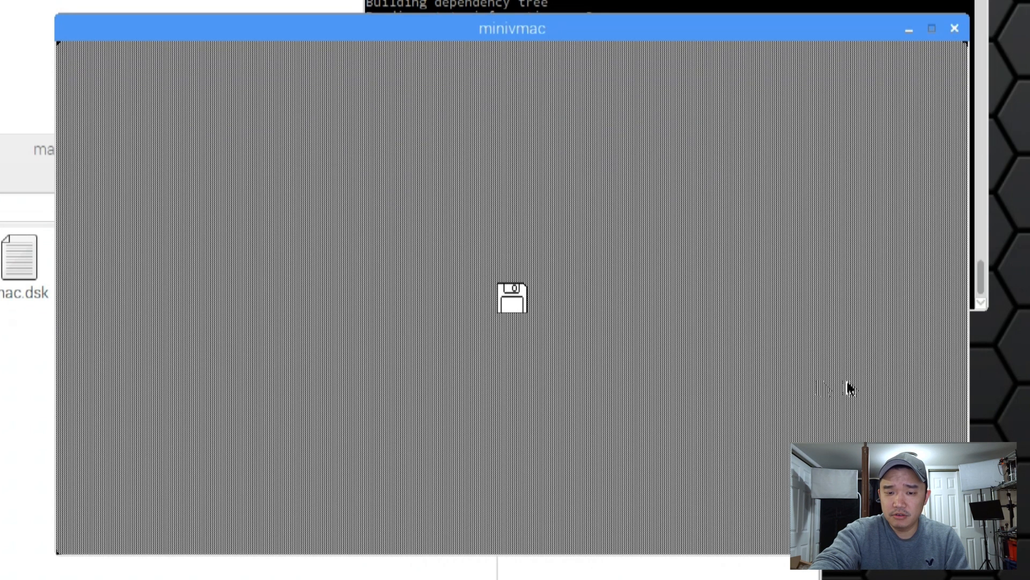
mouse_move(500, 335)
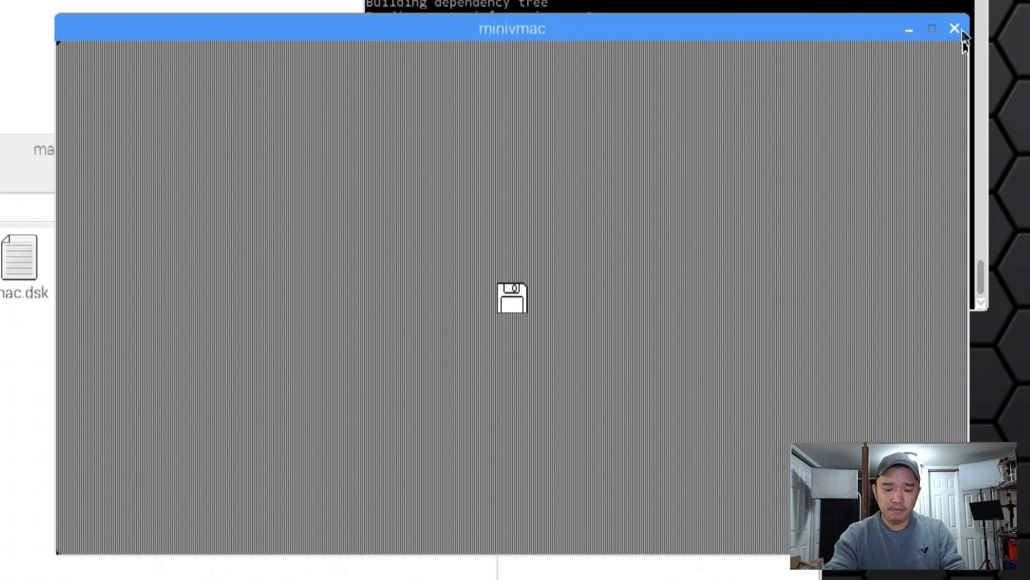
click(953, 29)
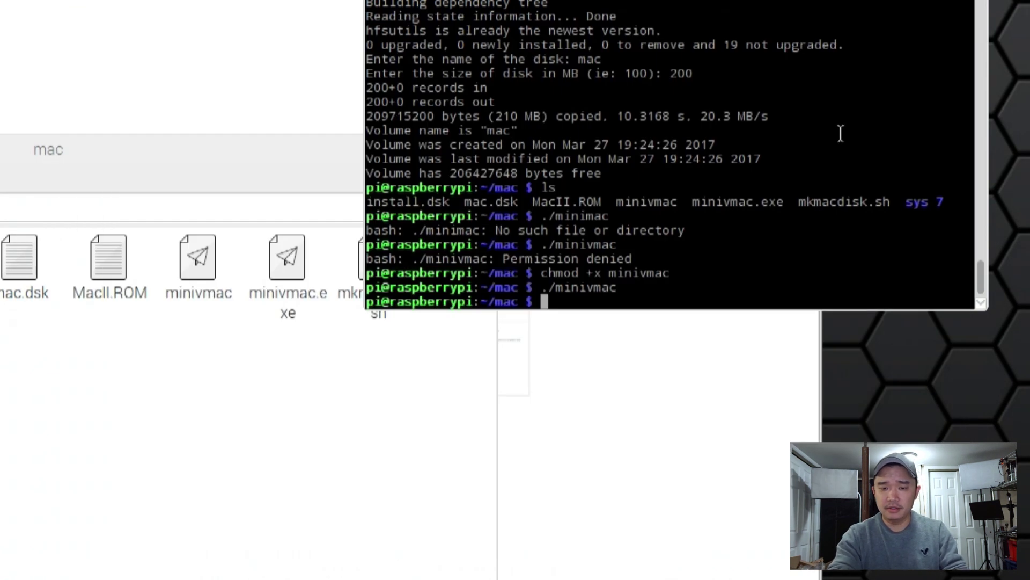
text(./minivmac)
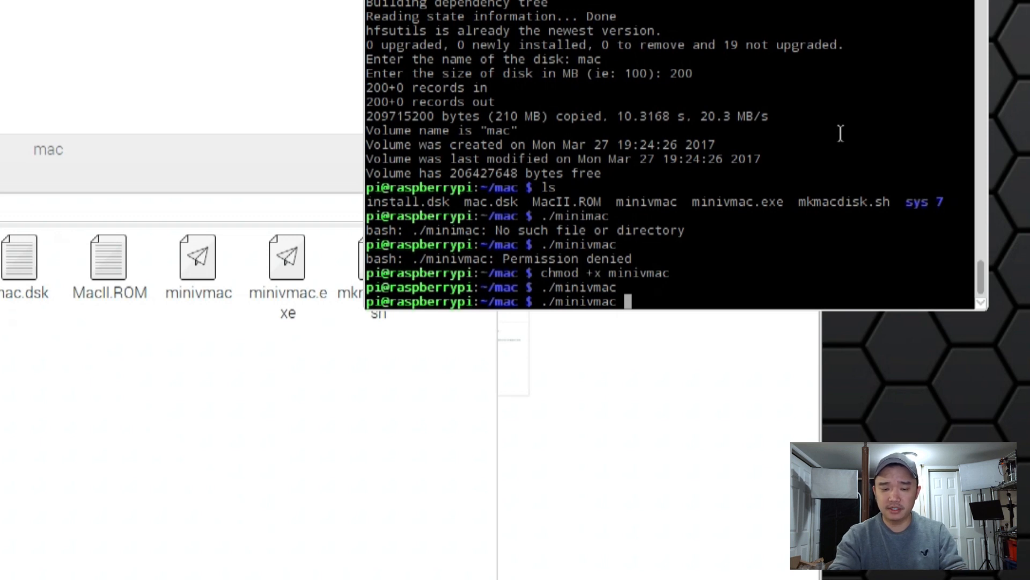
text(mac.)
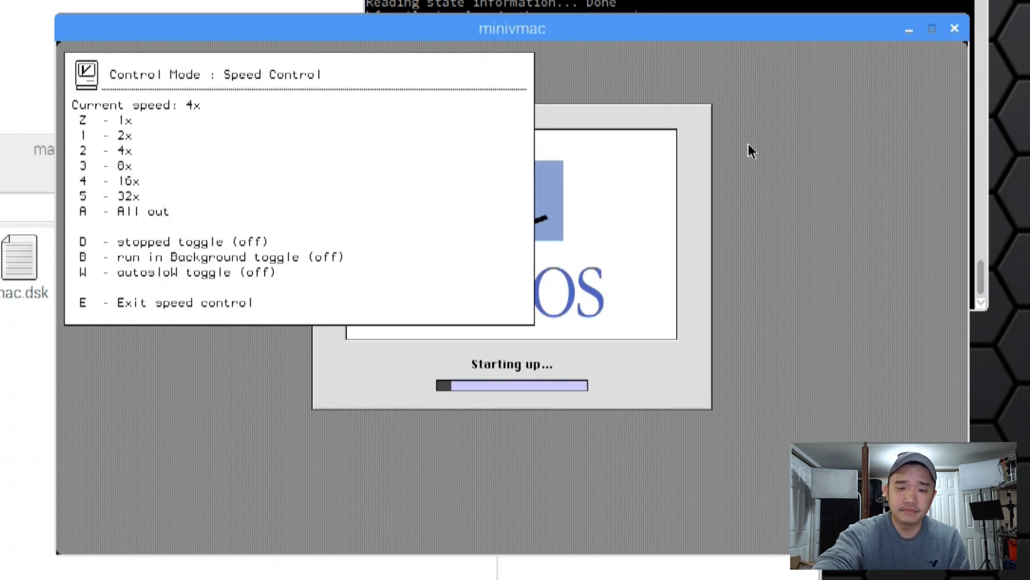
Dismiss the speed overlay, type 'asdfasdf' as a Note Pad test entry and close Note Pad
key(e)
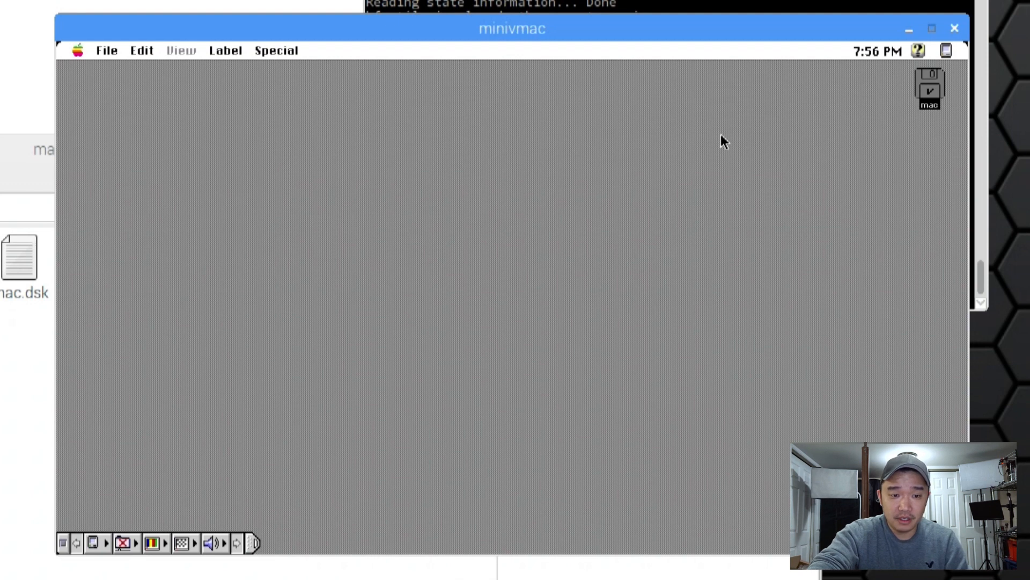
click(81, 51)
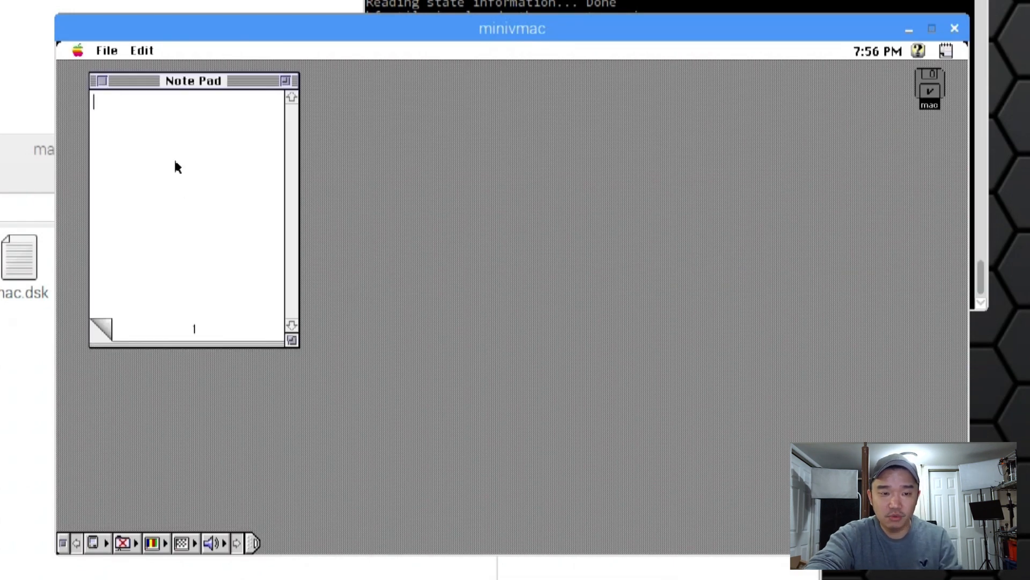
text(asdfasdf)
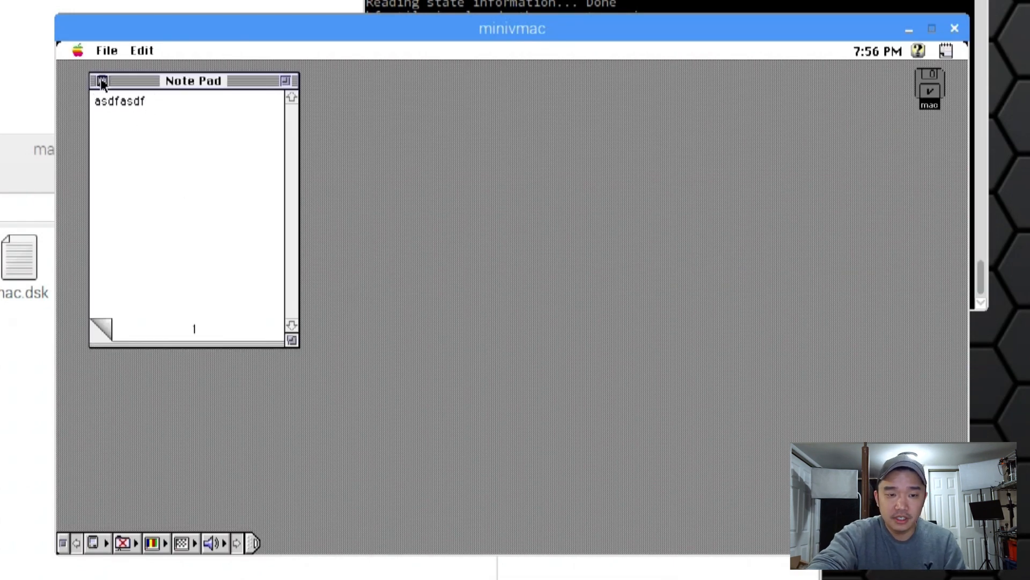
click(80, 50)
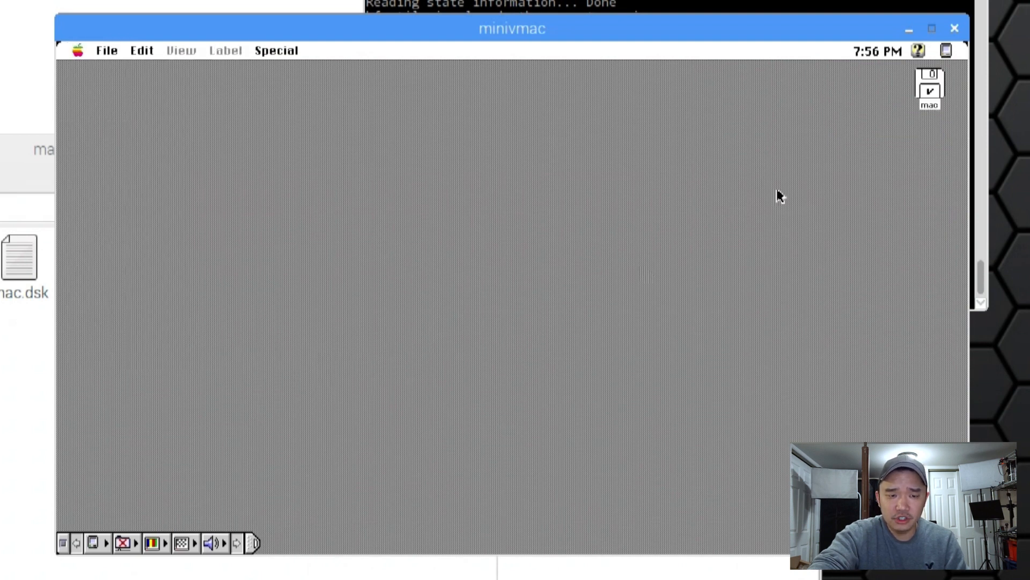
click(82, 50)
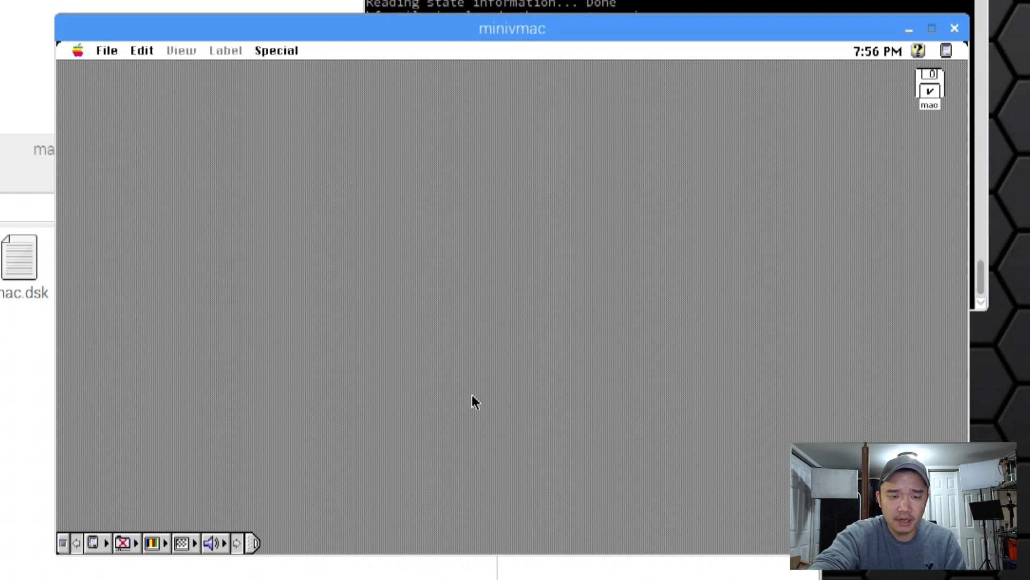
click(105, 51)
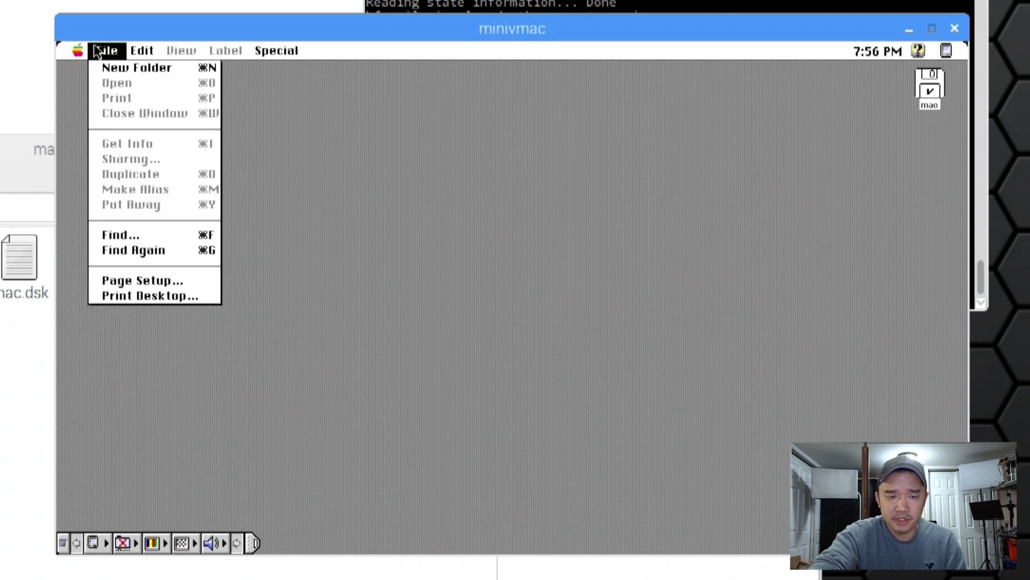
click(79, 50)
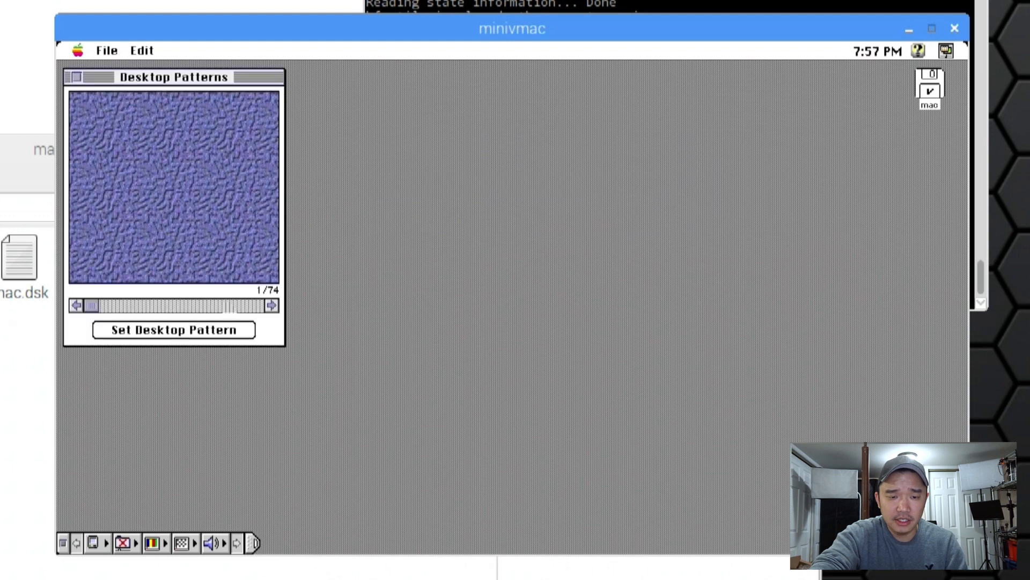
click(271, 306)
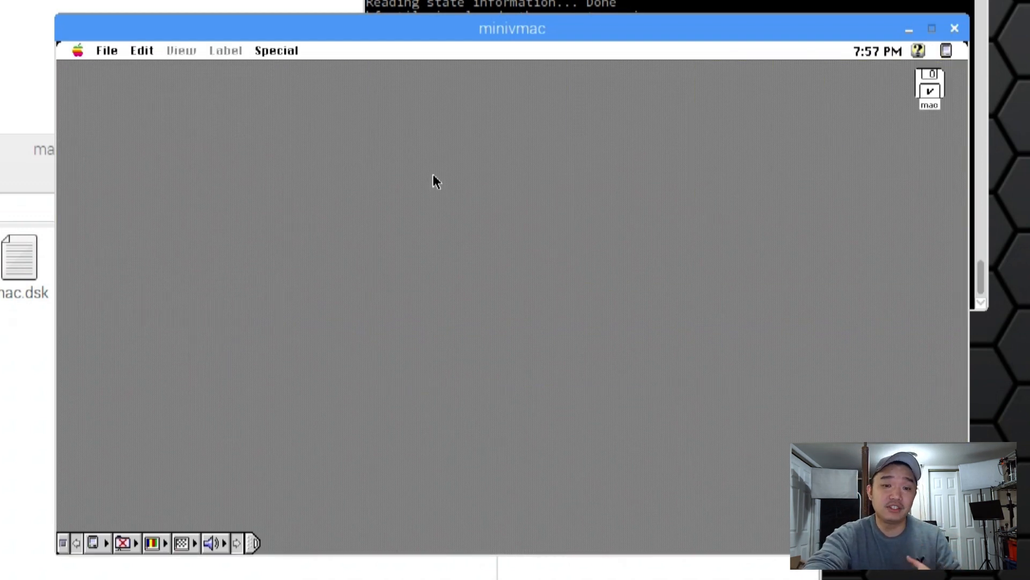
mouse_move(327, 110)
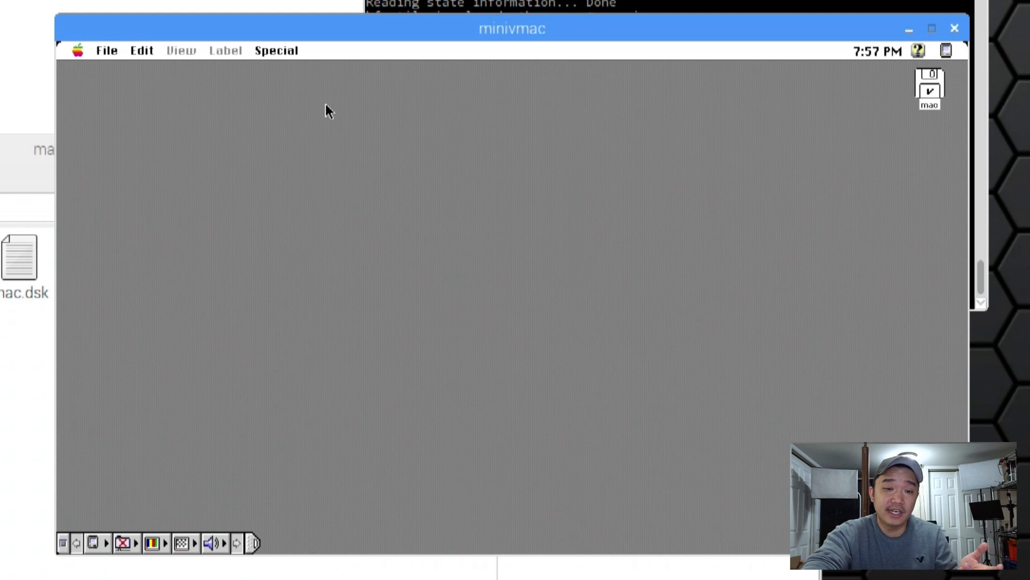
mouse_move(344, 48)
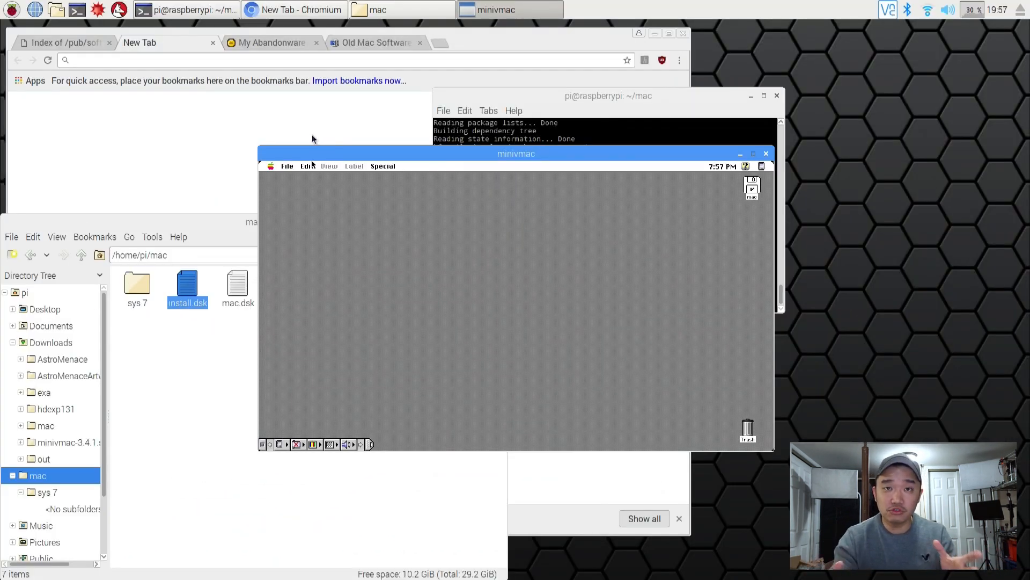
mouse_move(464, 319)
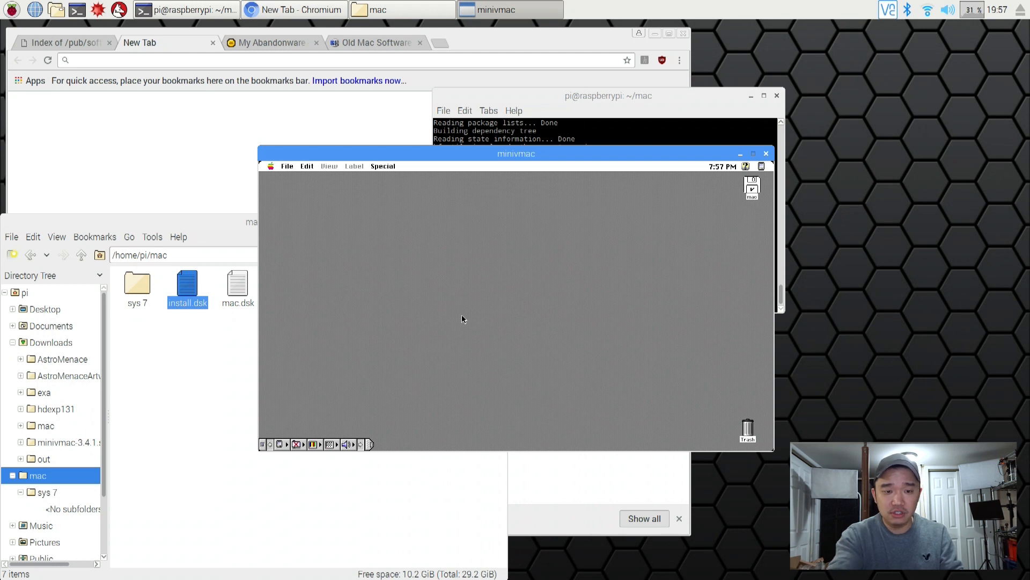
Go full screen, open the mac disk's window showing its contents, then return to windowed mode
key(ctrl)
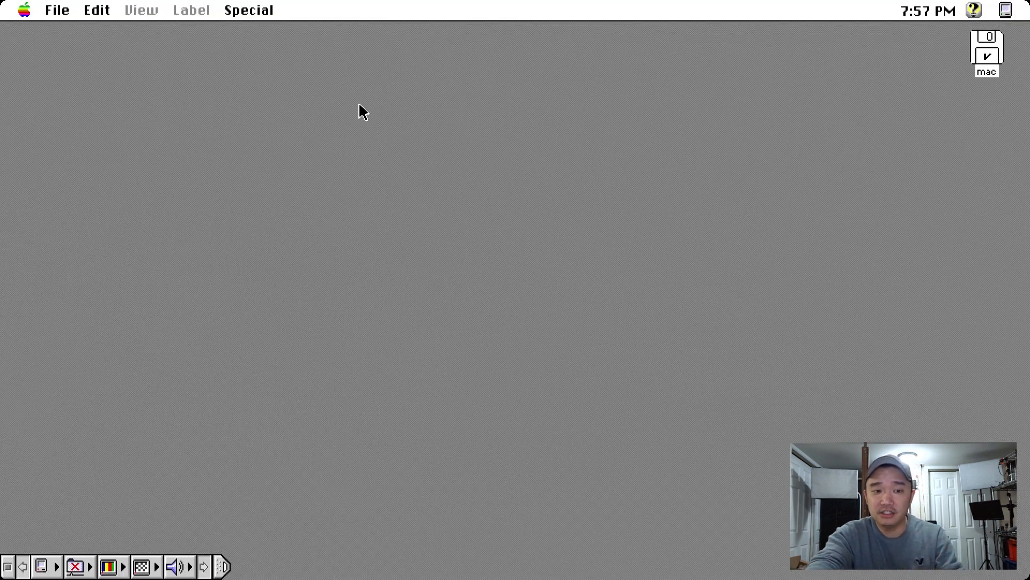
mouse_move(281, 97)
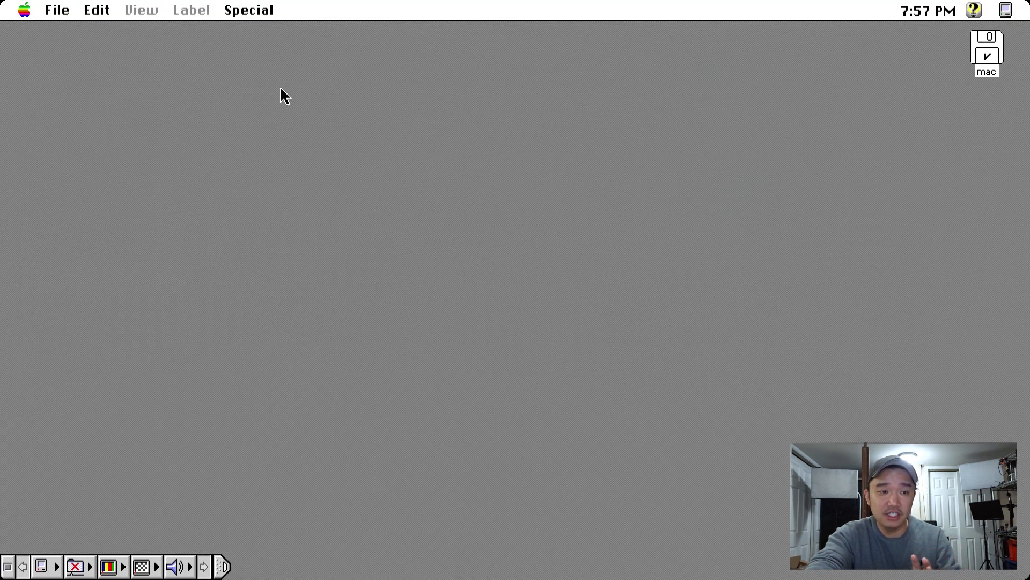
click(56, 10)
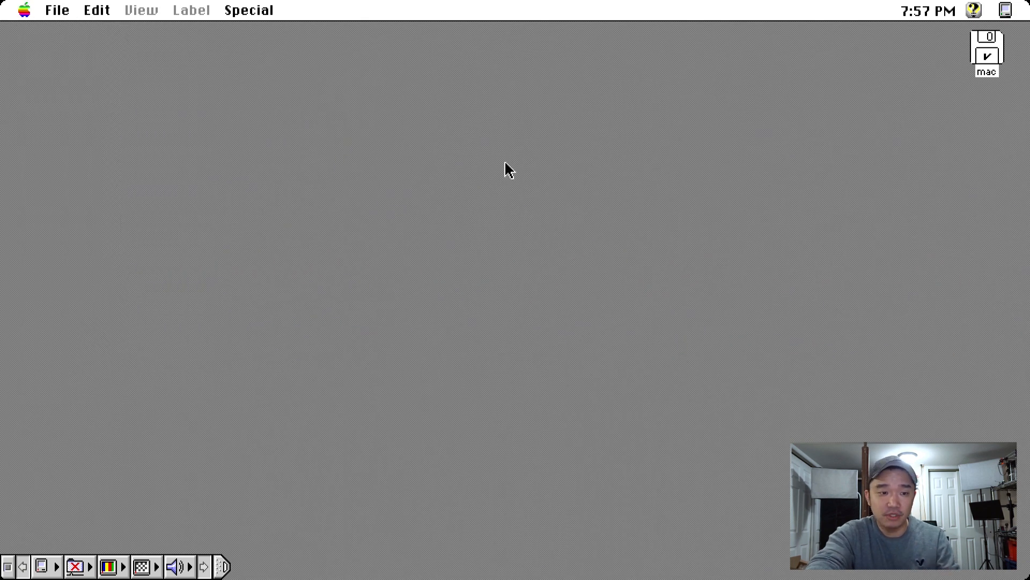
double_click(987, 49)
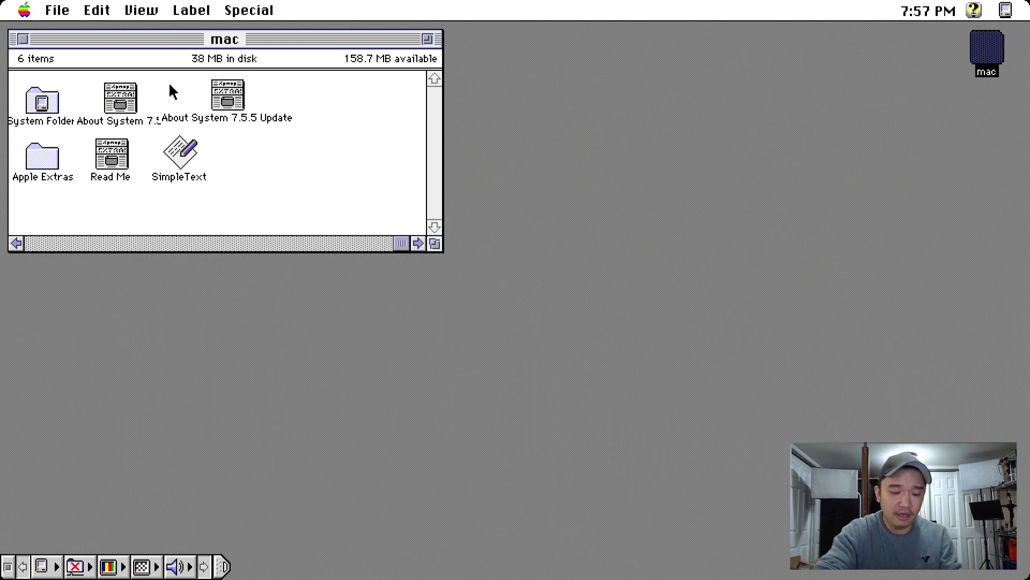
key(ctrl)
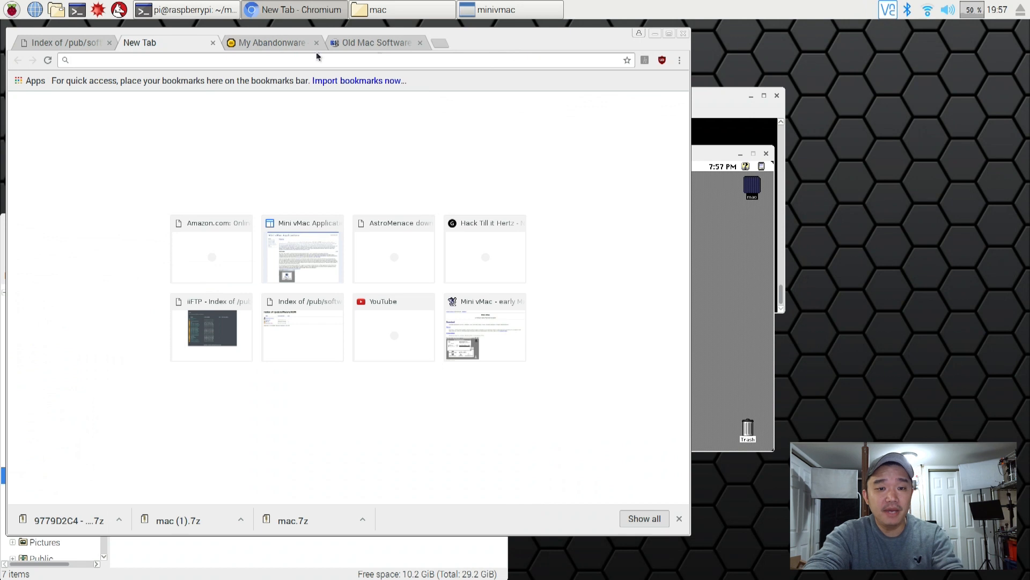
click(272, 43)
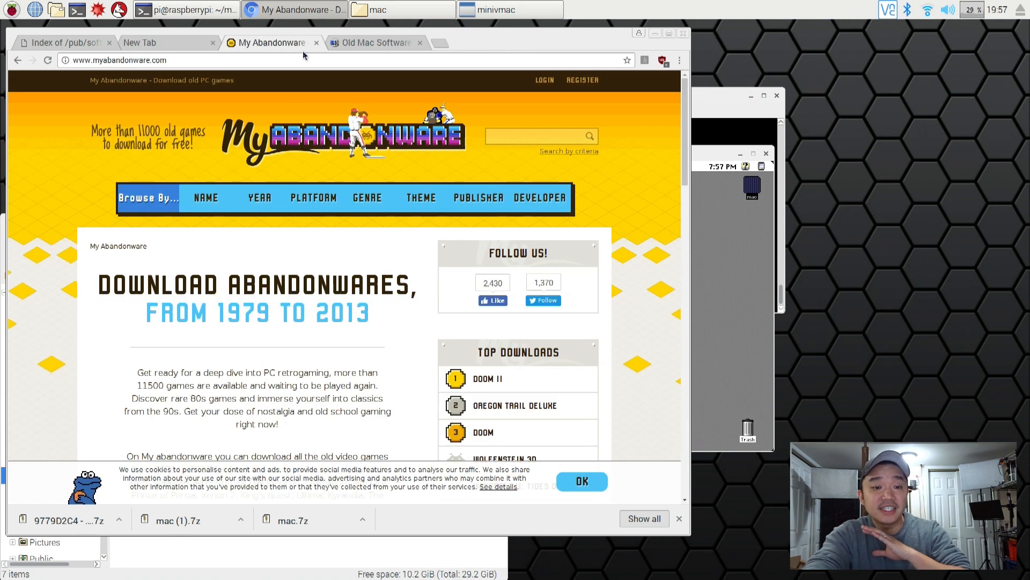
click(313, 198)
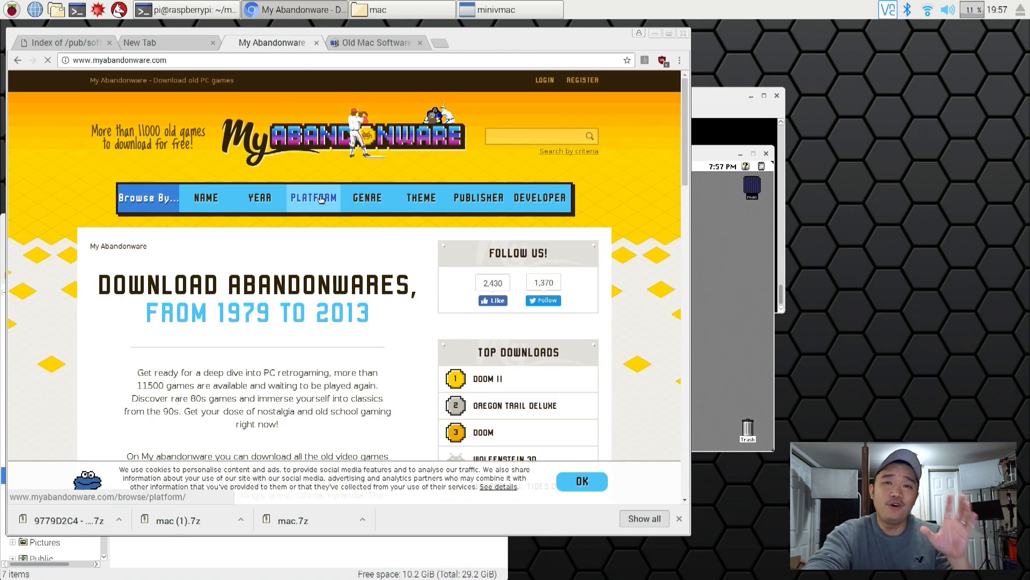
click(313, 197)
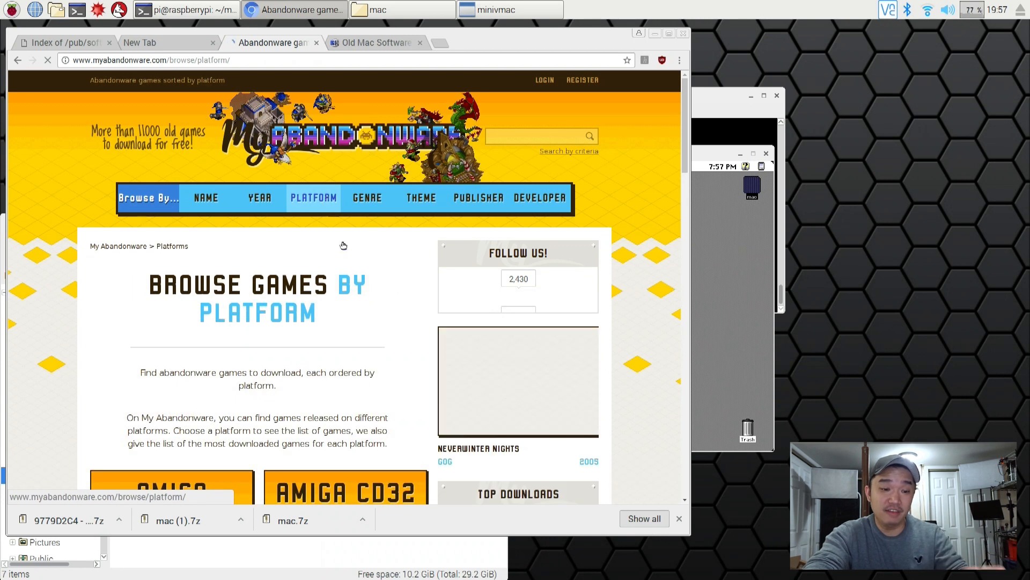
scroll(down, 3)
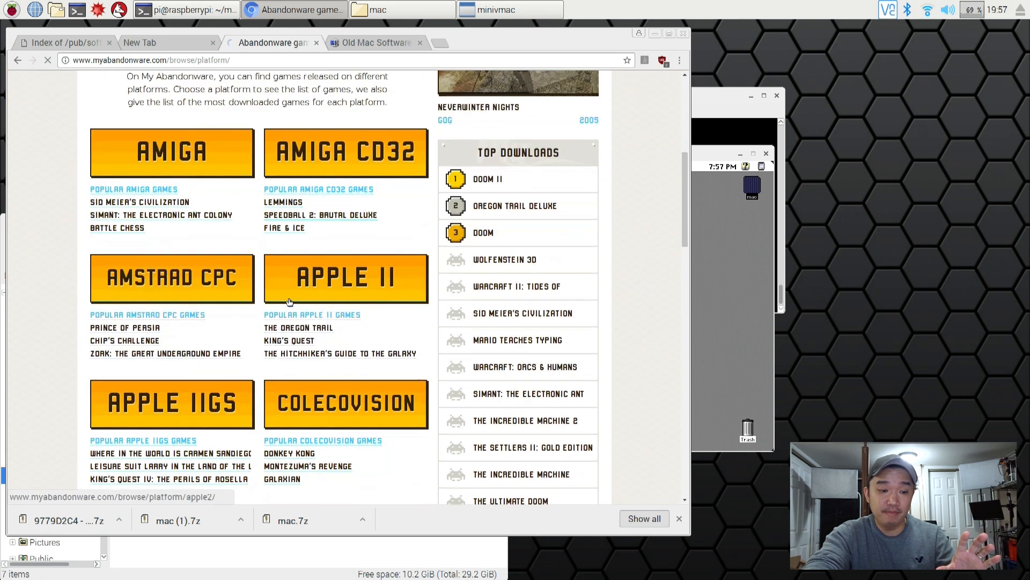
scroll(down, 3)
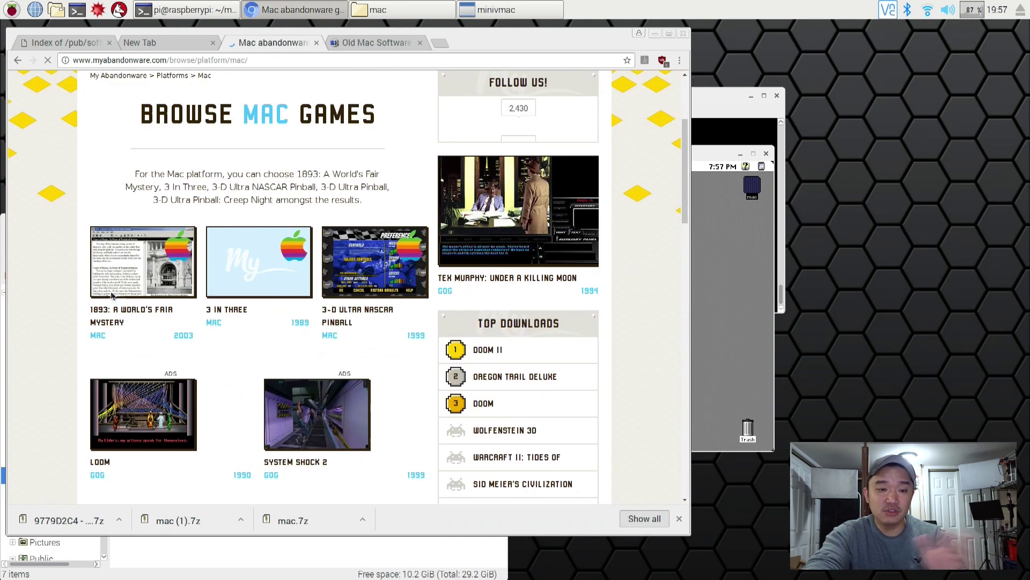
scroll(down, 3)
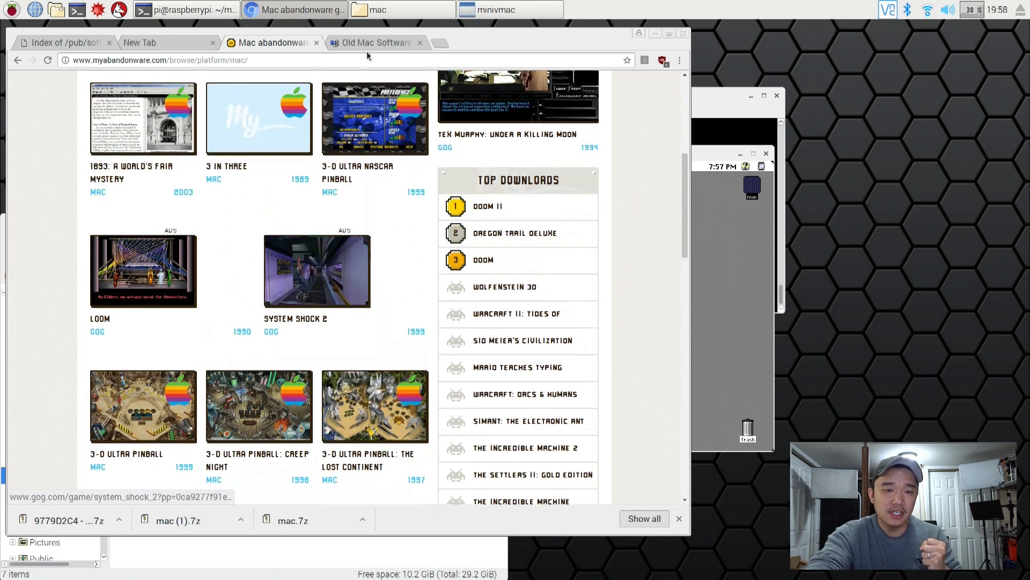
click(374, 43)
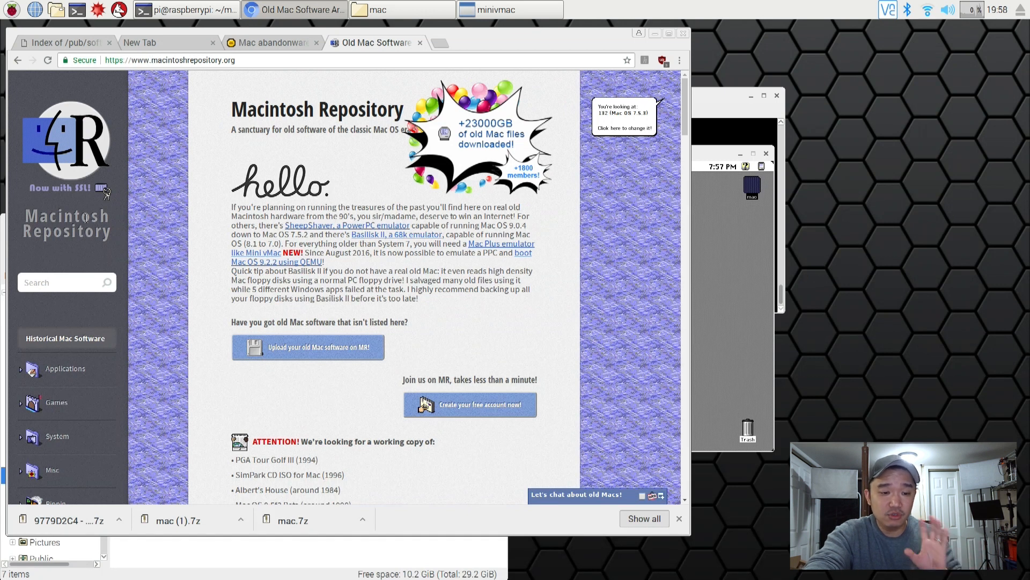
Search the repository for sim city 2000 and open the SimCity 2000 + Urban Renewal Kit page
scroll(down, 3)
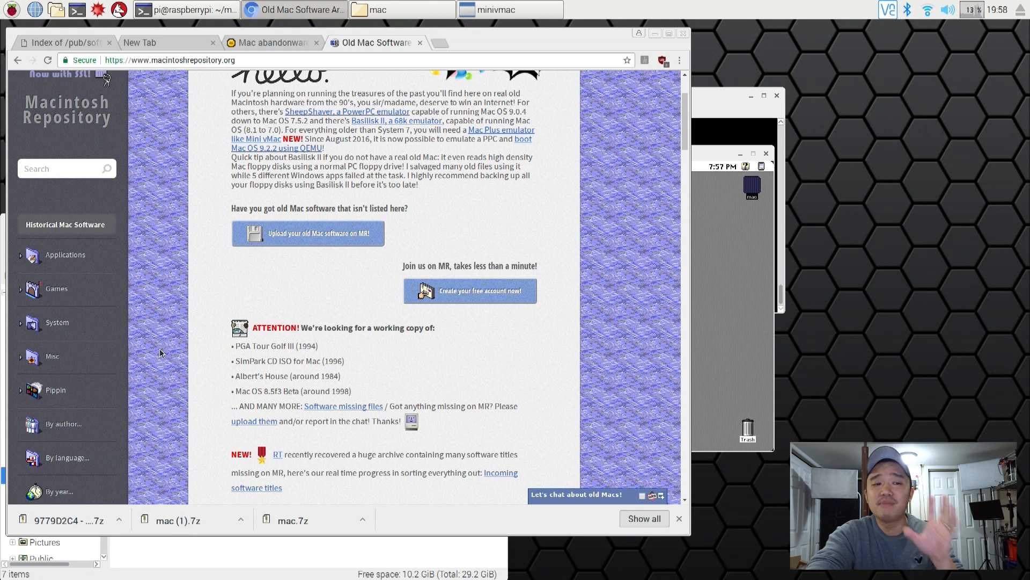
mouse_move(47, 303)
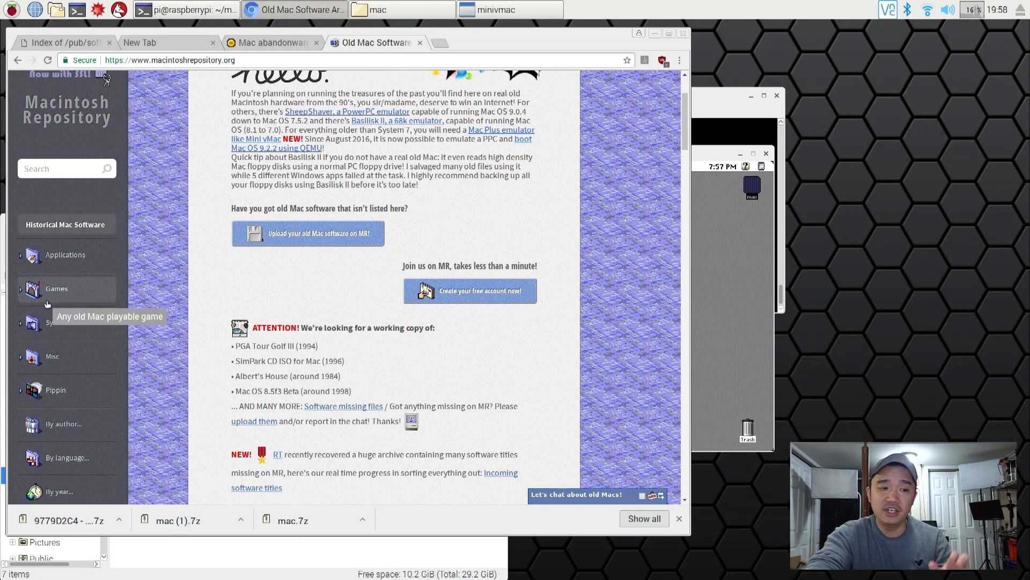
mouse_move(68, 174)
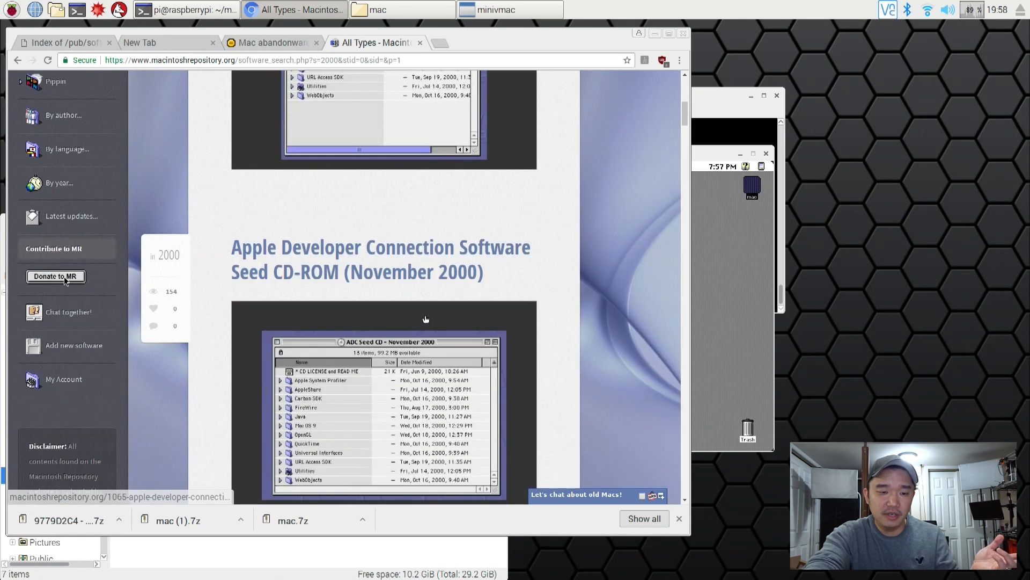
scroll(down, 3)
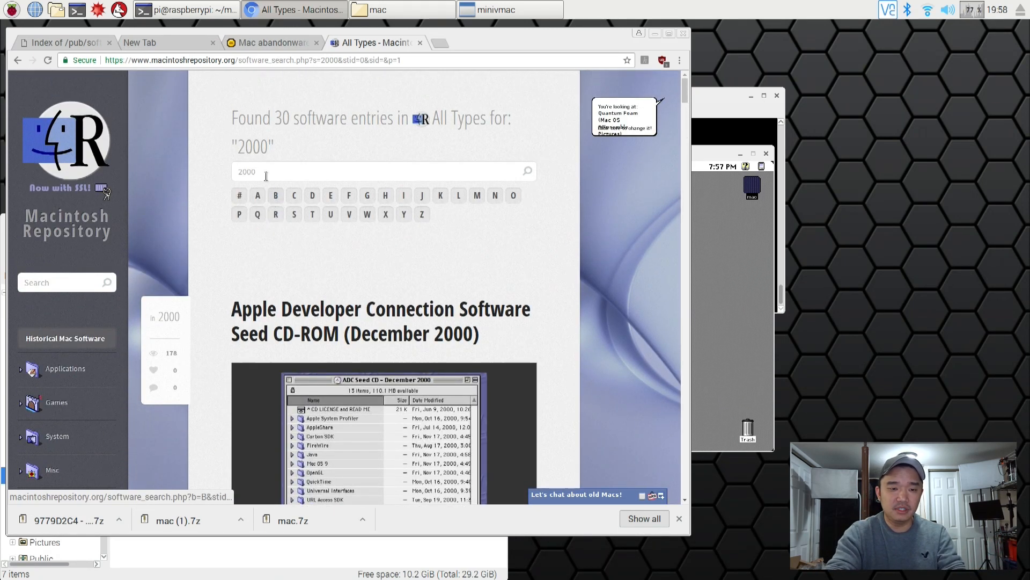
text(sim city)
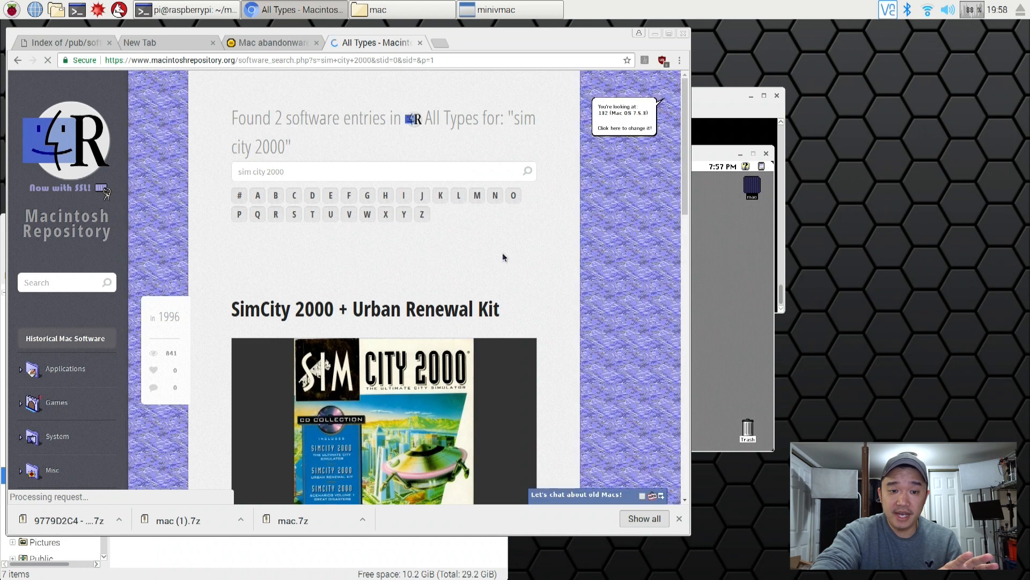
scroll(down, 3)
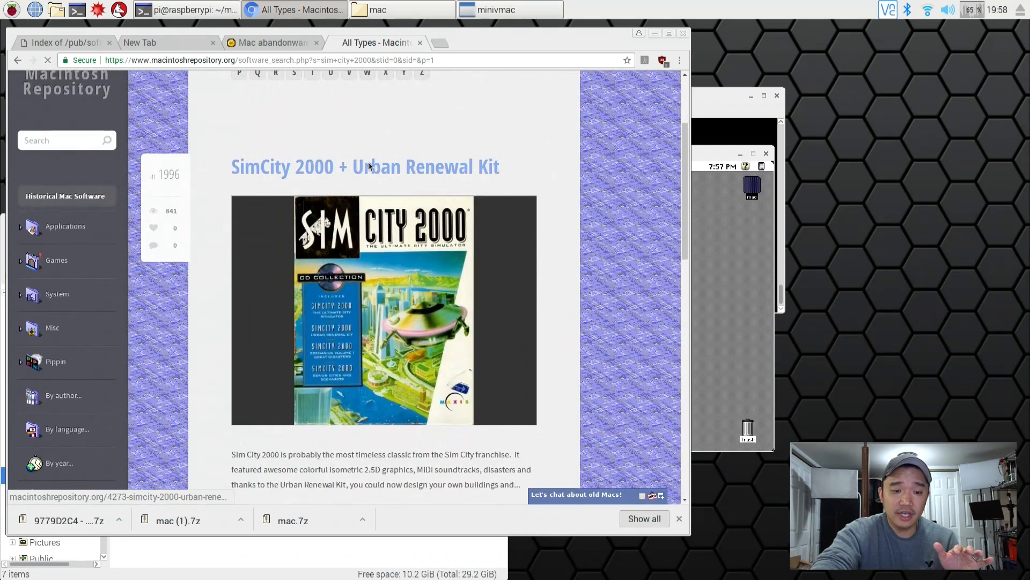
click(365, 167)
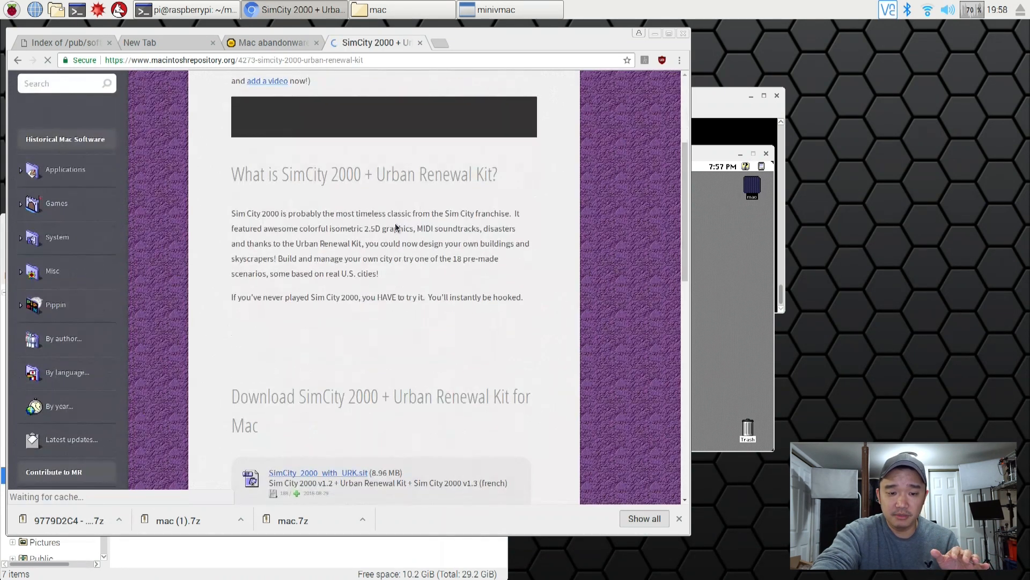
Scroll to the downloads and compatibility notes and select text on the page
scroll(down, 3)
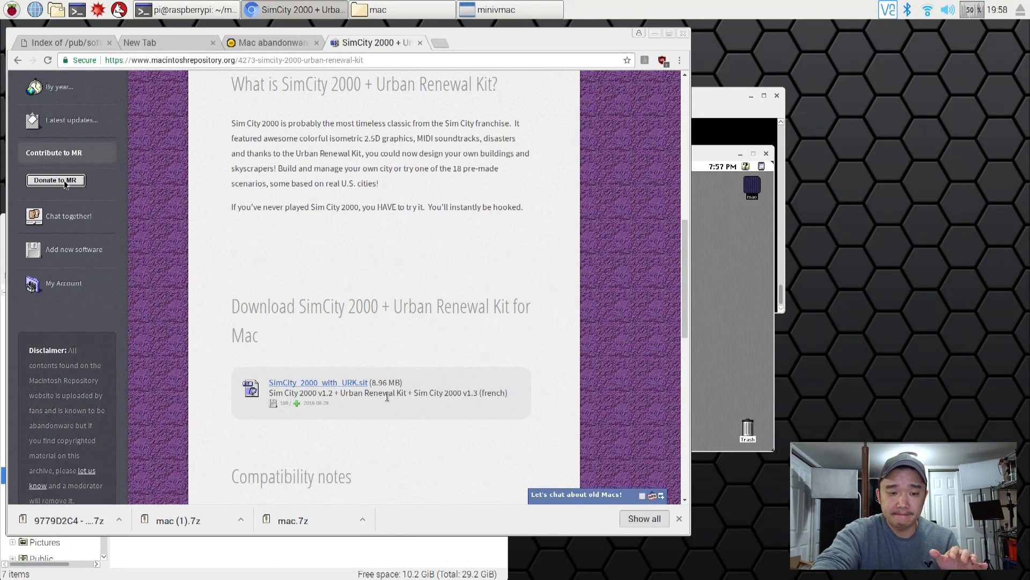
scroll(down, 3)
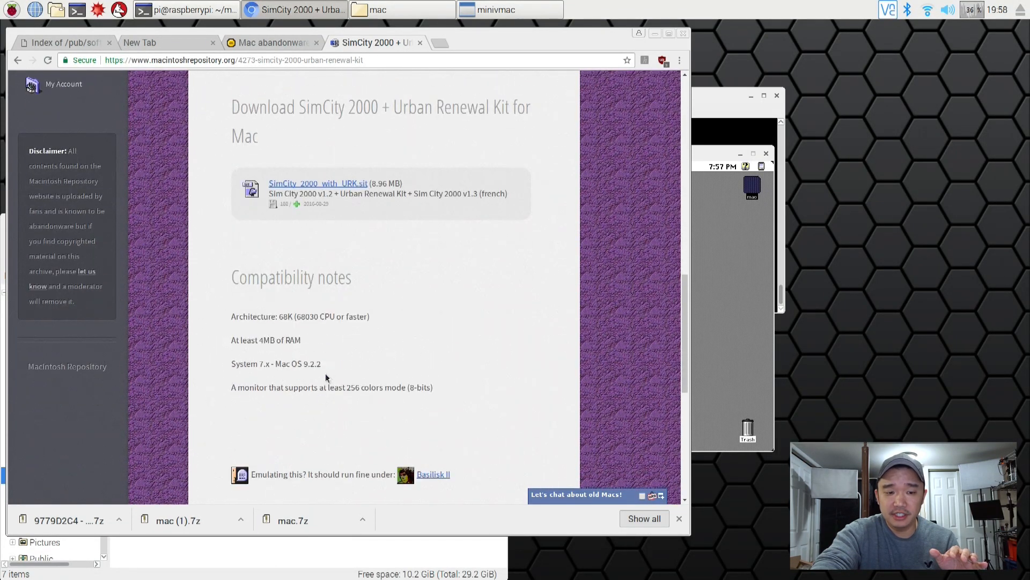
drag(232, 105, 236, 363)
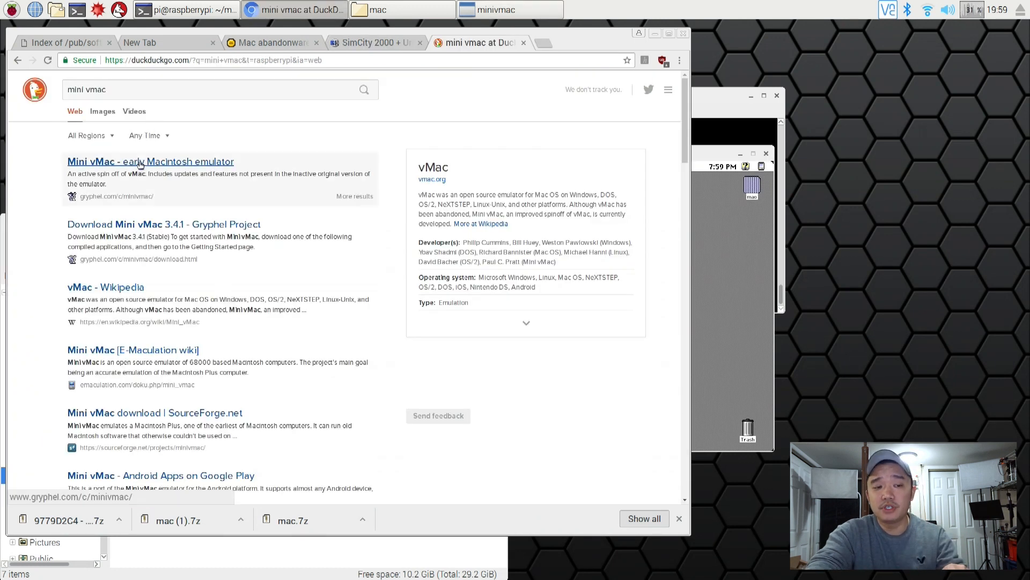
Navigate from the Mini vMac result through Download and Extras to the ImportFl page
click(138, 161)
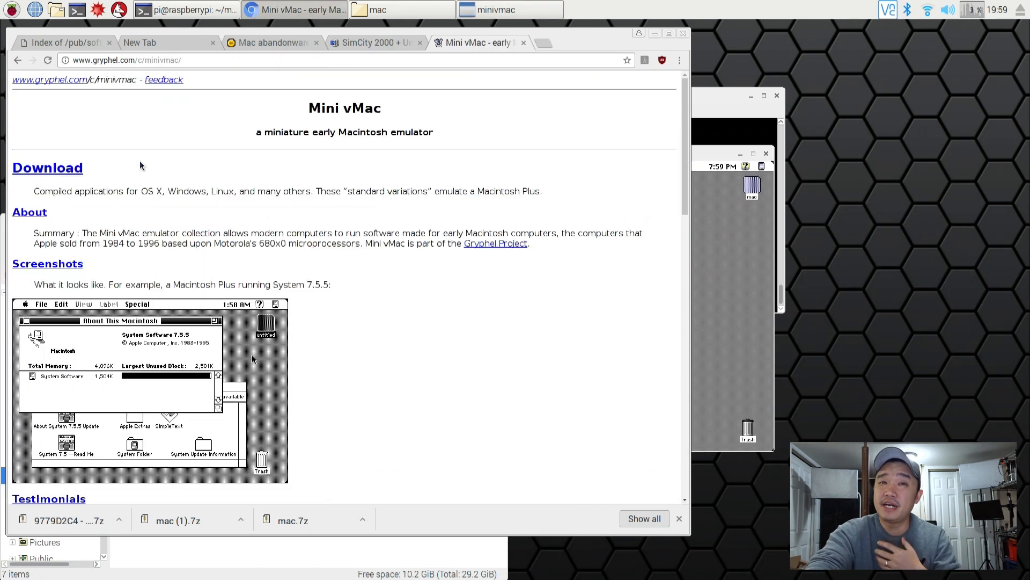
mouse_move(115, 161)
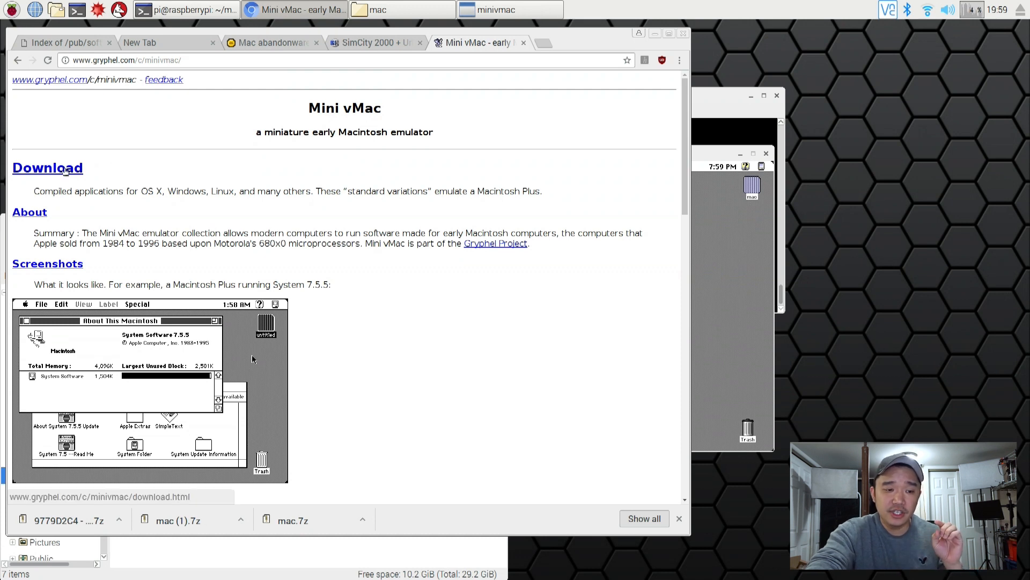
click(47, 166)
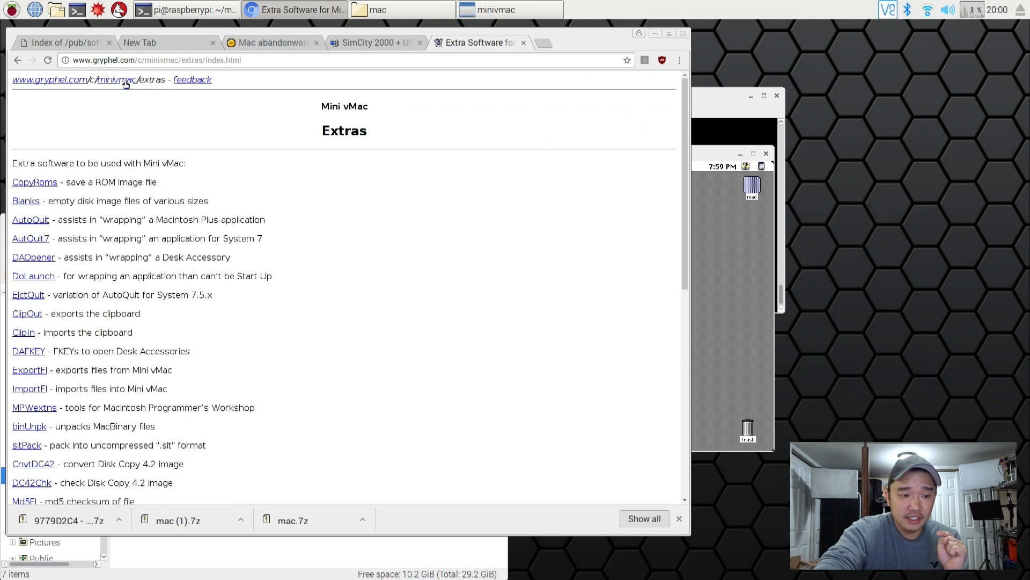
scroll(down, 3)
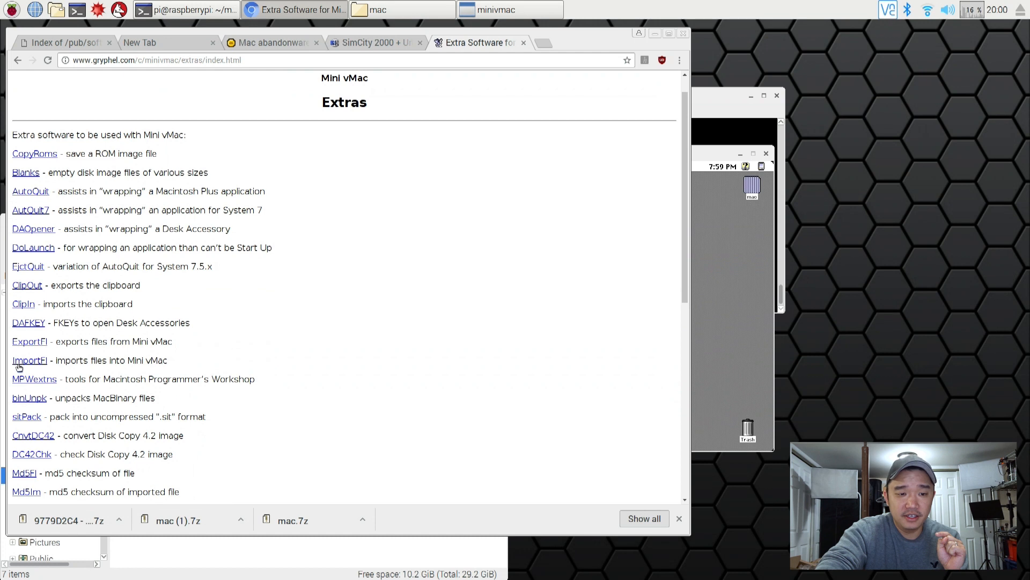
click(30, 361)
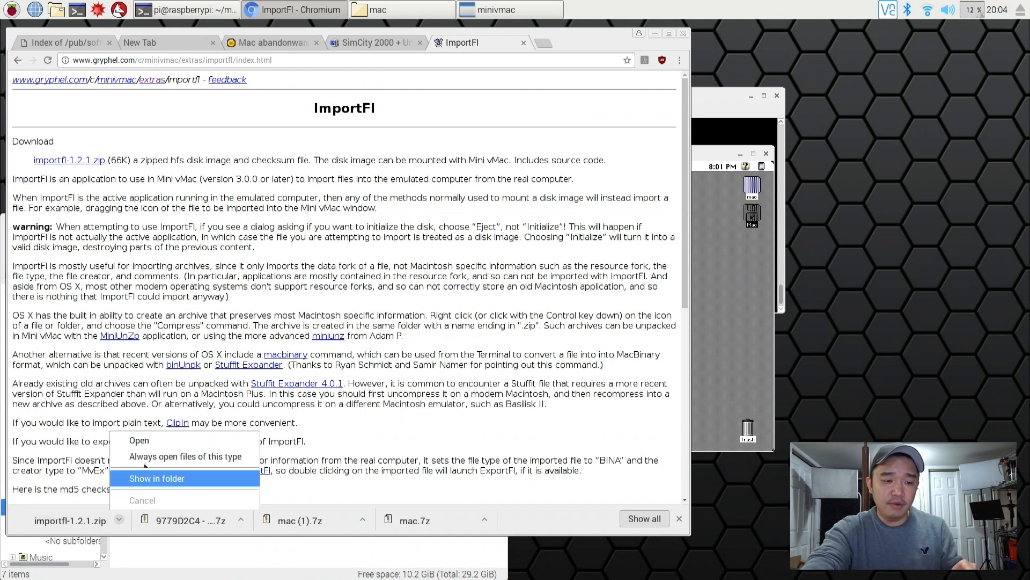
Reveal importfl-1.2.1.zip in PCManFM and extract it for mounting in Mini vMac
click(157, 479)
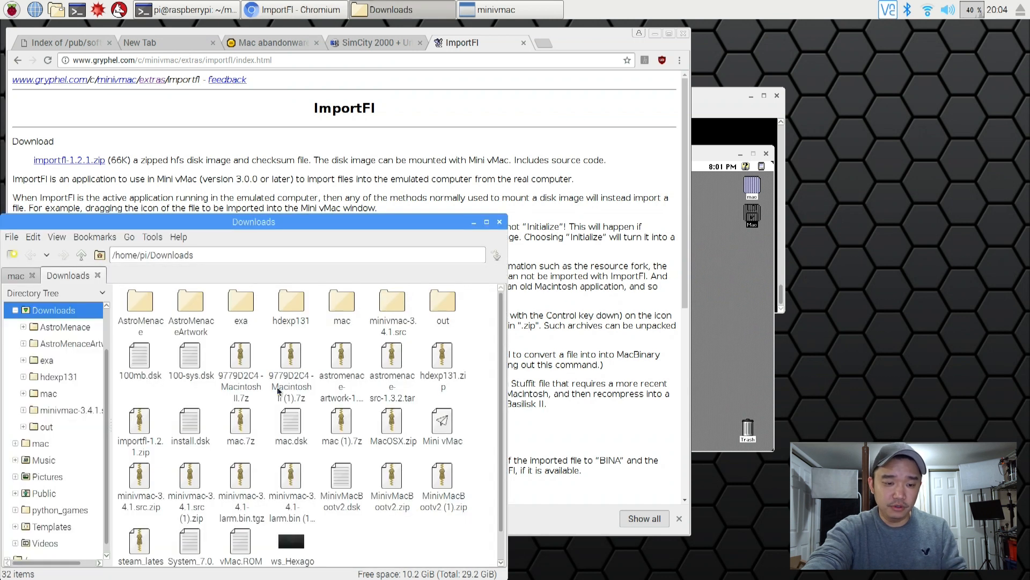
mouse_move(408, 537)
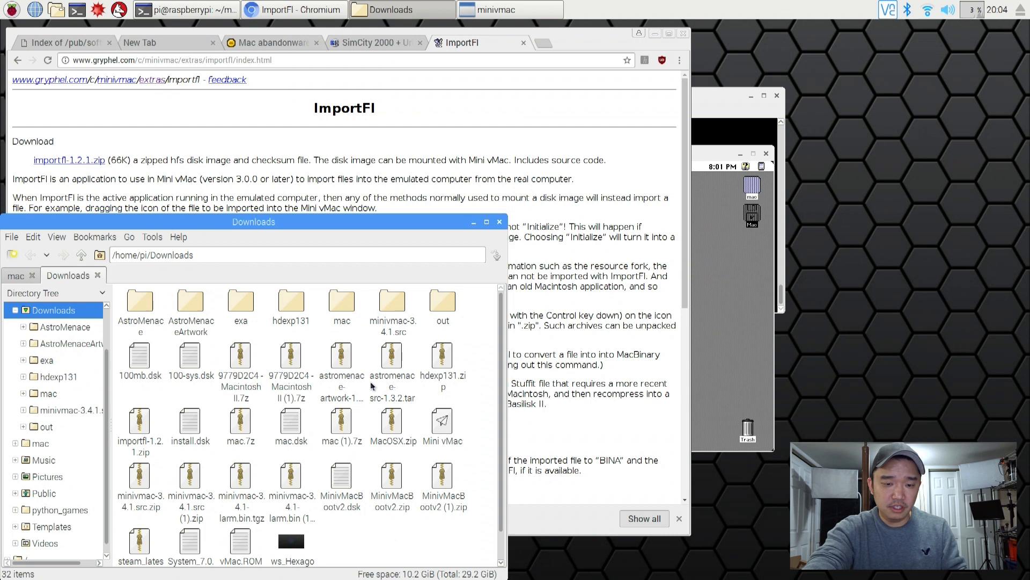
right_click(138, 421)
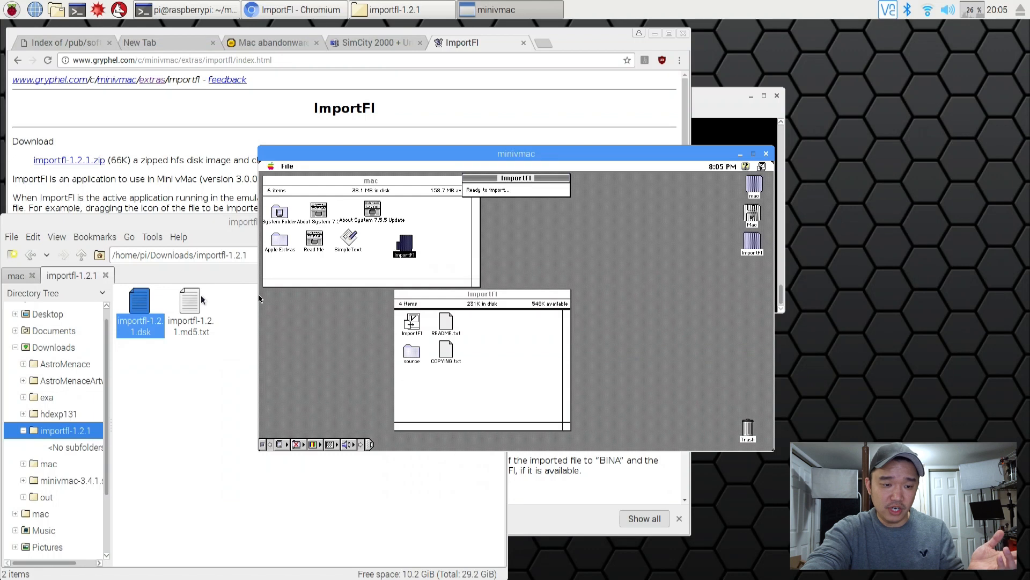
Import importfl-1.2.1.md5.txt to the emulated Desktop via ImportFl, then return to My Abandonware
click(191, 302)
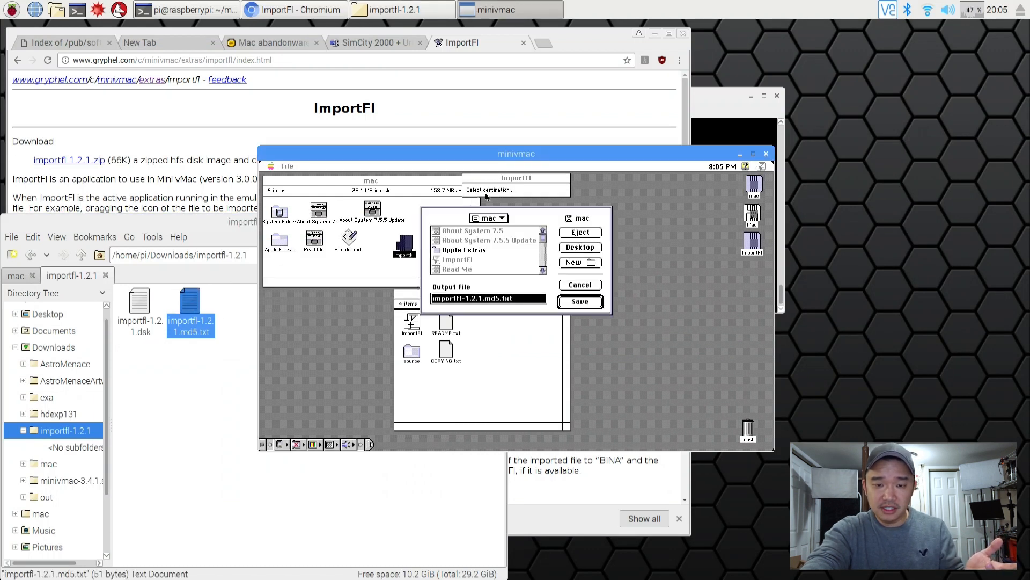
click(579, 247)
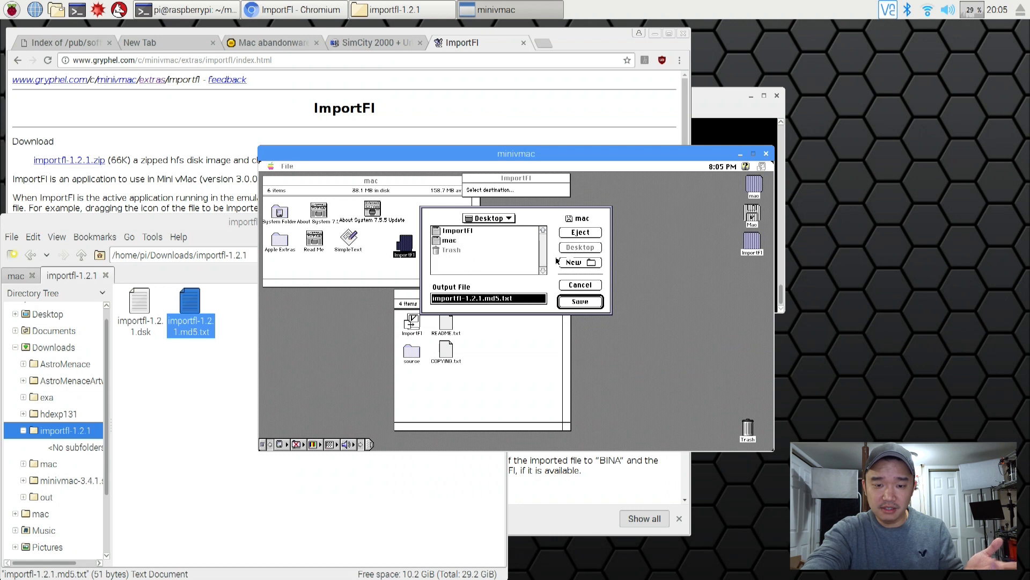
click(579, 301)
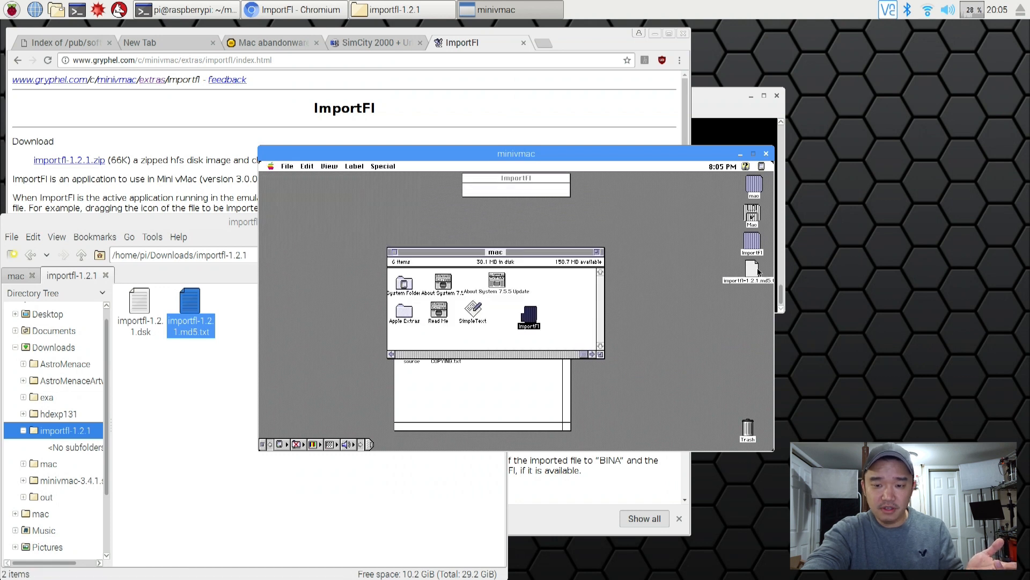
drag(496, 251, 450, 229)
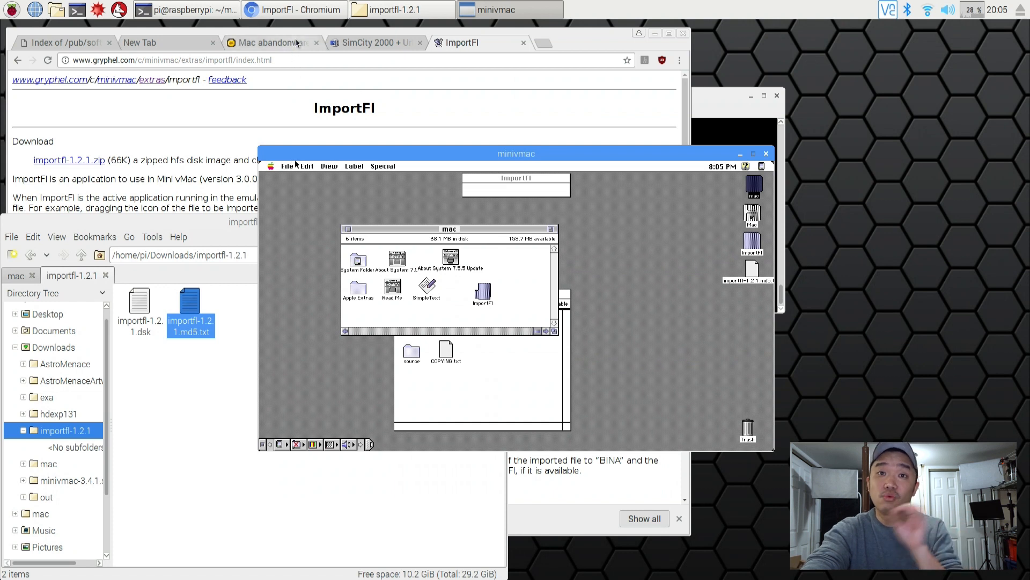
click(273, 43)
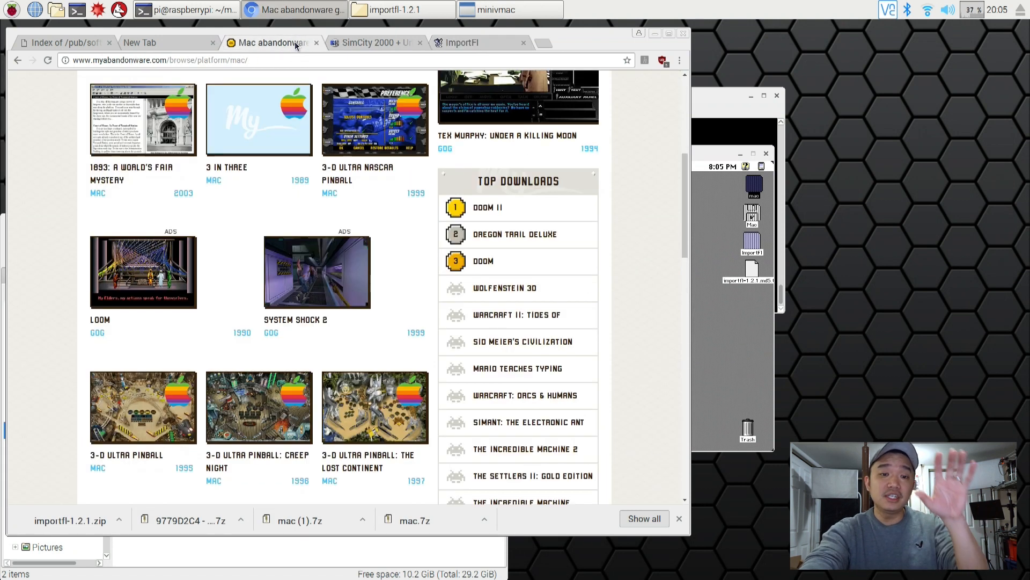
Bring up the SimCity 2000 + Urban Renewal Kit page scrolled to its Download section
click(373, 43)
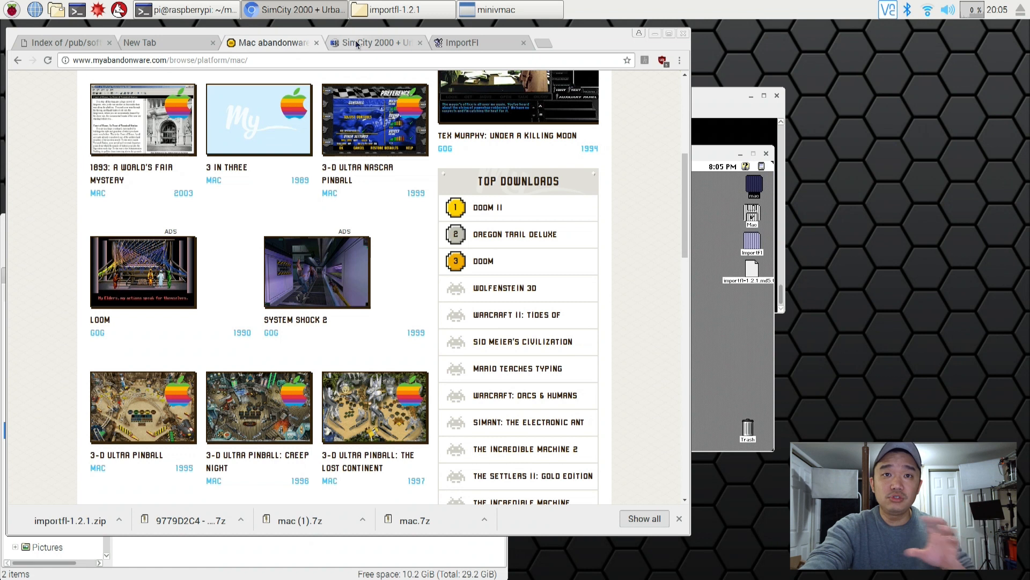
click(374, 43)
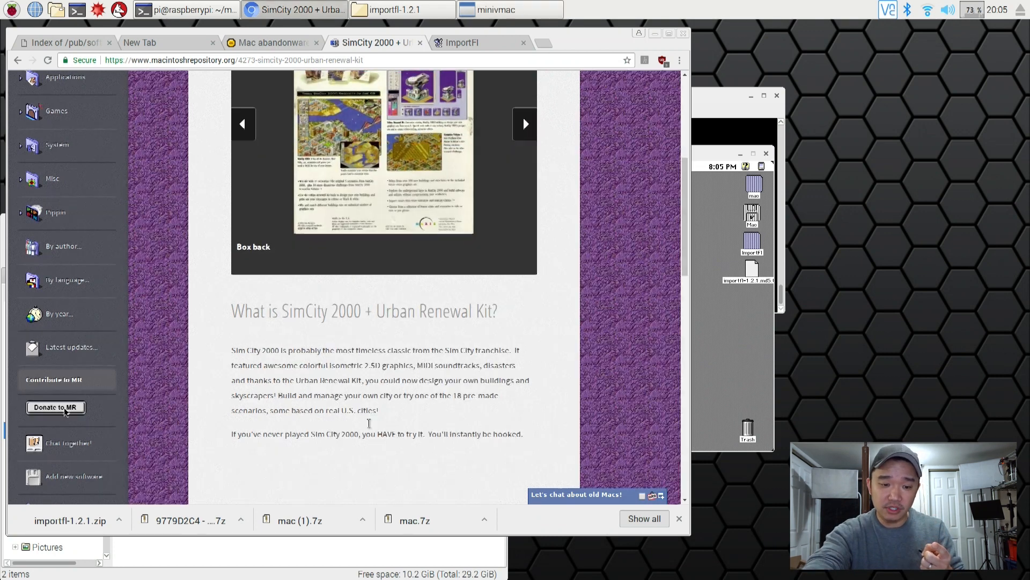
scroll(down, 3)
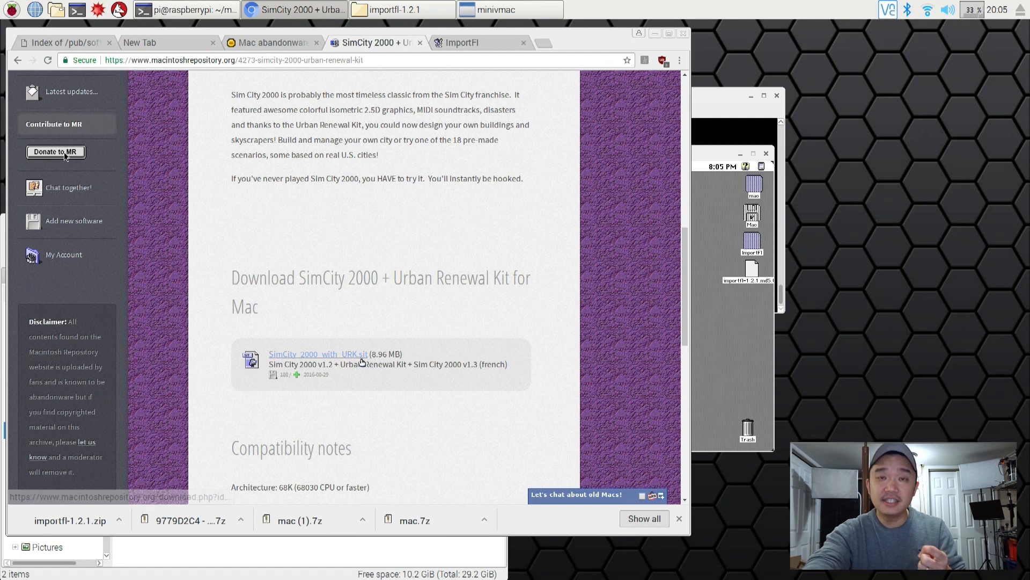